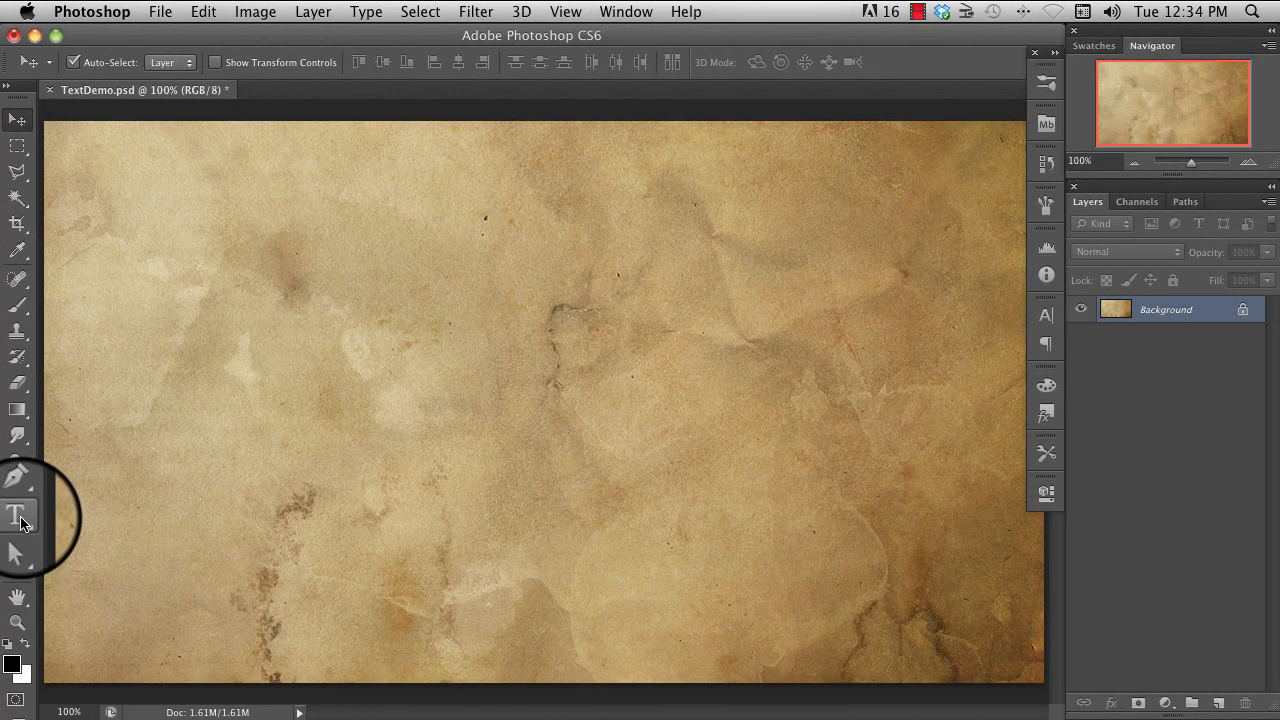
- Switch to the Horizontal Type tool, set to Gill Sans 72 pt
click(17, 516)
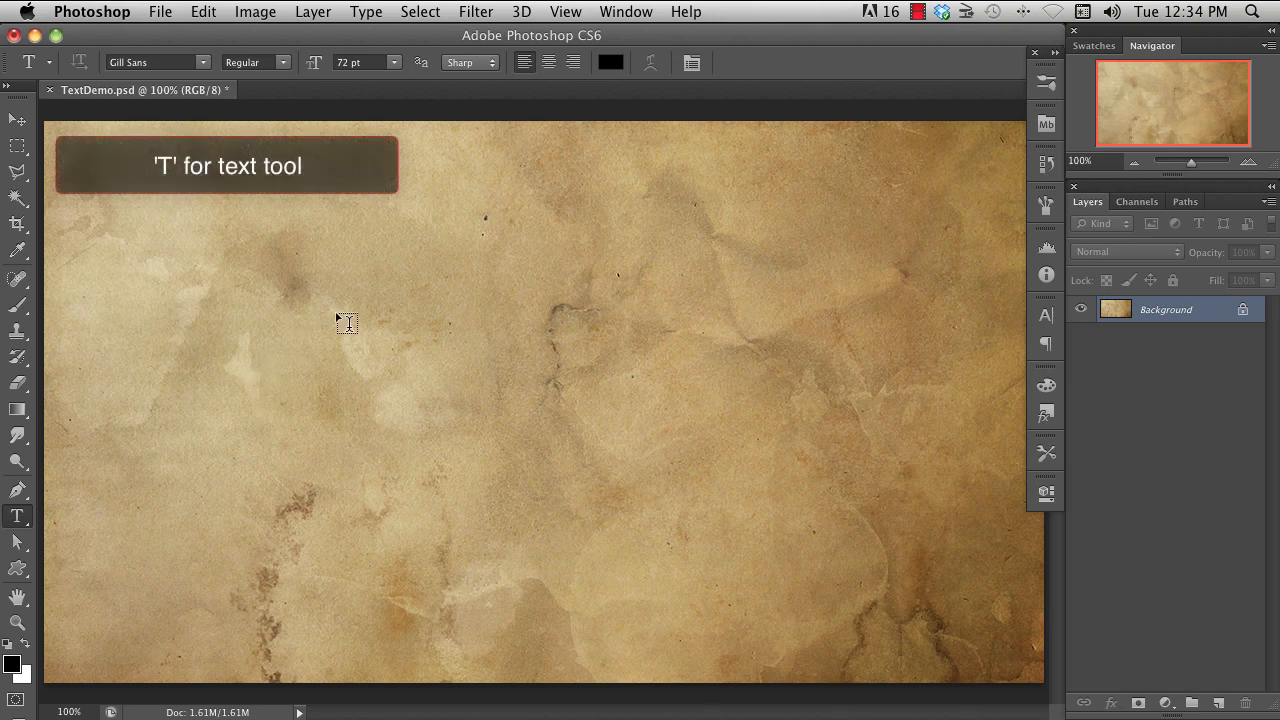
mouse_move(151, 388)
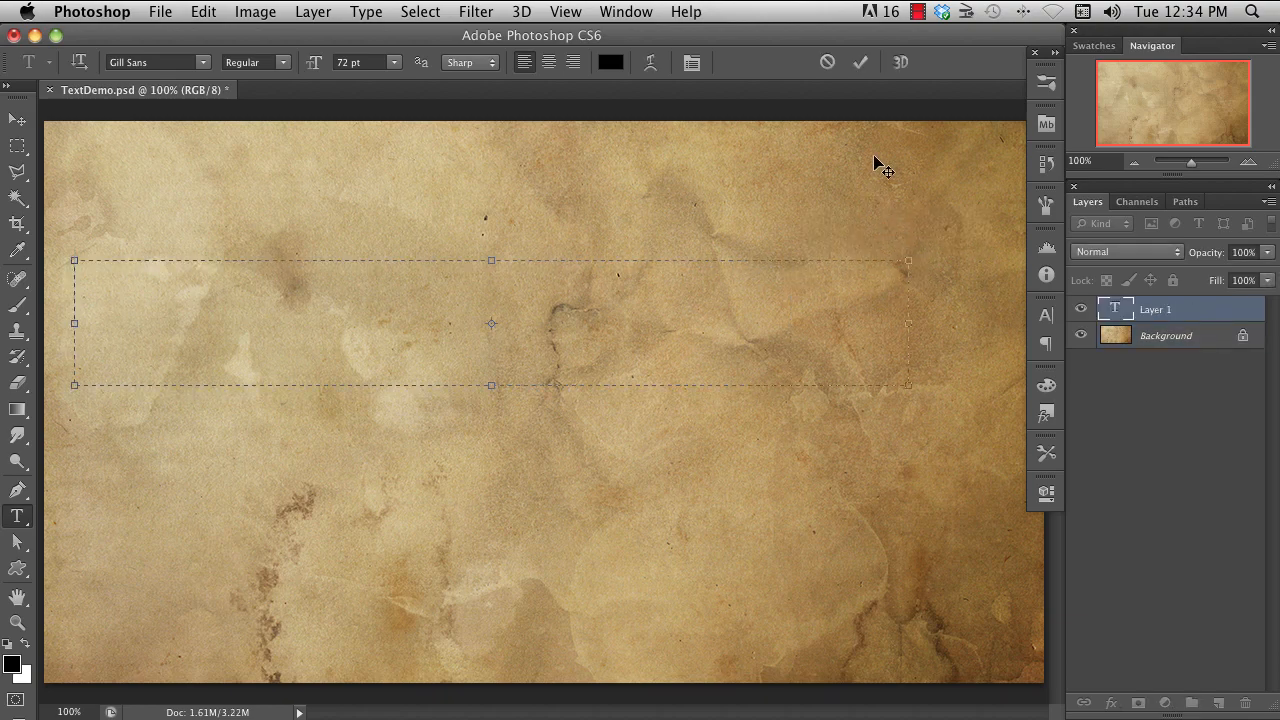
mouse_move(878, 167)
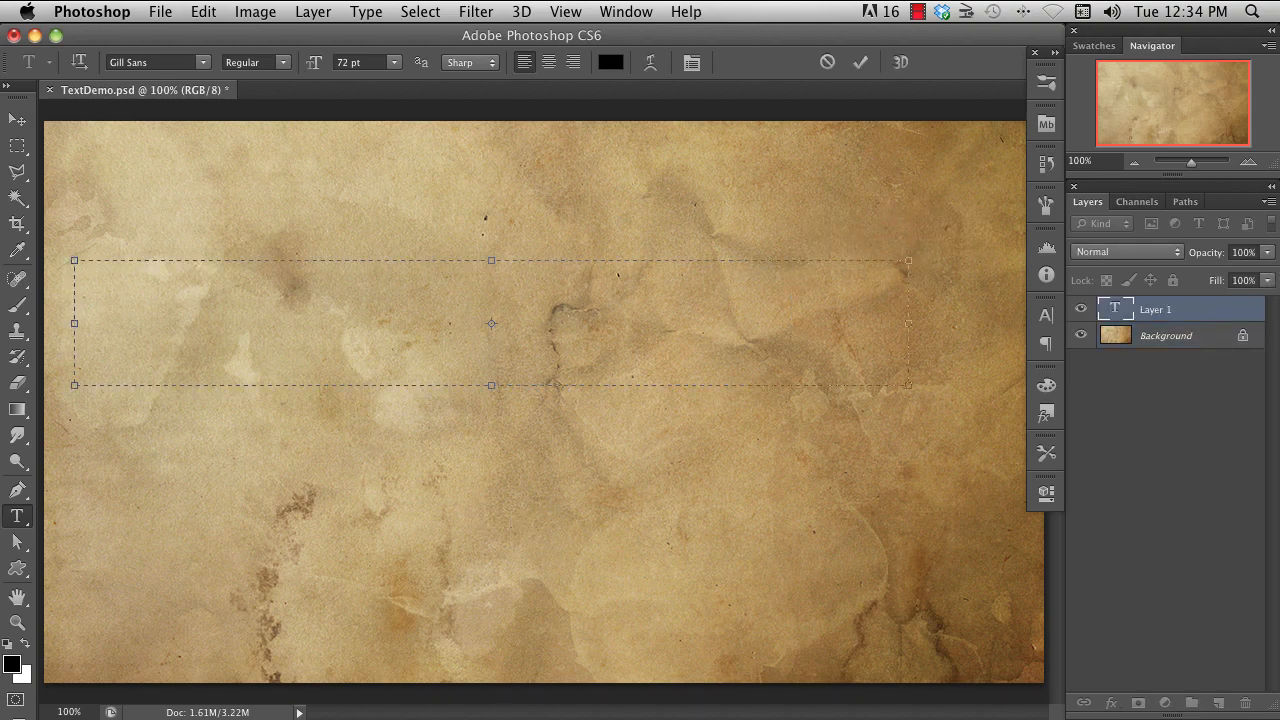
- Type 'Here is some sample text' in a paragraph box, then retype it as 'a b c d v'
text(Here is some sample text)
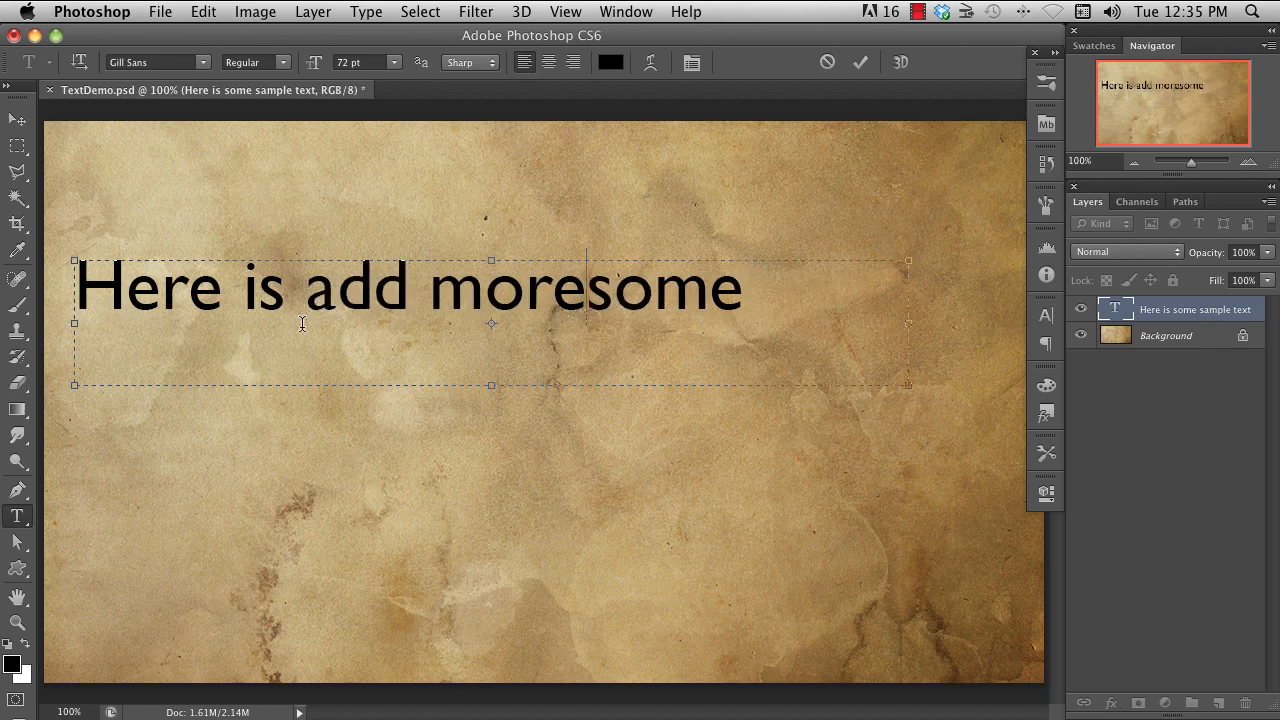
click(859, 62)
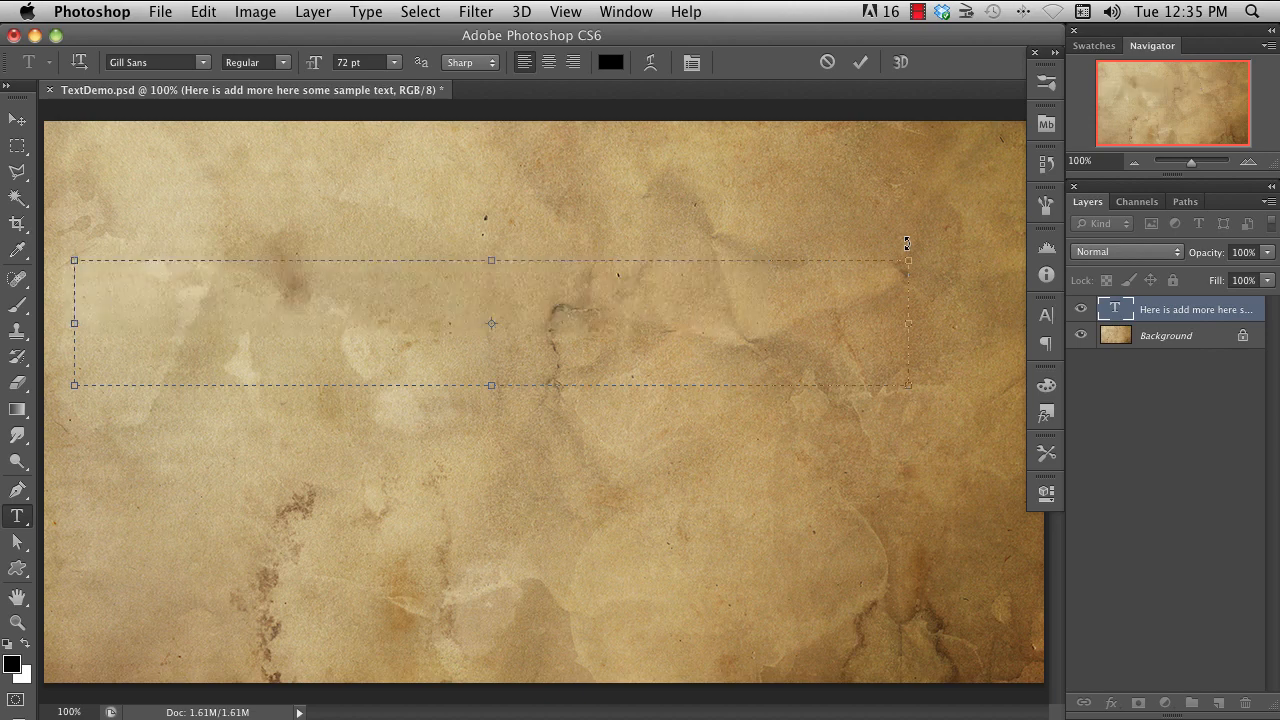
text(a b)
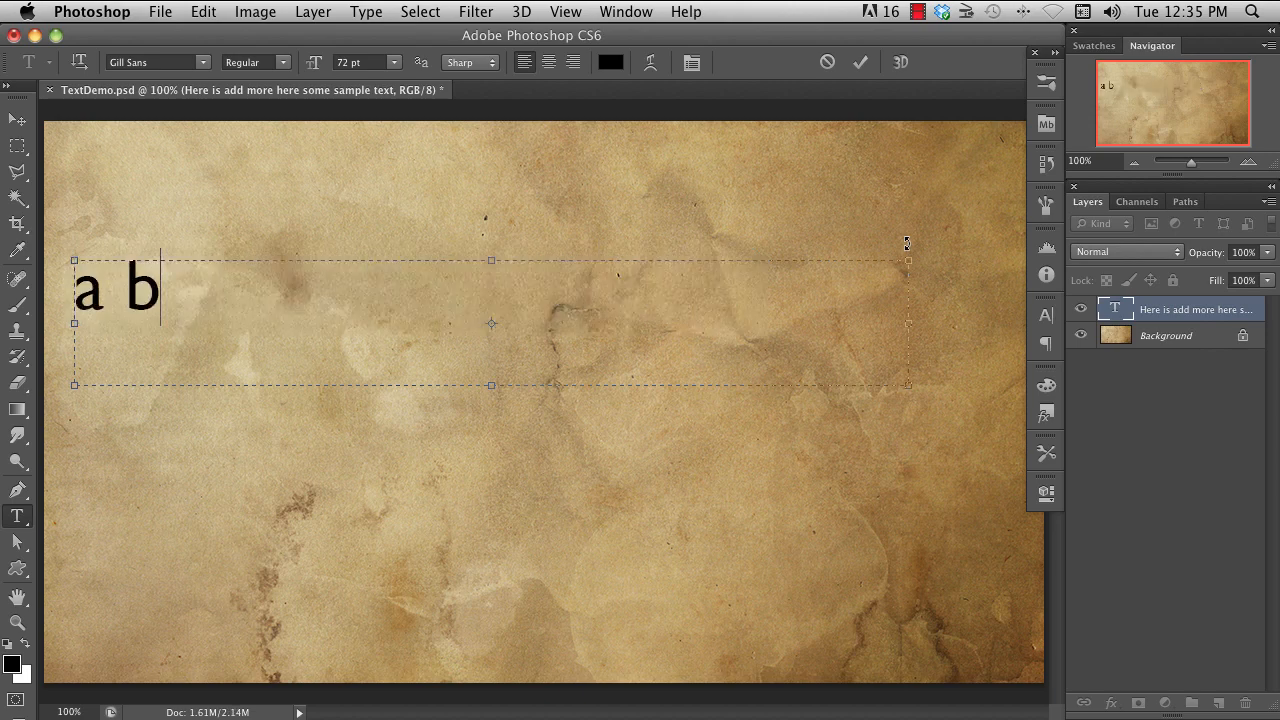
text(c)
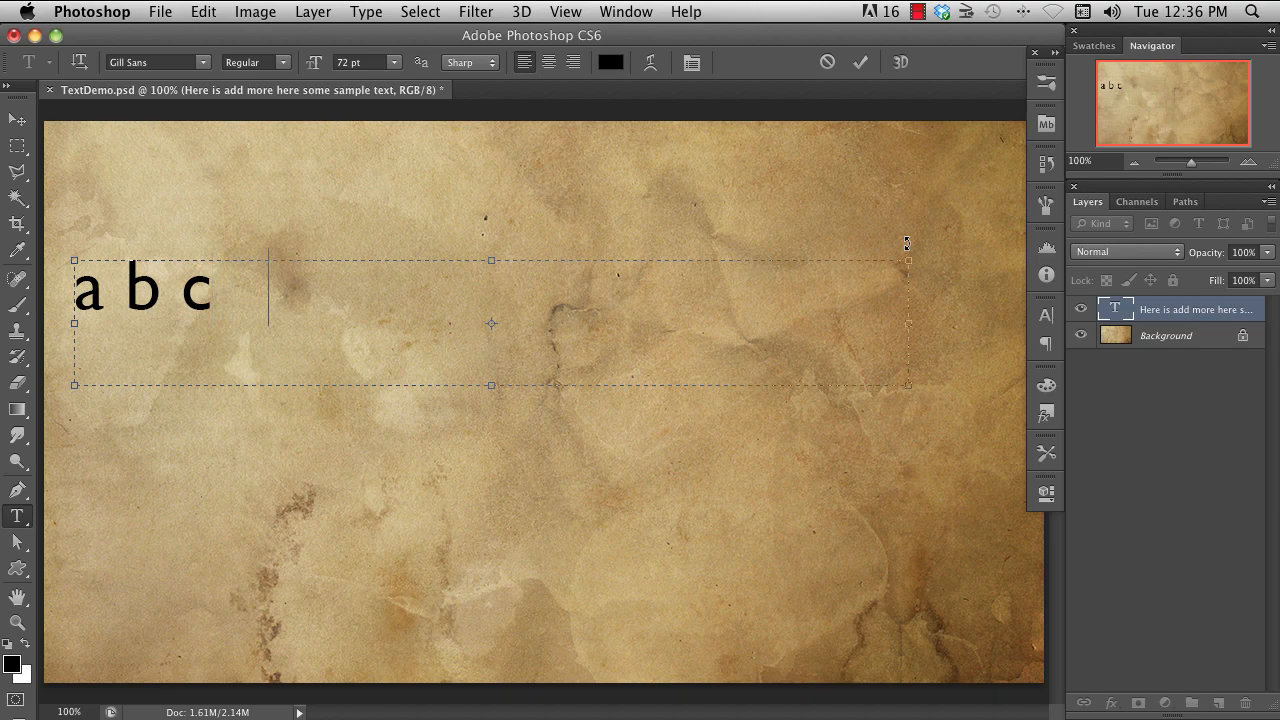
text(d)
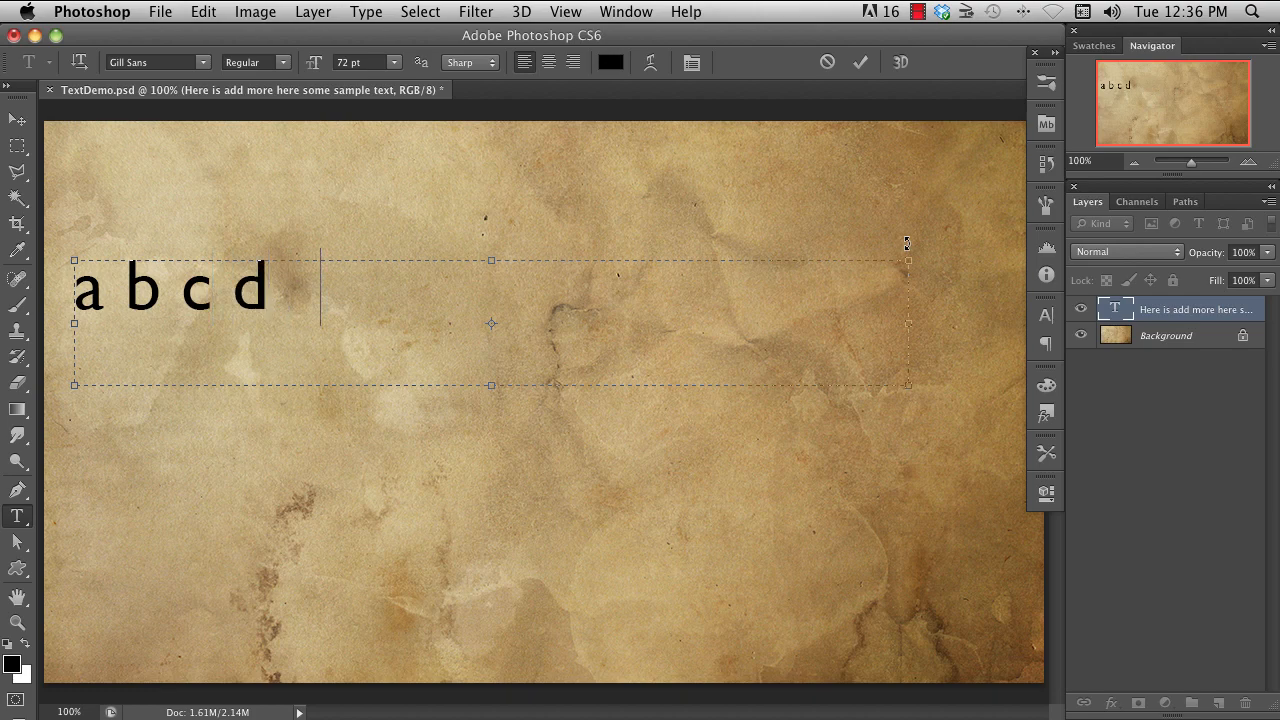
text(v)
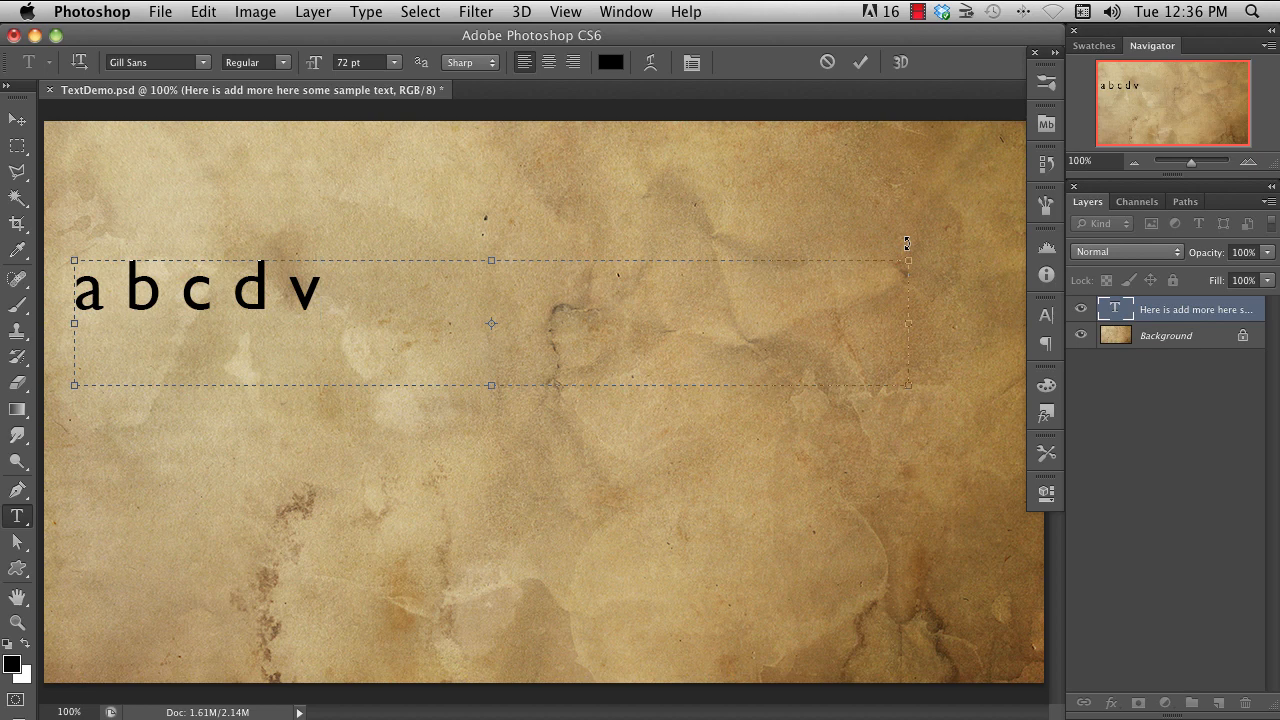
click(340, 290)
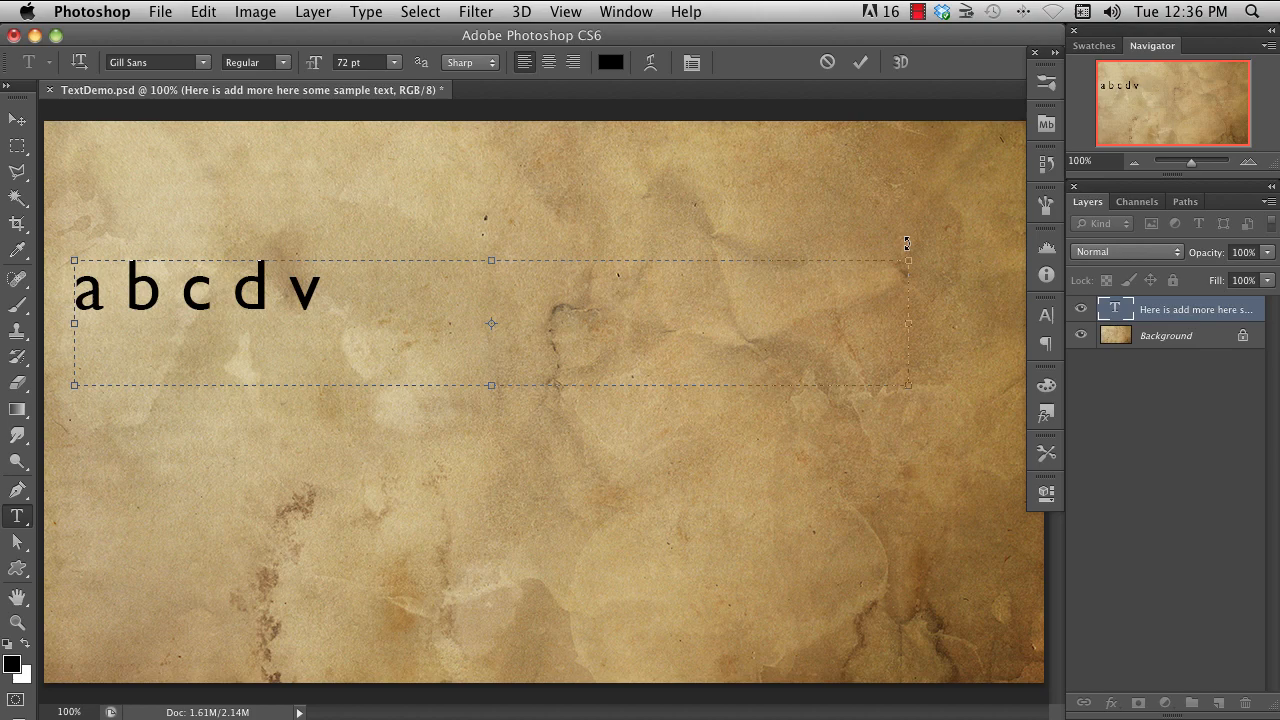
click(340, 289)
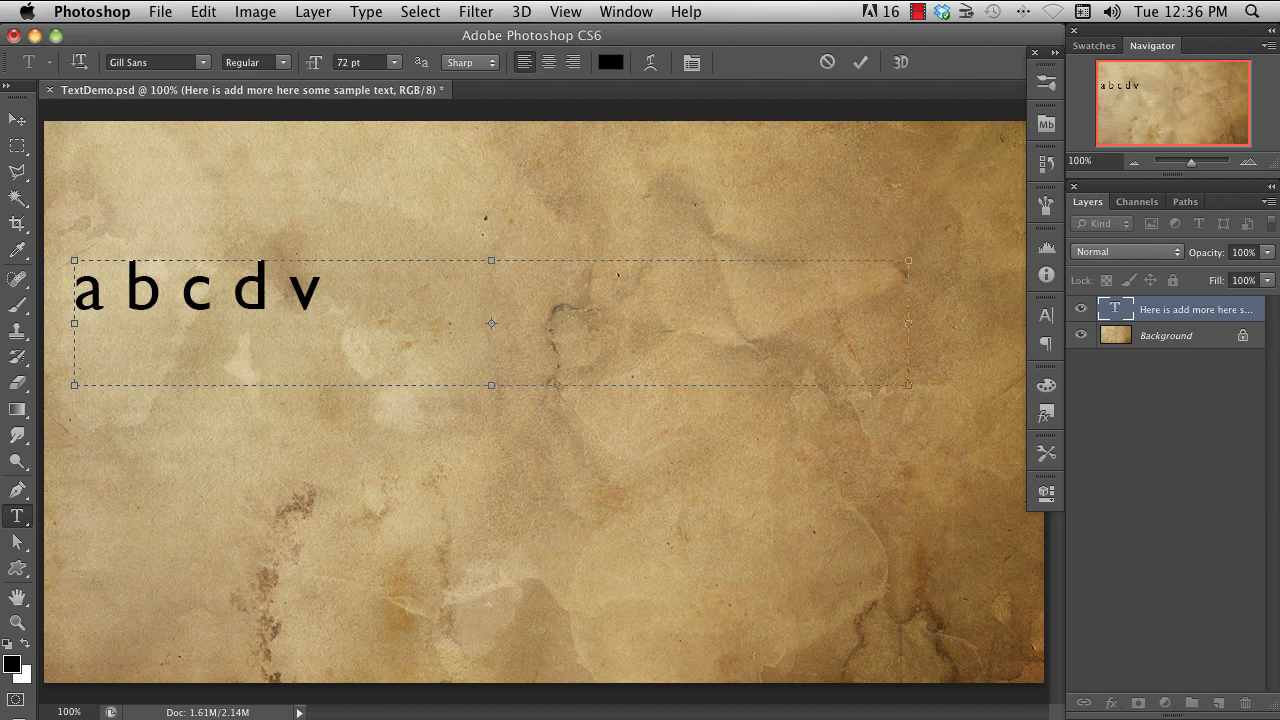
- Delete the letters 'c d v' and type 'more sample text here' in their place
click(340, 290)
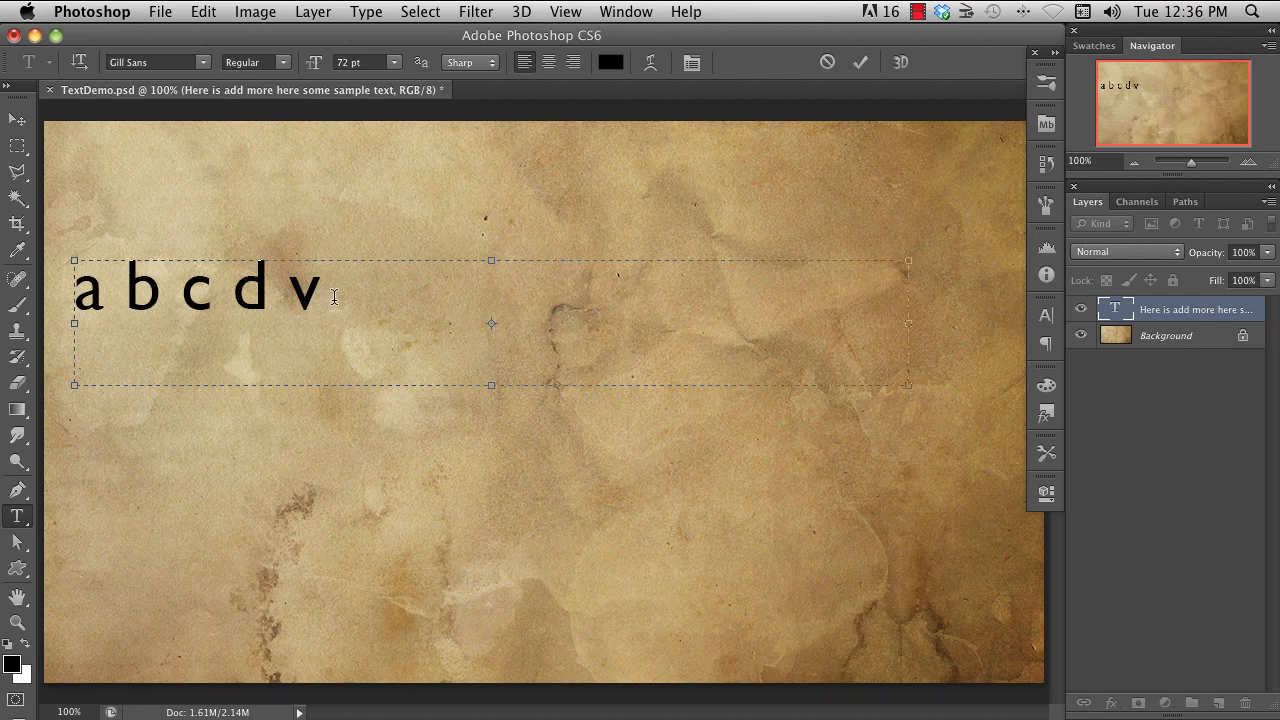
drag(178, 288, 340, 288)
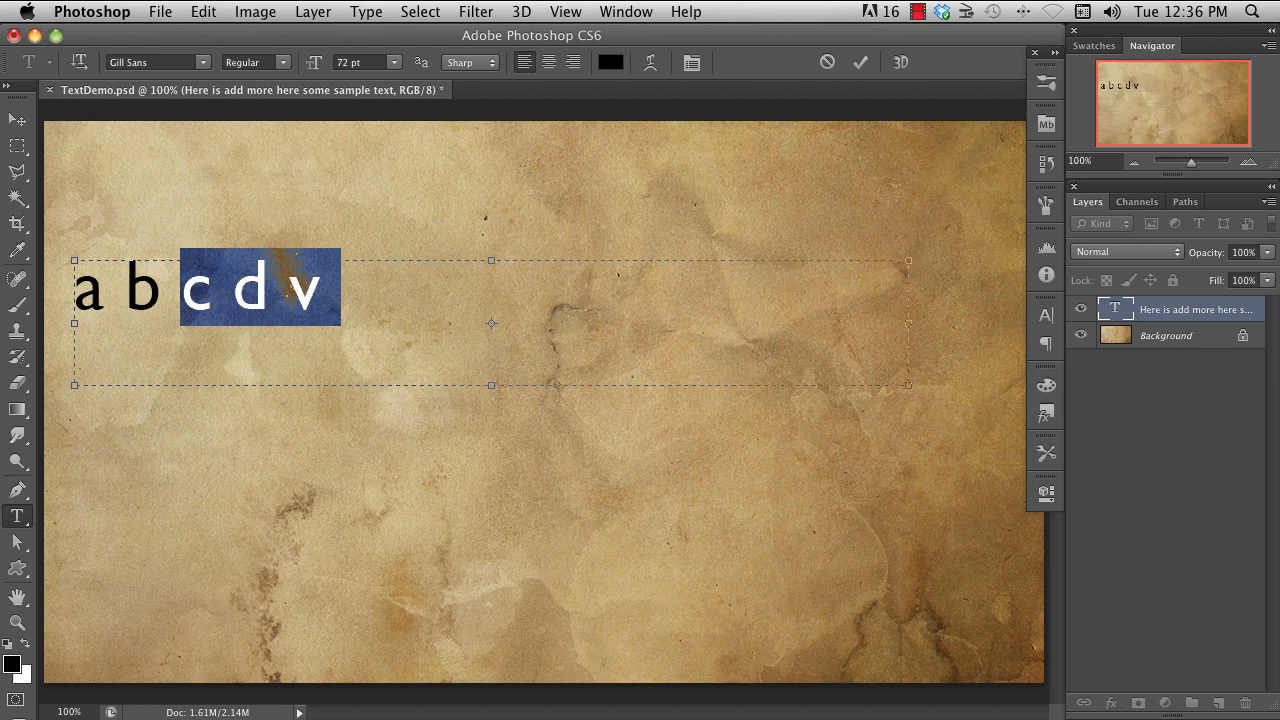
key(Delete)
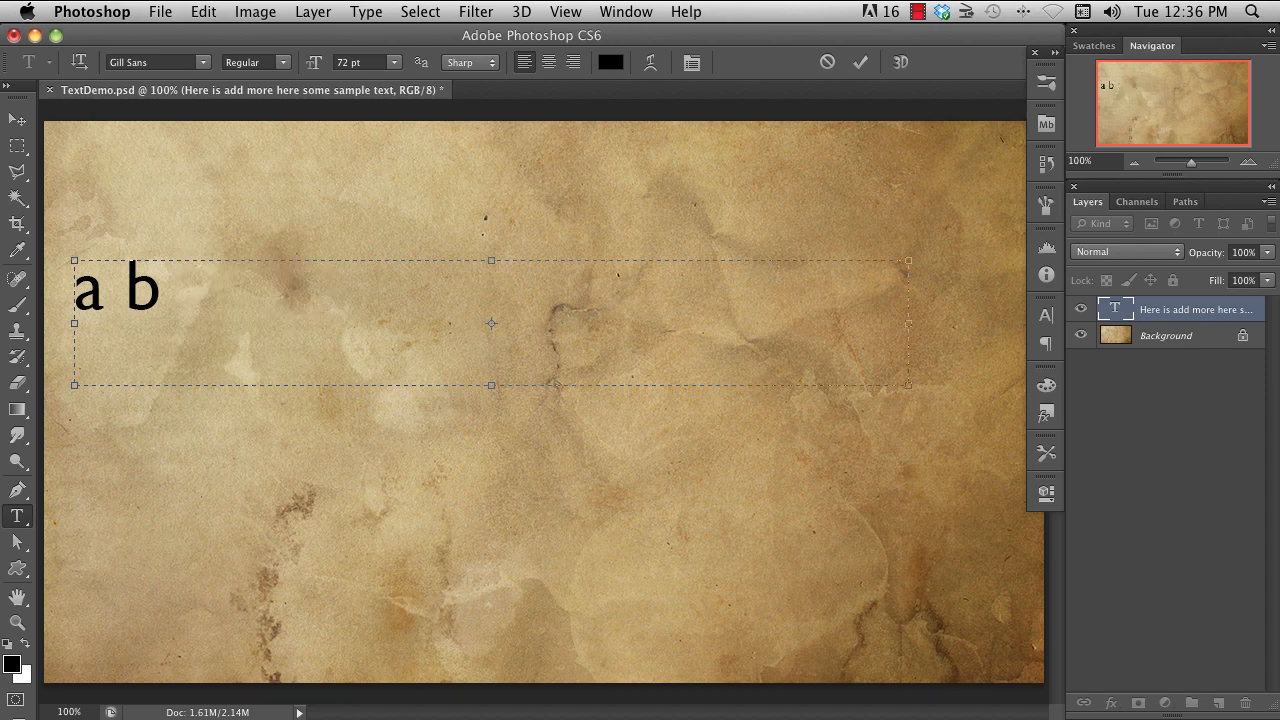
text(more)
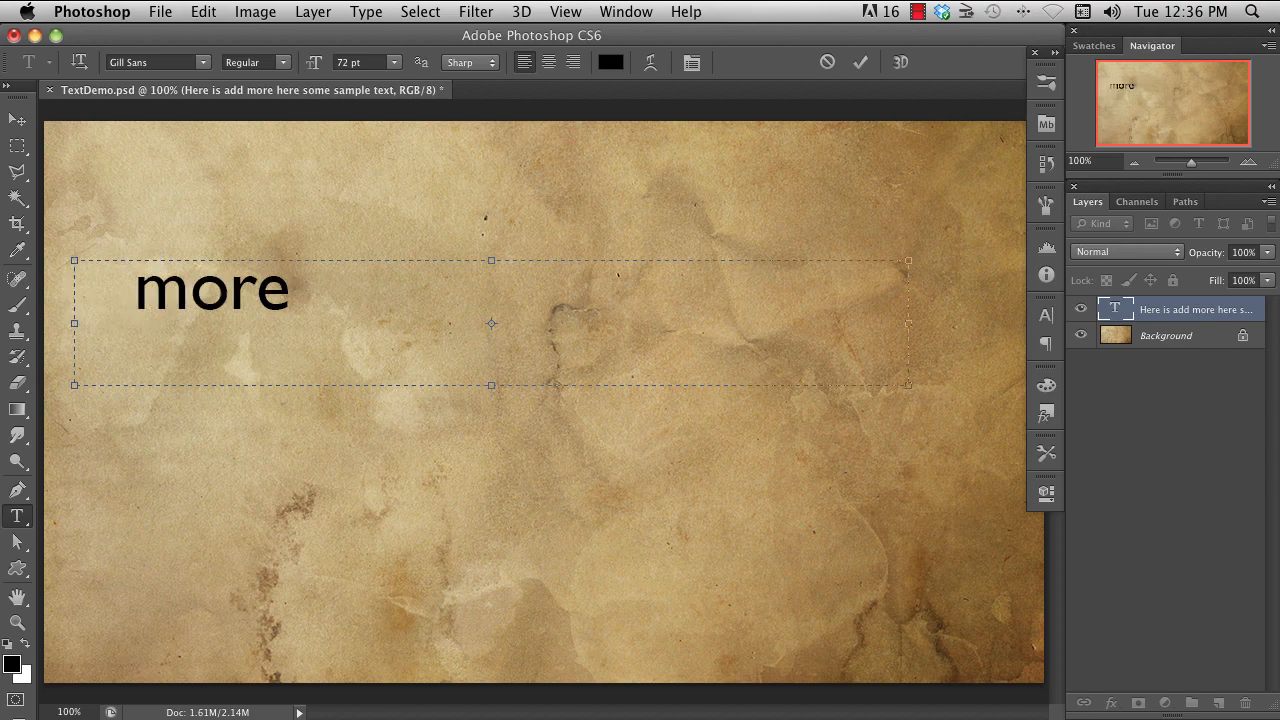
mouse_move(767, 550)
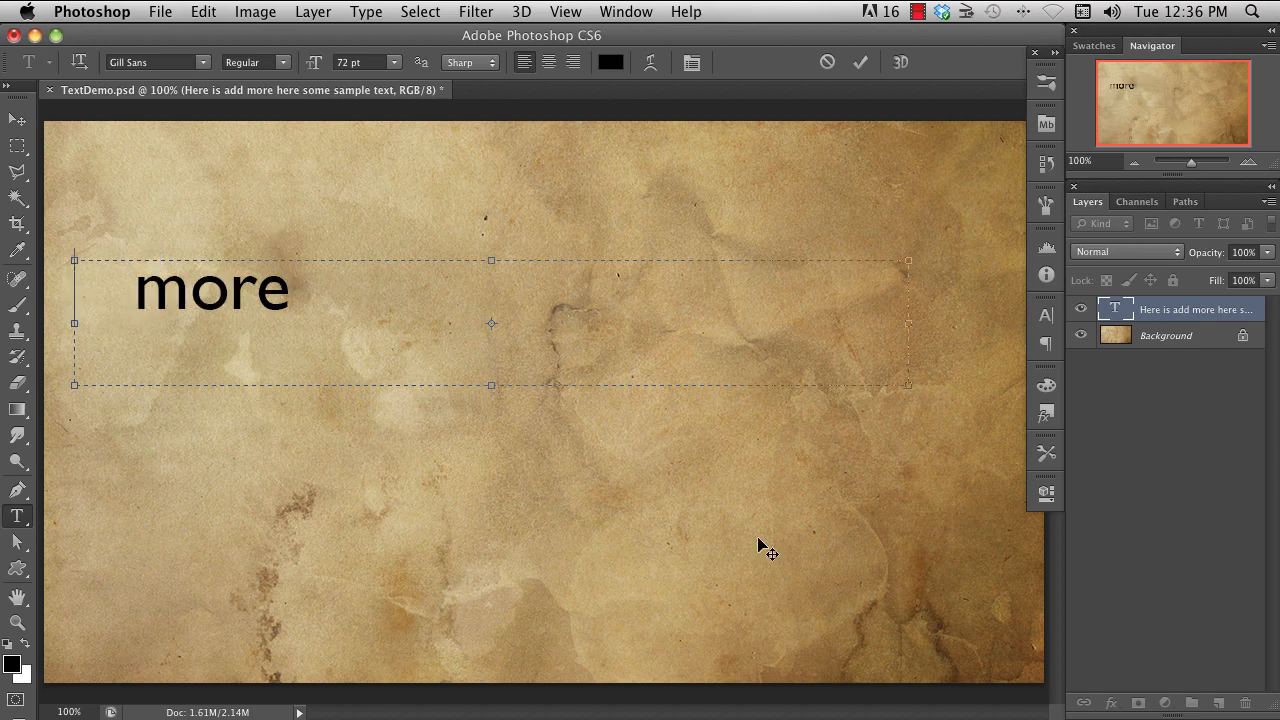
text(sam)
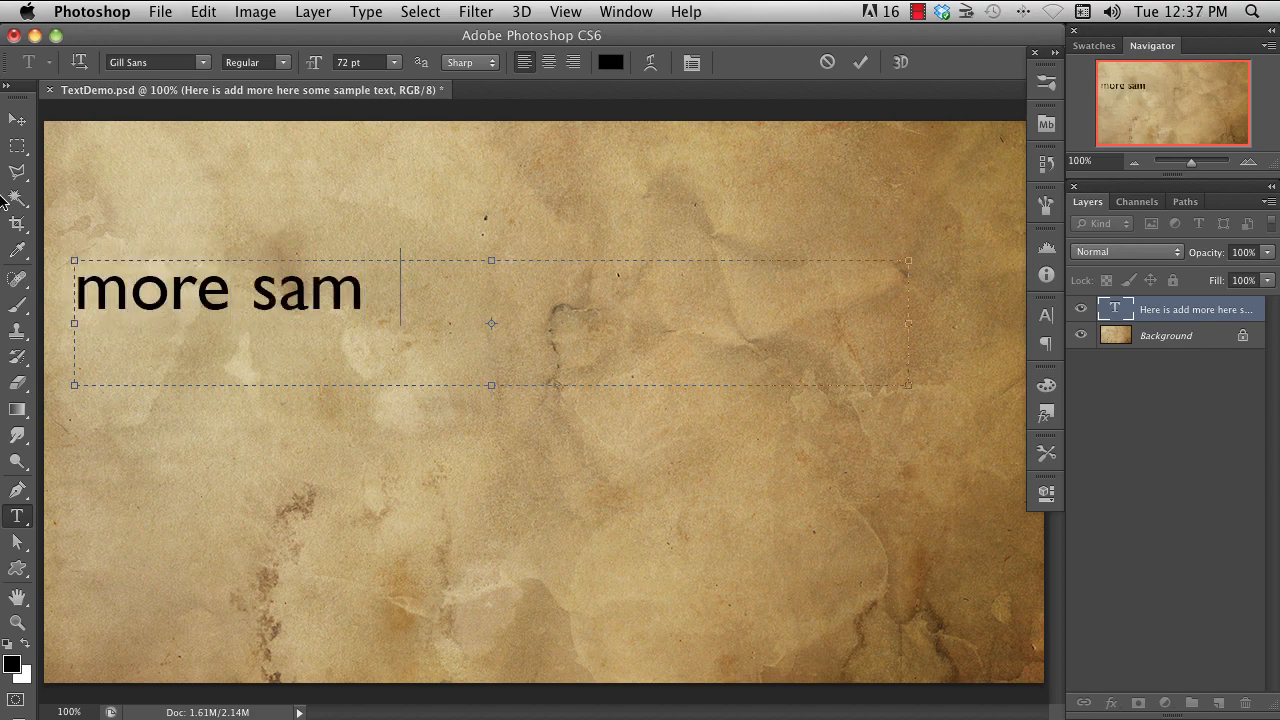
text(ple text here)
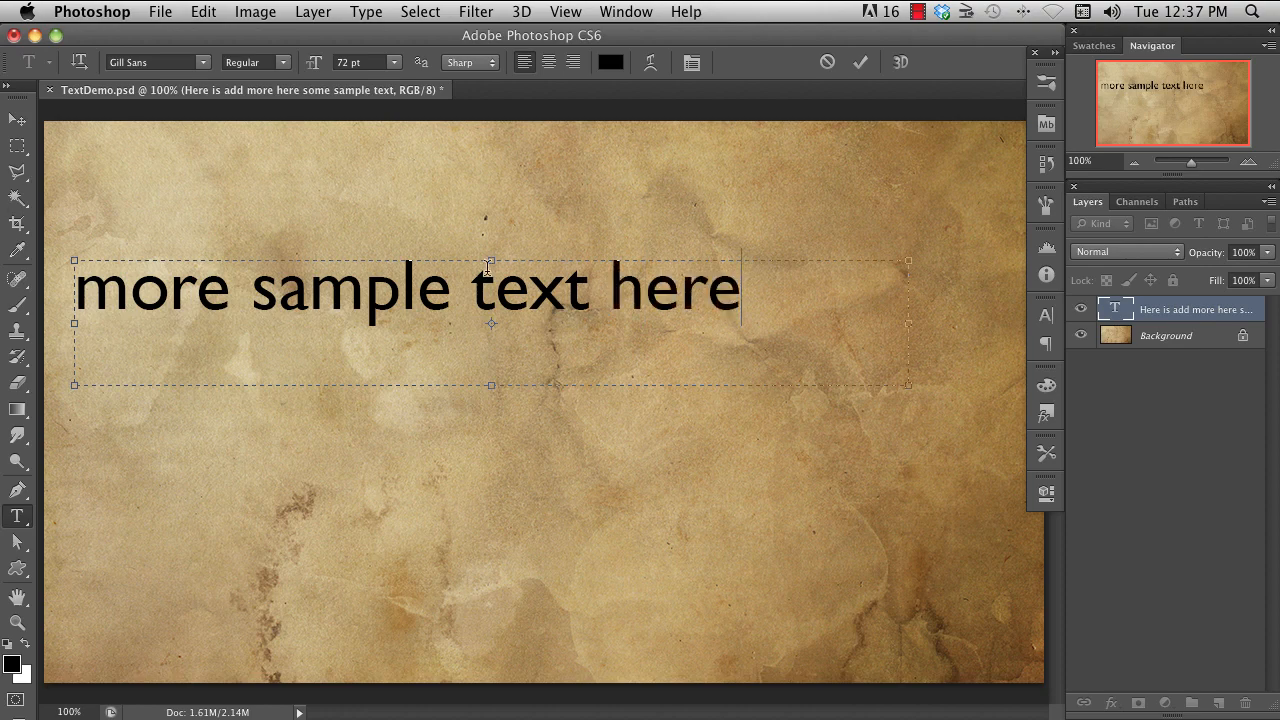
- Narrow the paragraph box until words break, then widen it so the line fits one row
drag(907, 323, 548, 345)
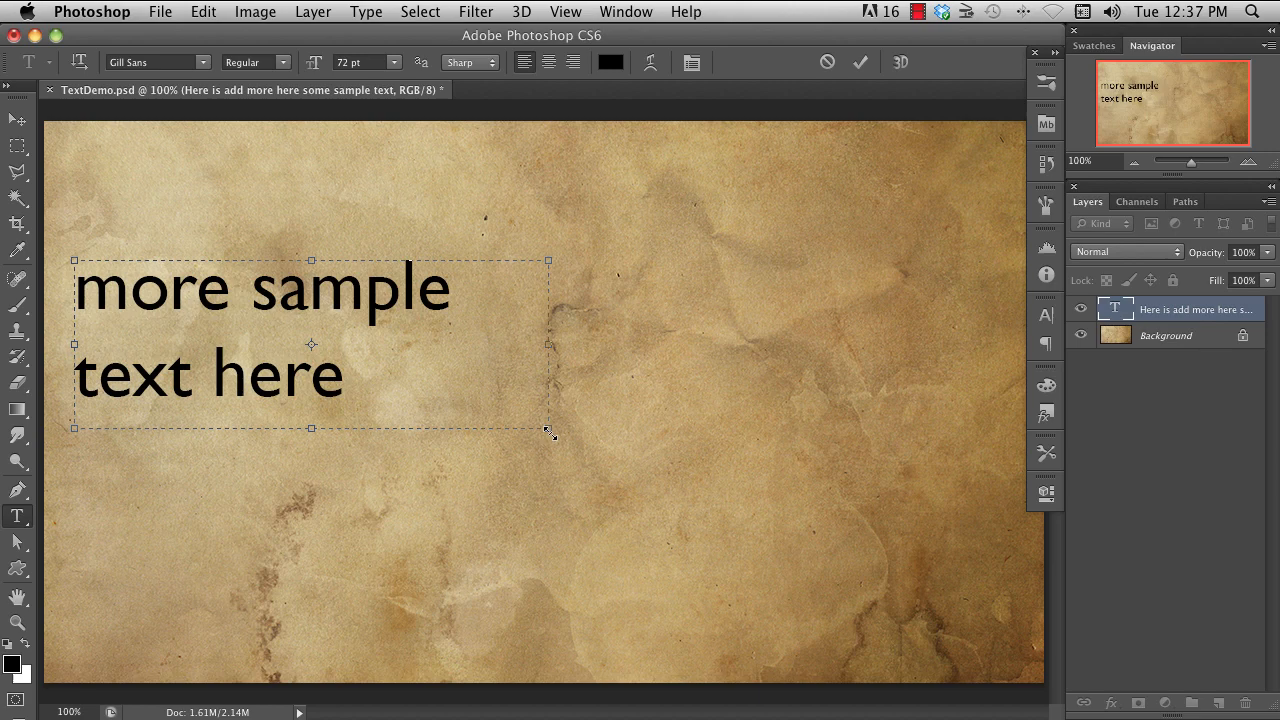
drag(547, 429, 385, 483)
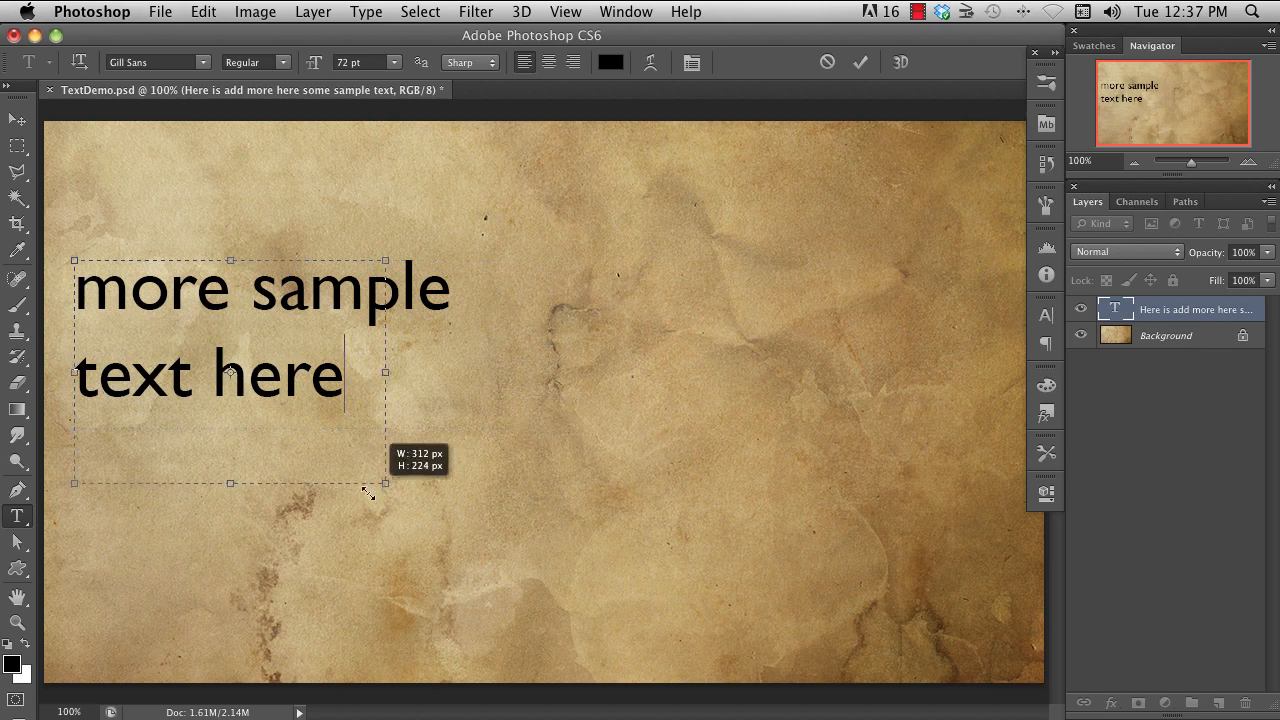
drag(375, 483, 238, 602)
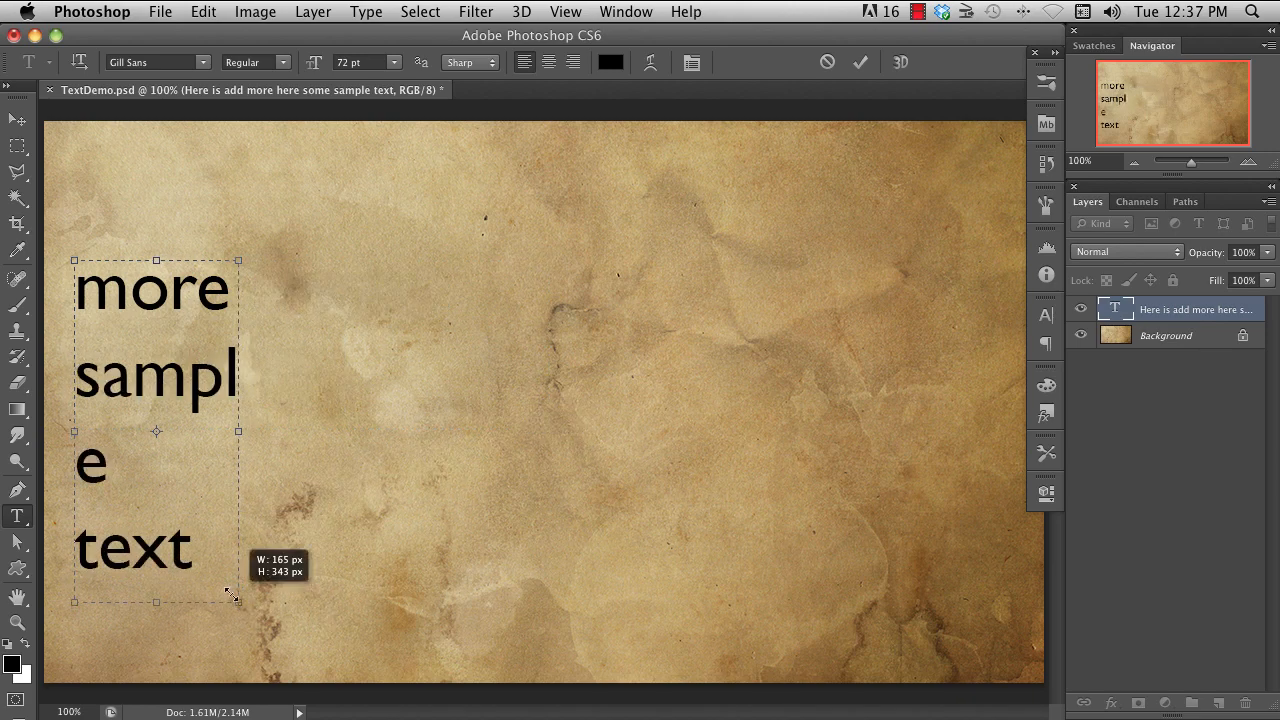
drag(238, 600, 207, 335)
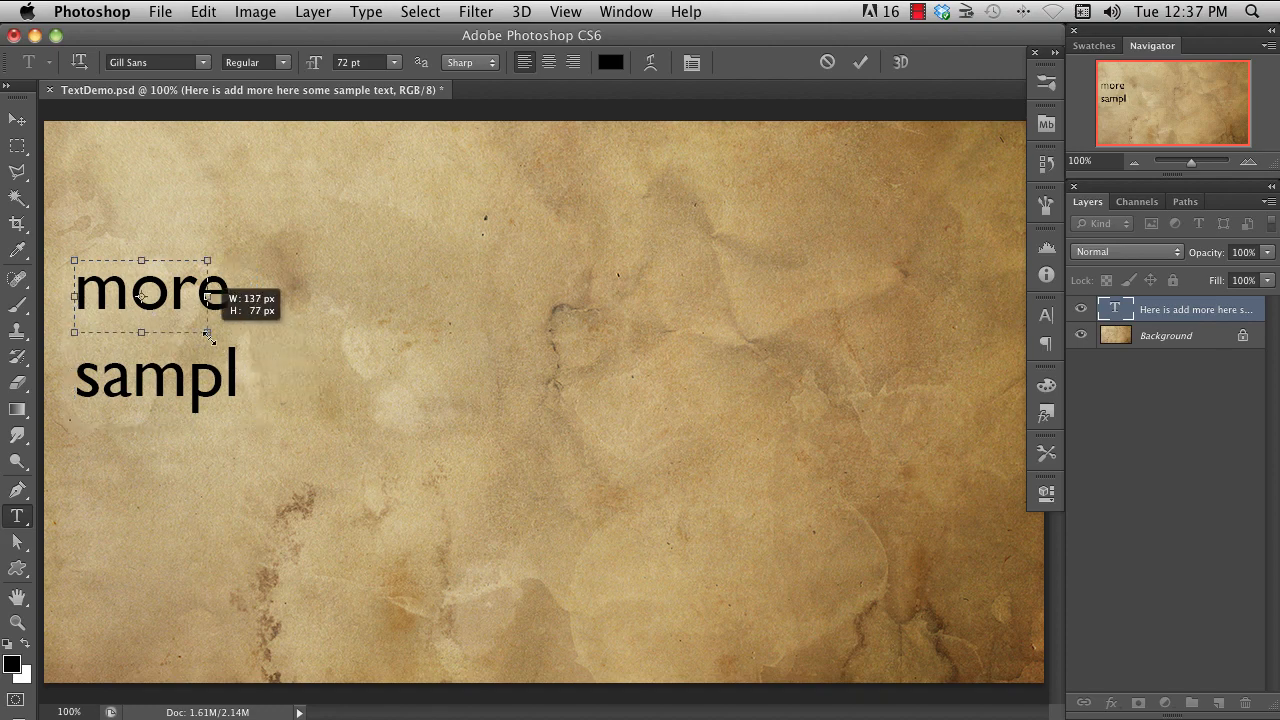
drag(207, 335, 198, 325)
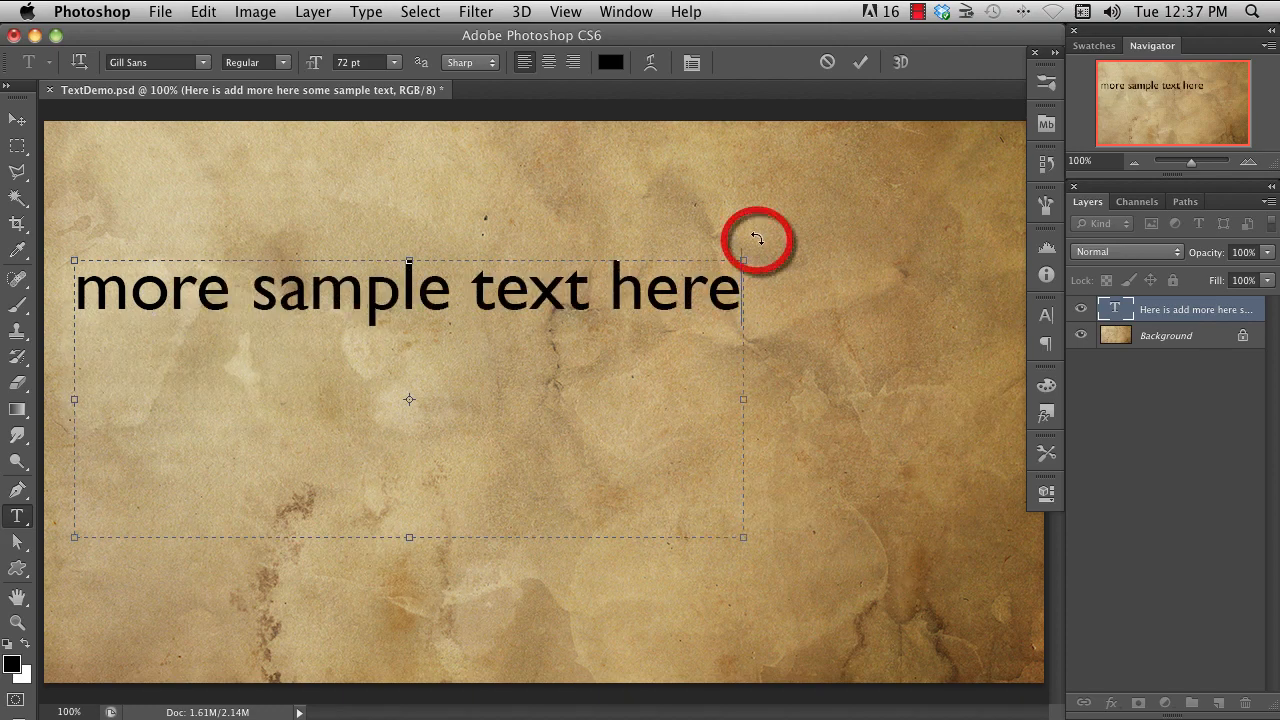
drag(760, 240, 900, 515)
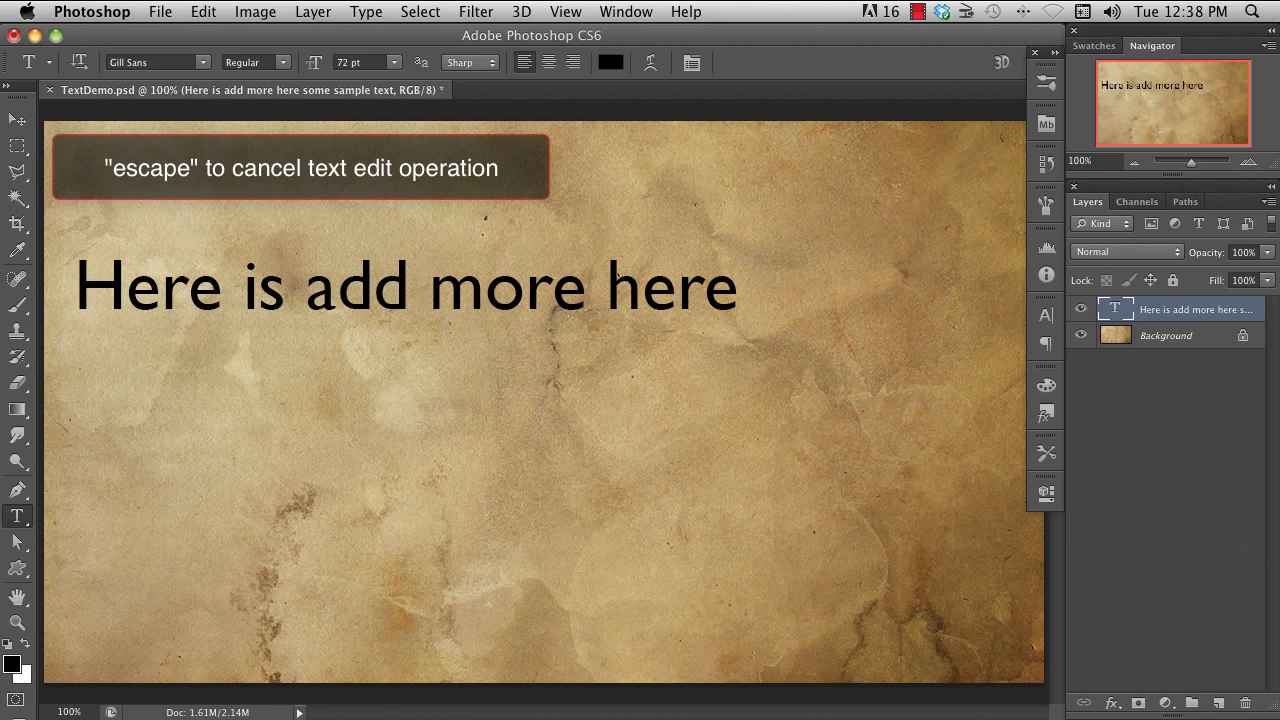
- Cancel the text edits, select the text layer, and convert Background into Layer 0
key(escape)
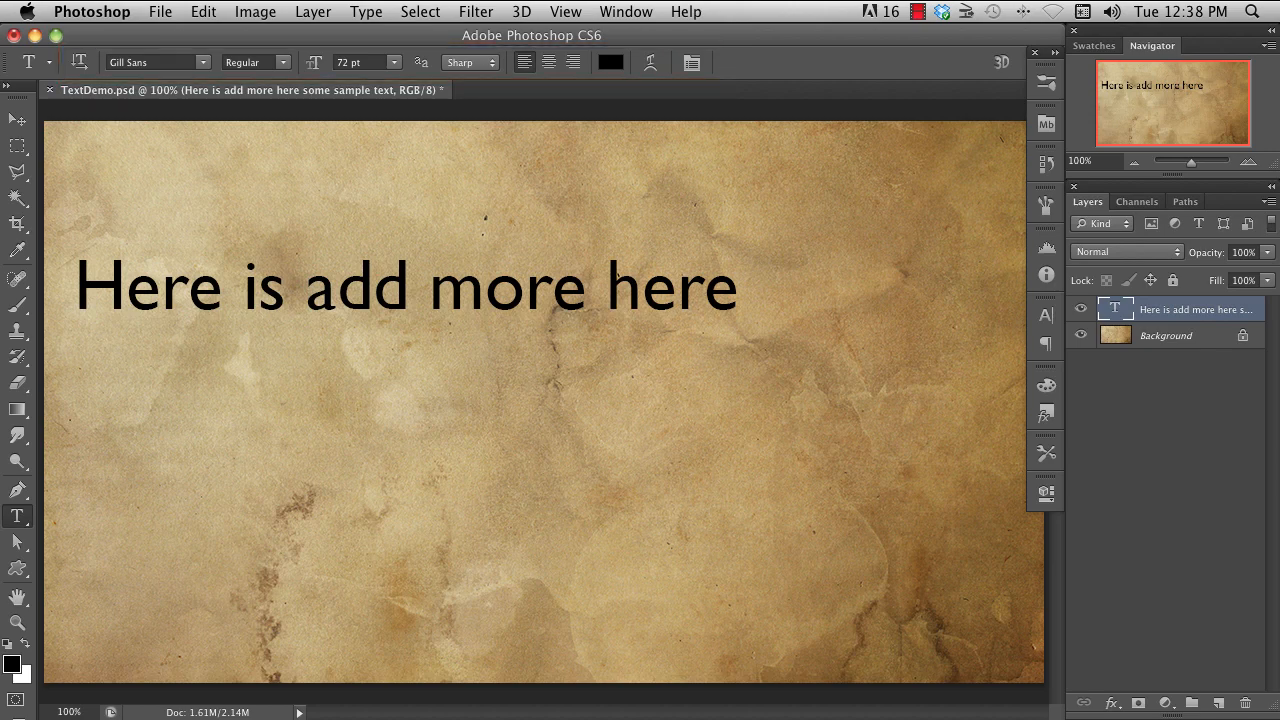
click(1180, 309)
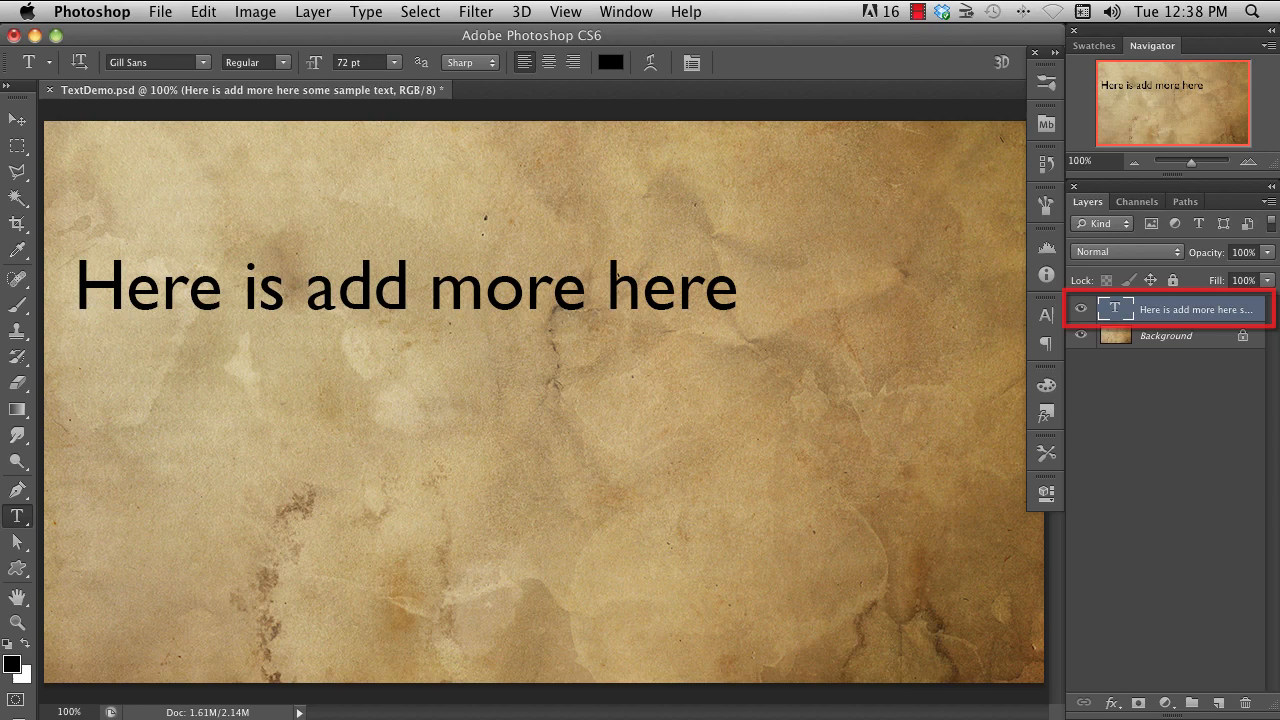
mouse_move(1216, 583)
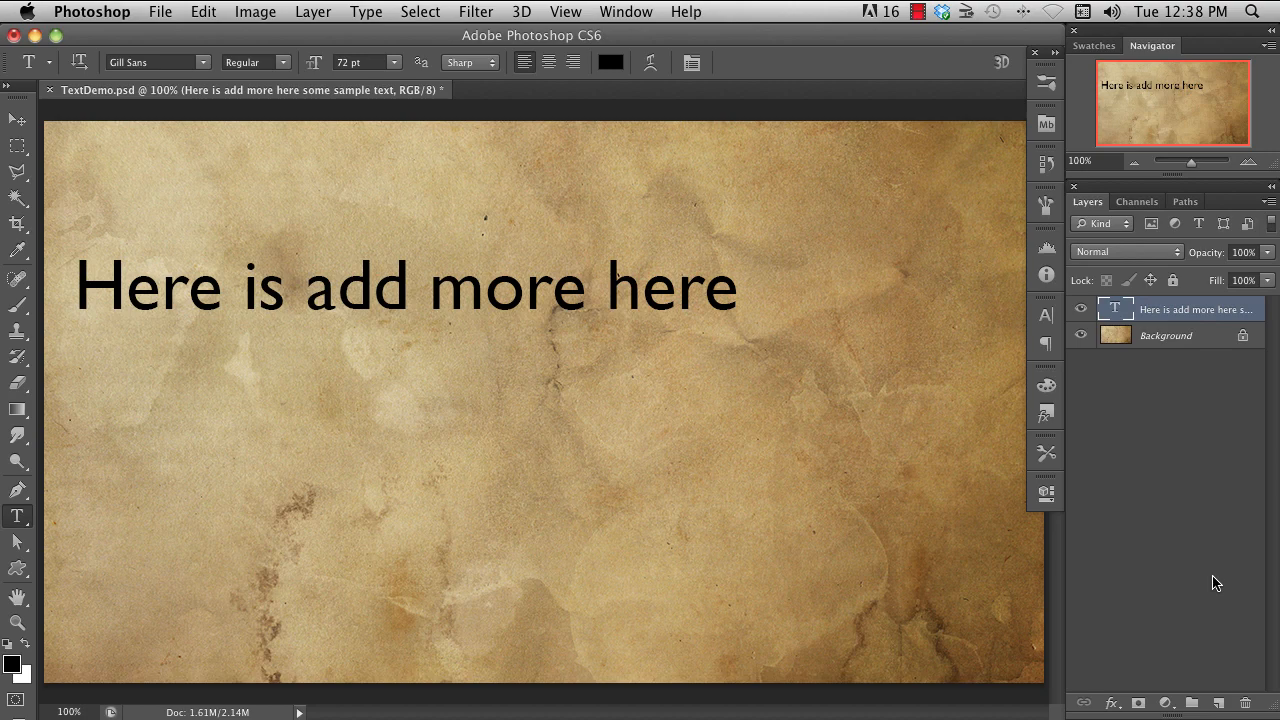
mouse_move(1103, 332)
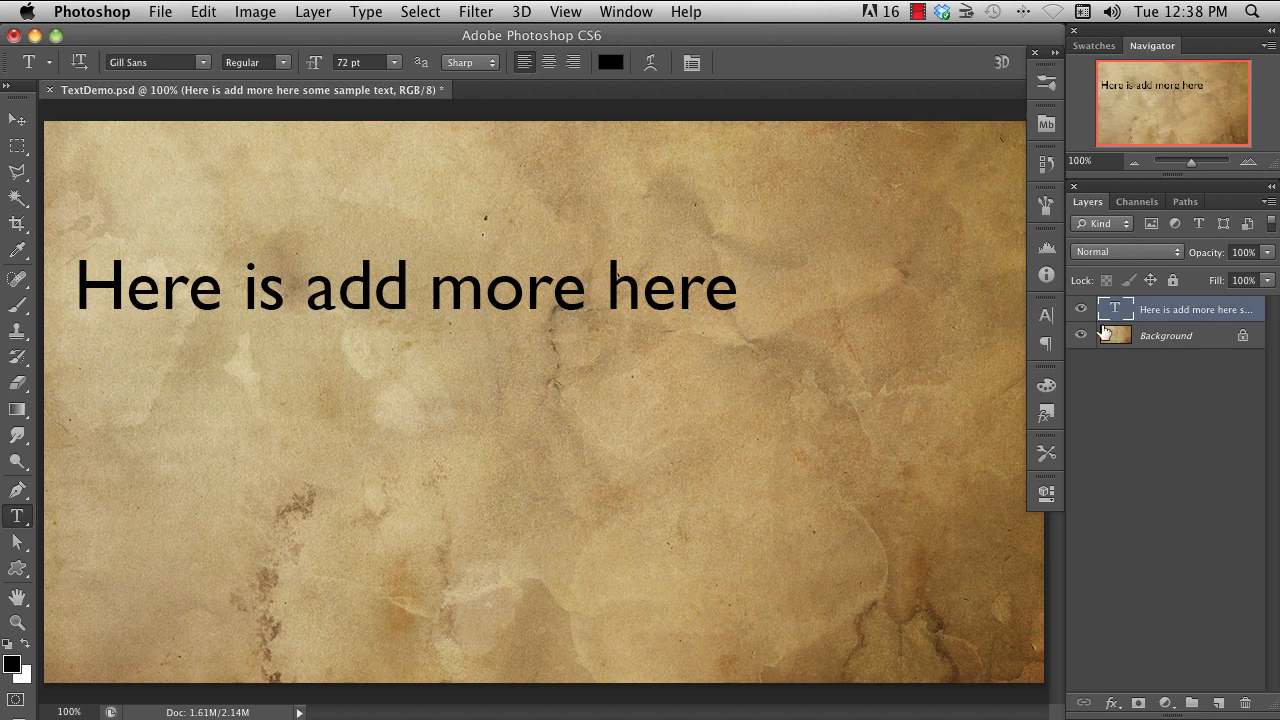
mouse_move(1200, 452)
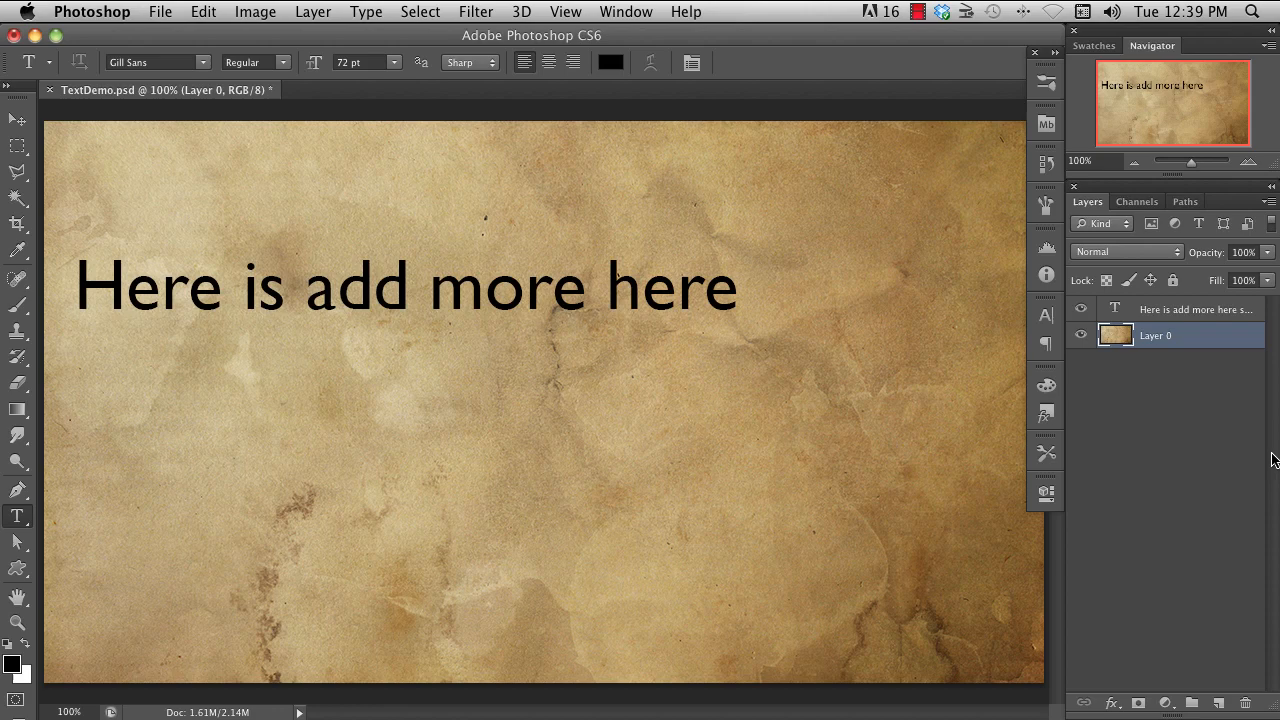
click(1125, 251)
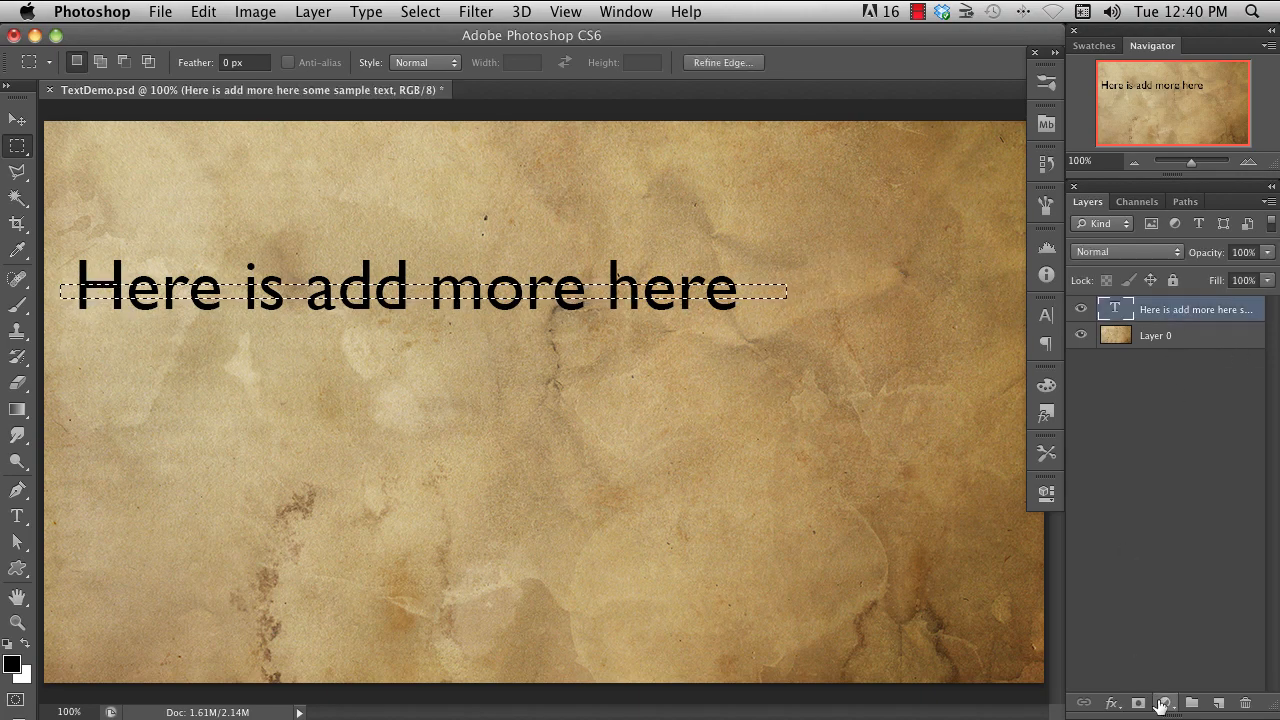
click(1165, 703)
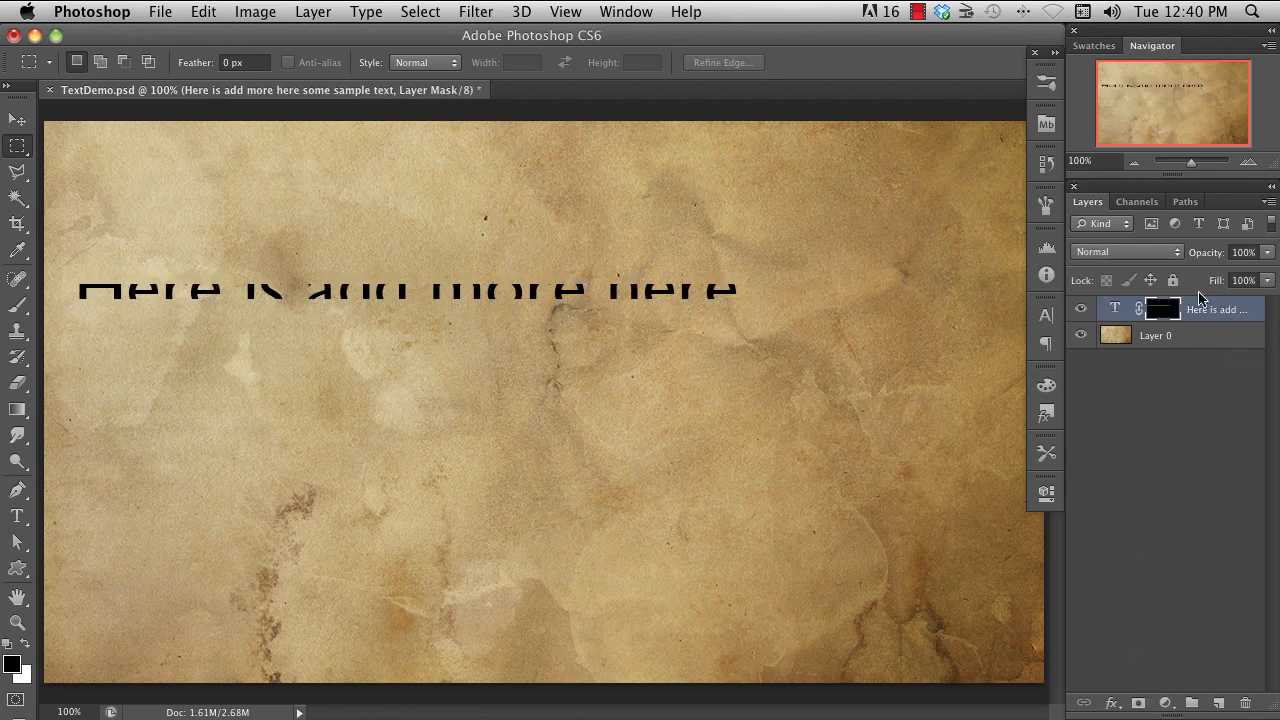
double_click(1160, 308)
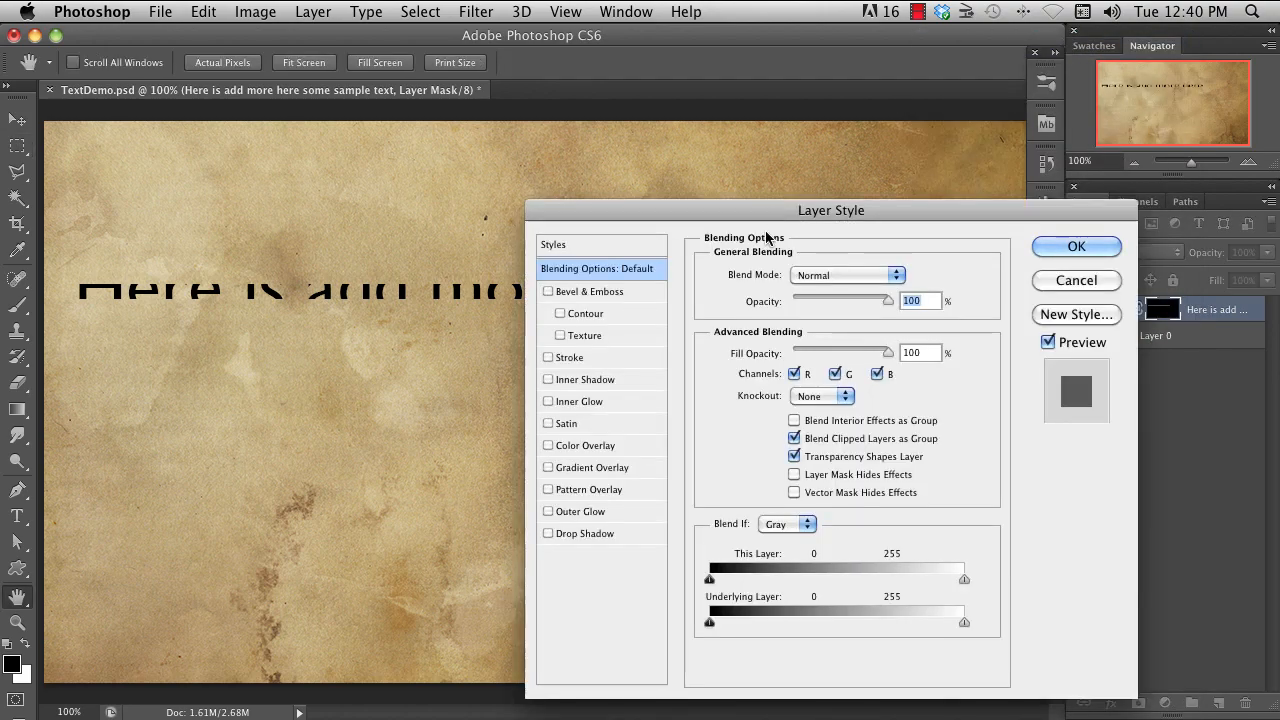
click(553, 244)
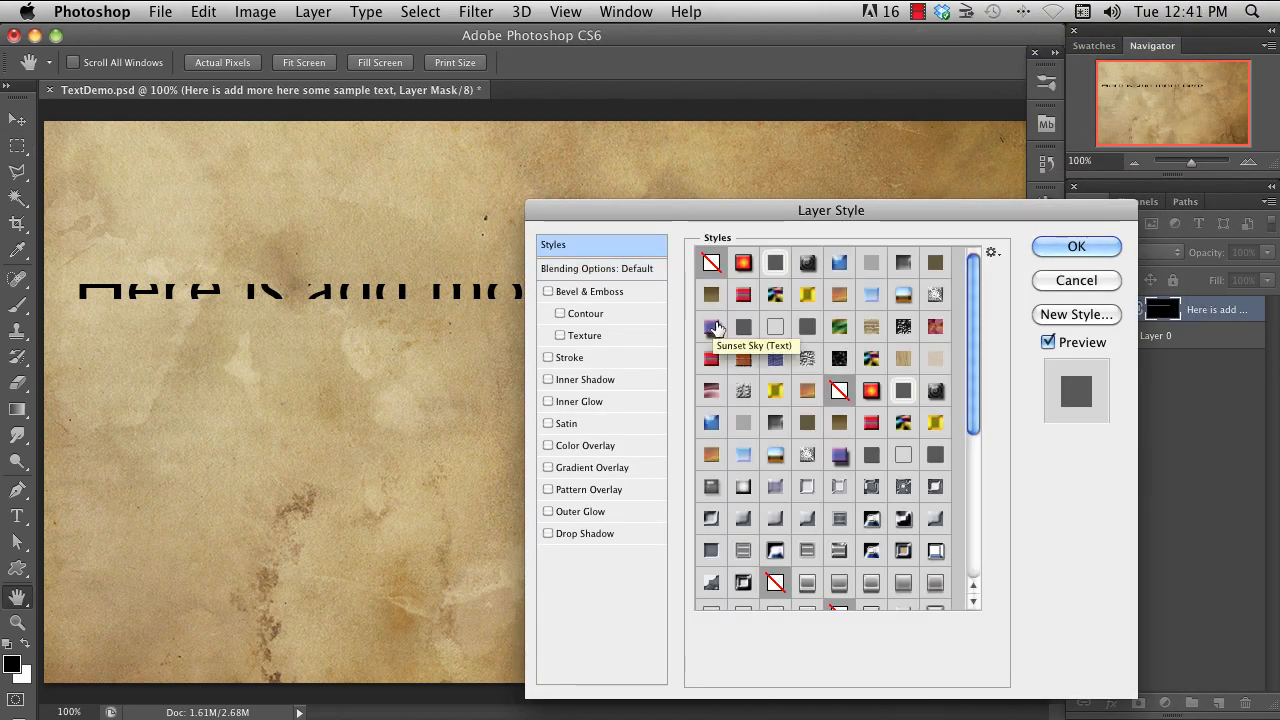
click(1076, 246)
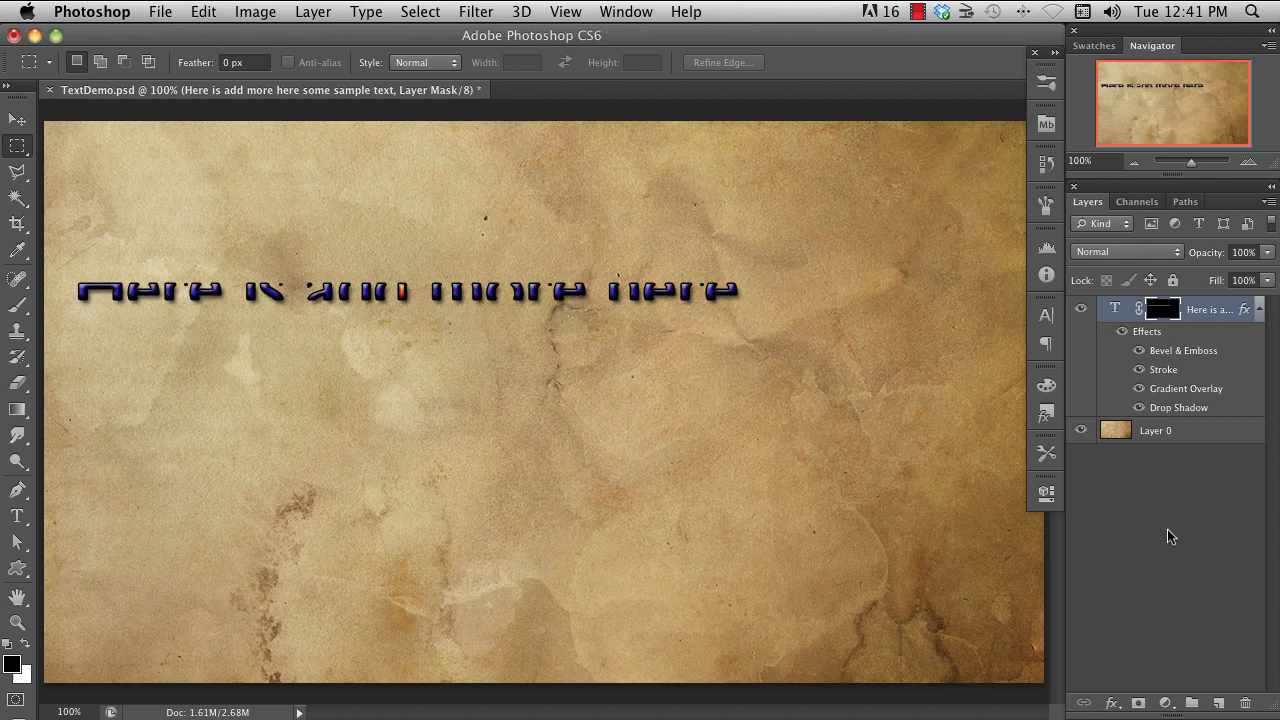
right_click(1210, 309)
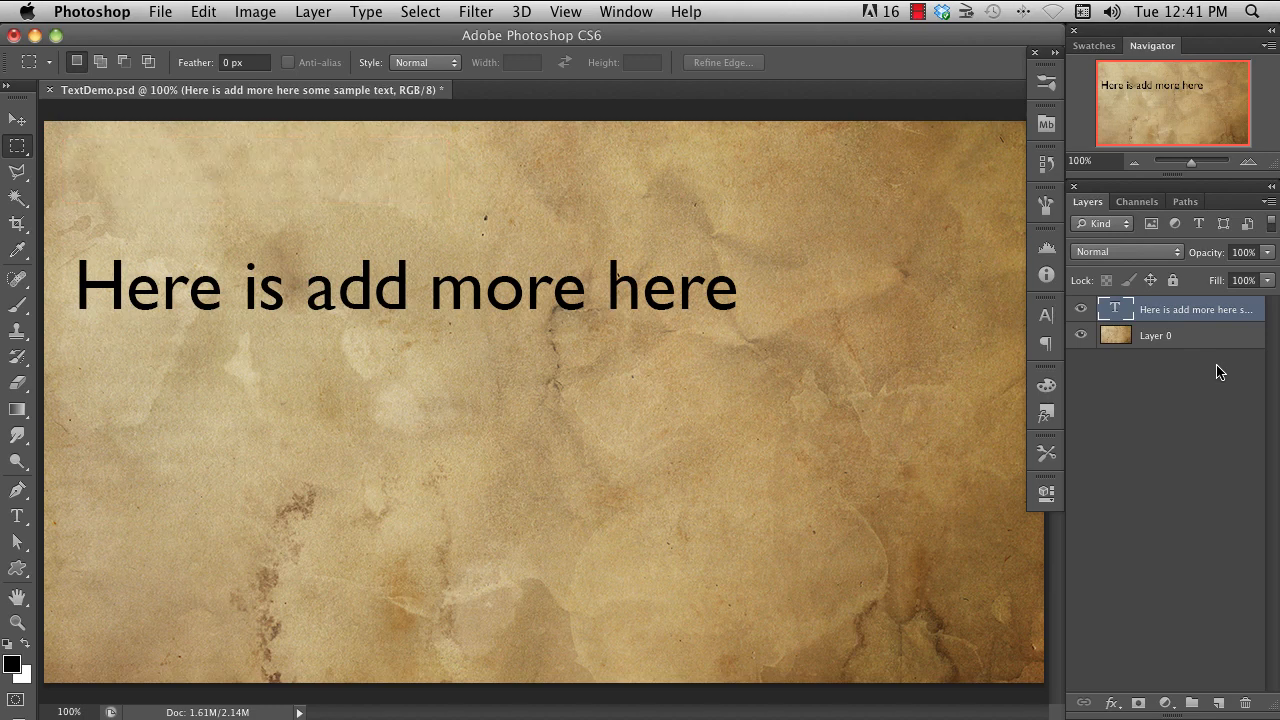
mouse_move(738, 324)
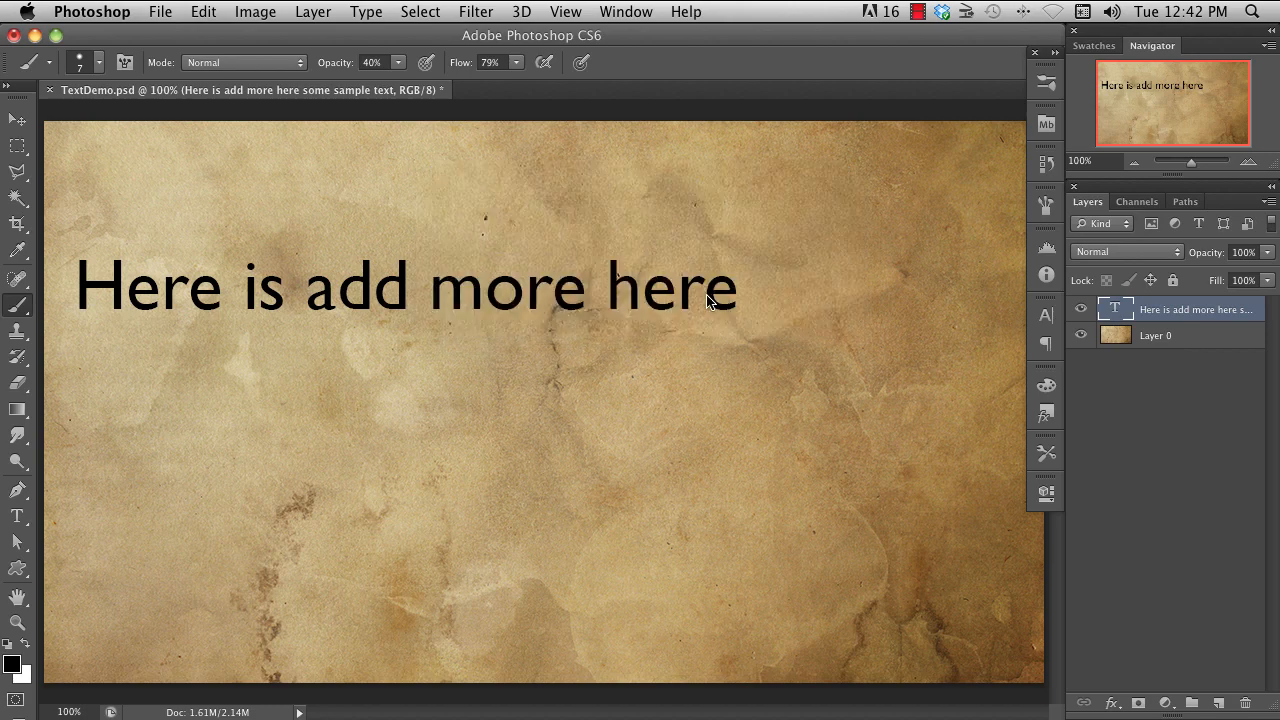
- Try brushing on the type layer, dismiss the rasterize warning, and show Shape 1
click(700, 290)
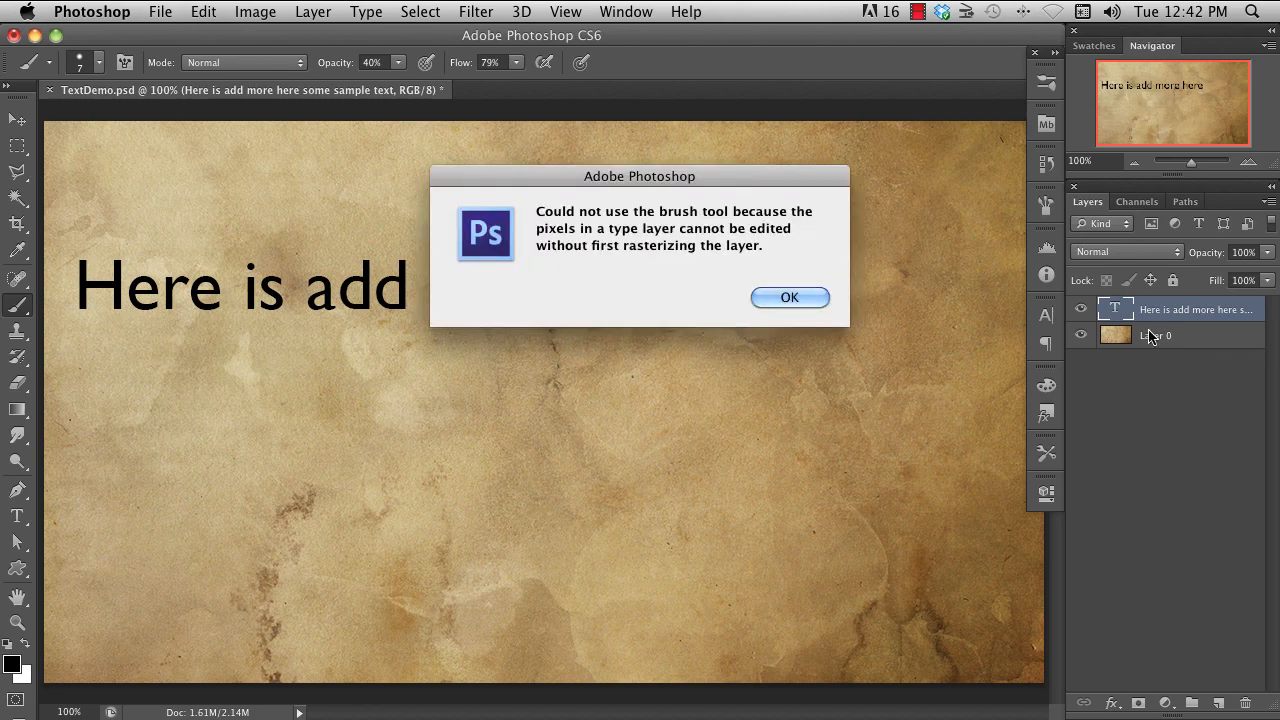
click(789, 297)
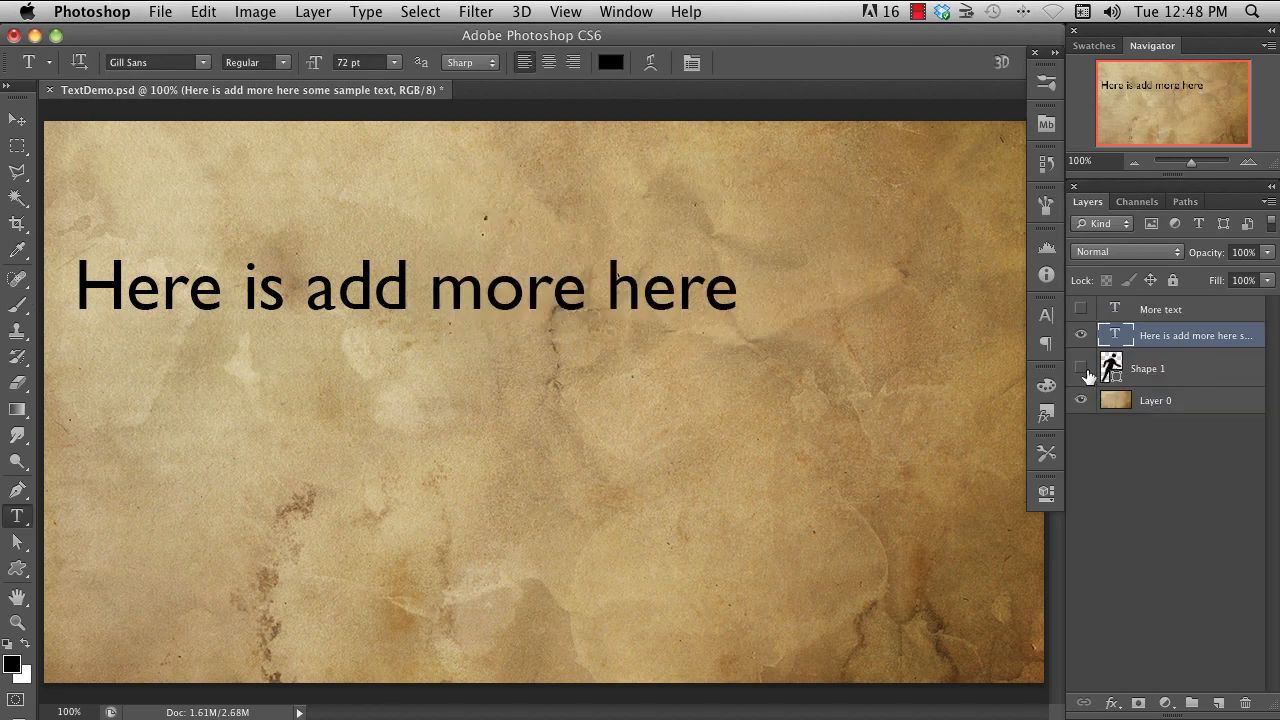
click(1081, 368)
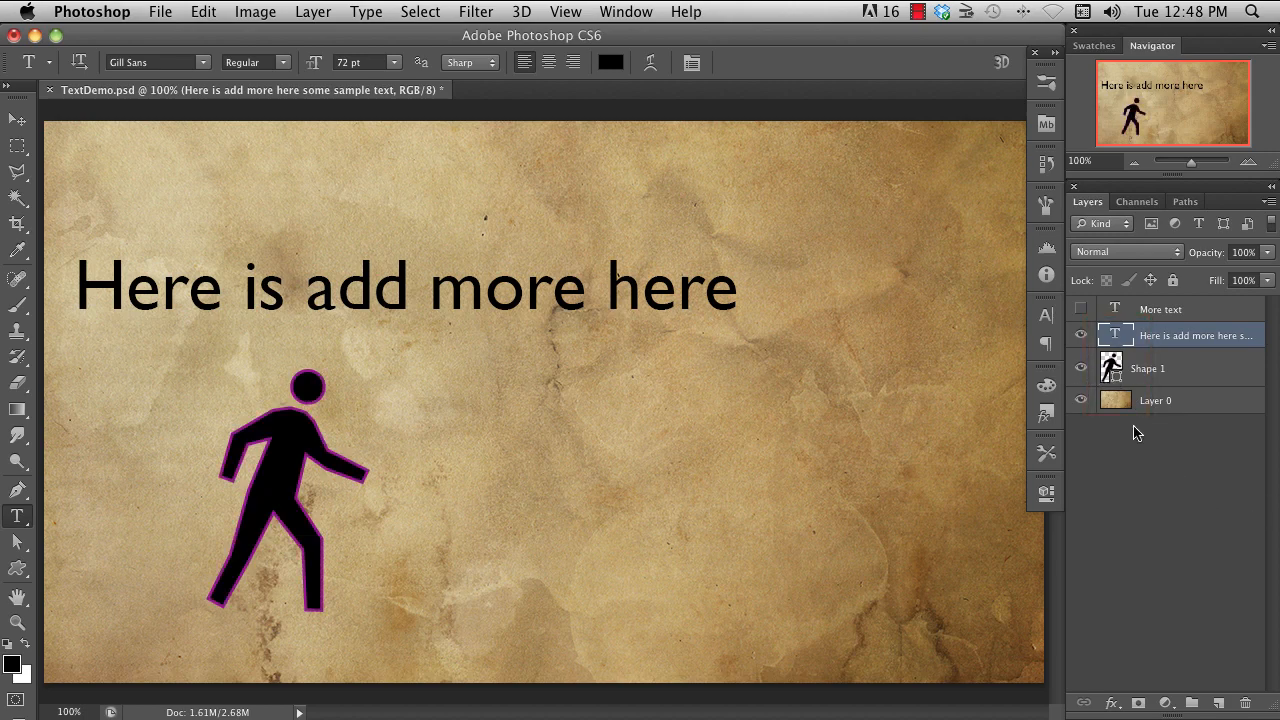
double_click(1155, 400)
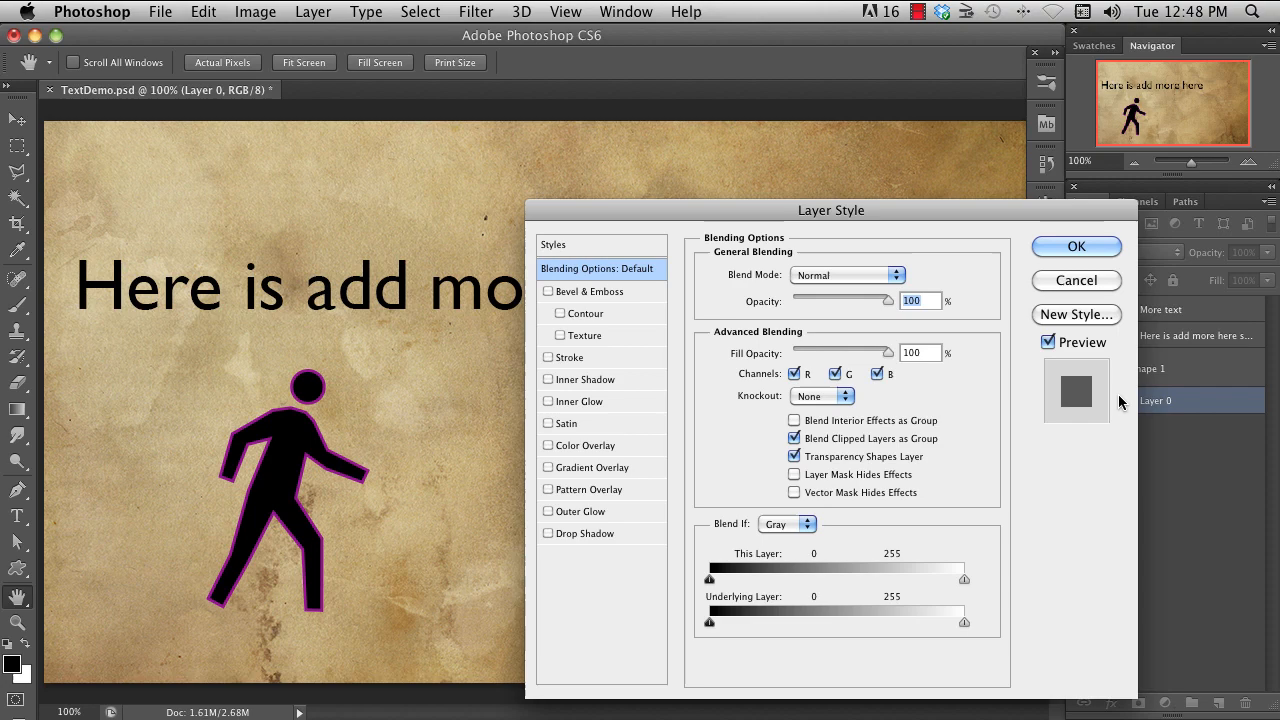
click(1077, 246)
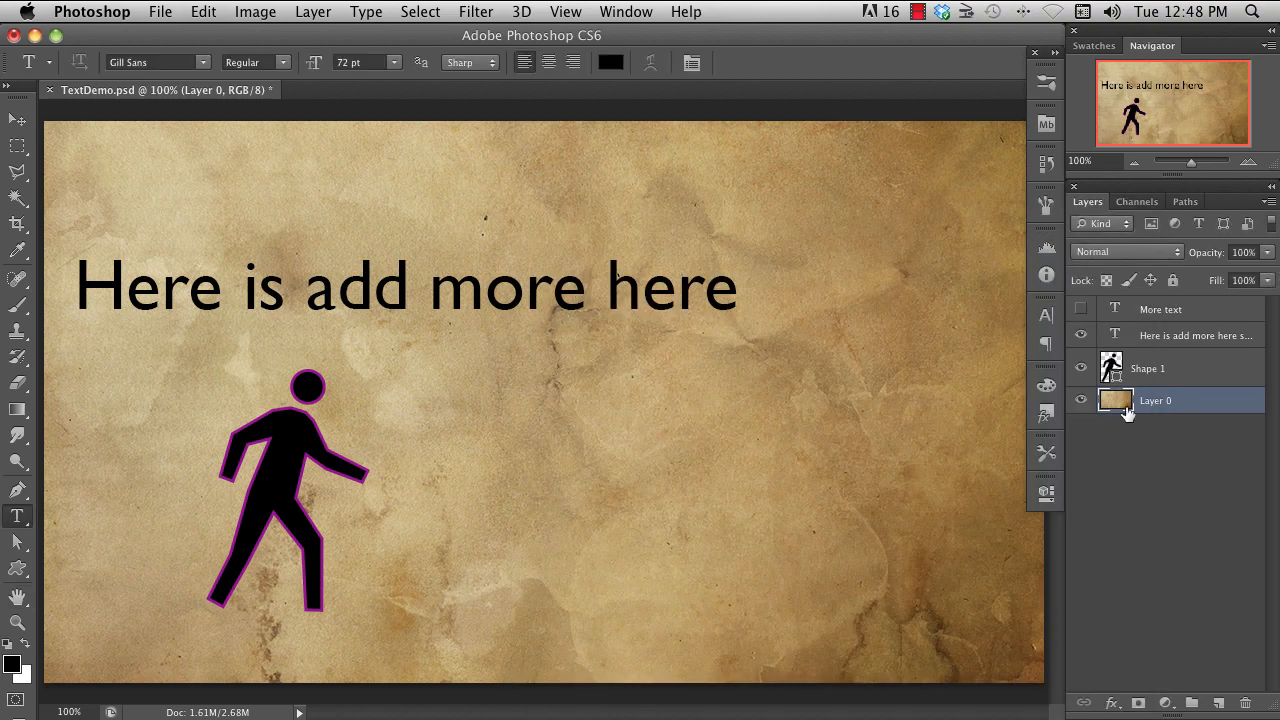
double_click(1113, 368)
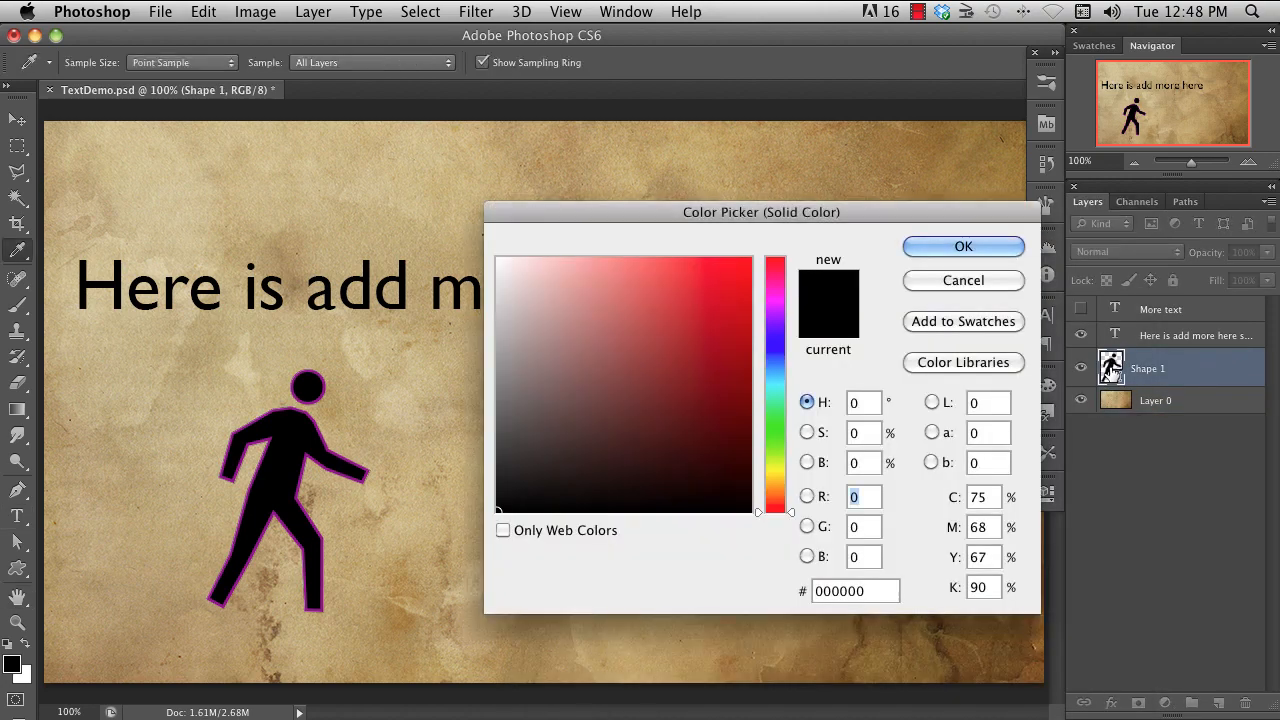
click(501, 261)
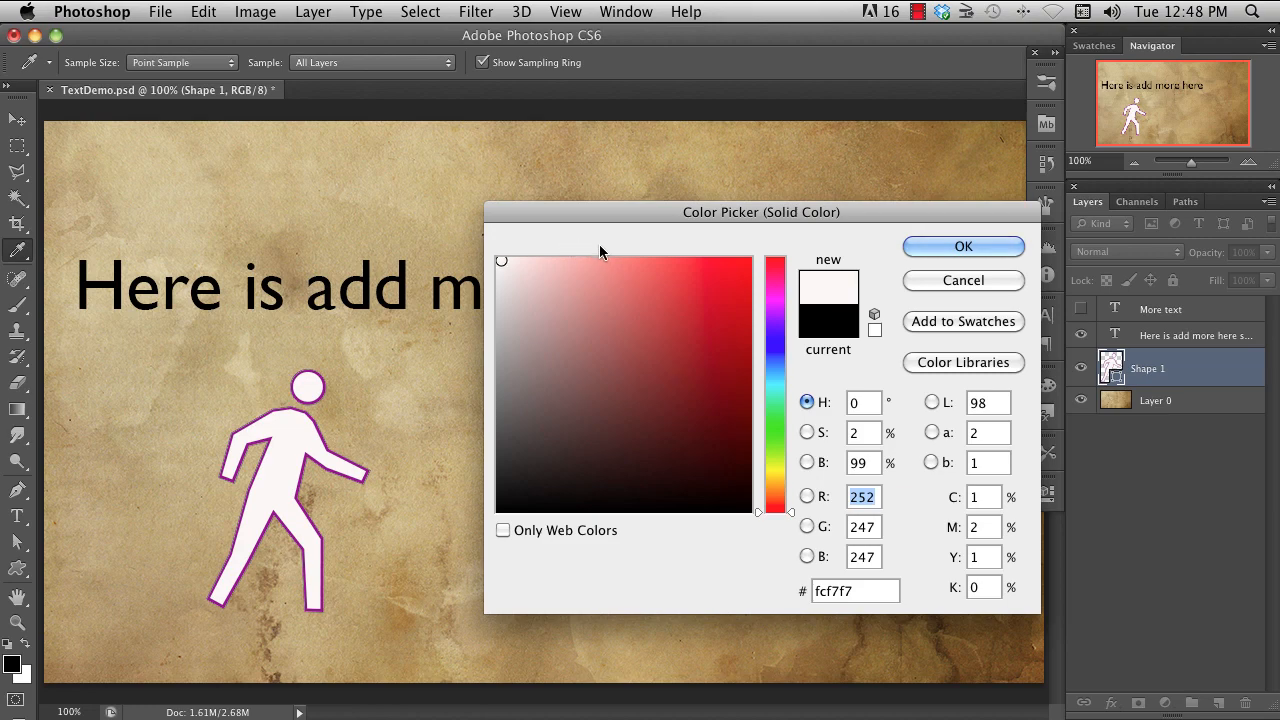
click(962, 246)
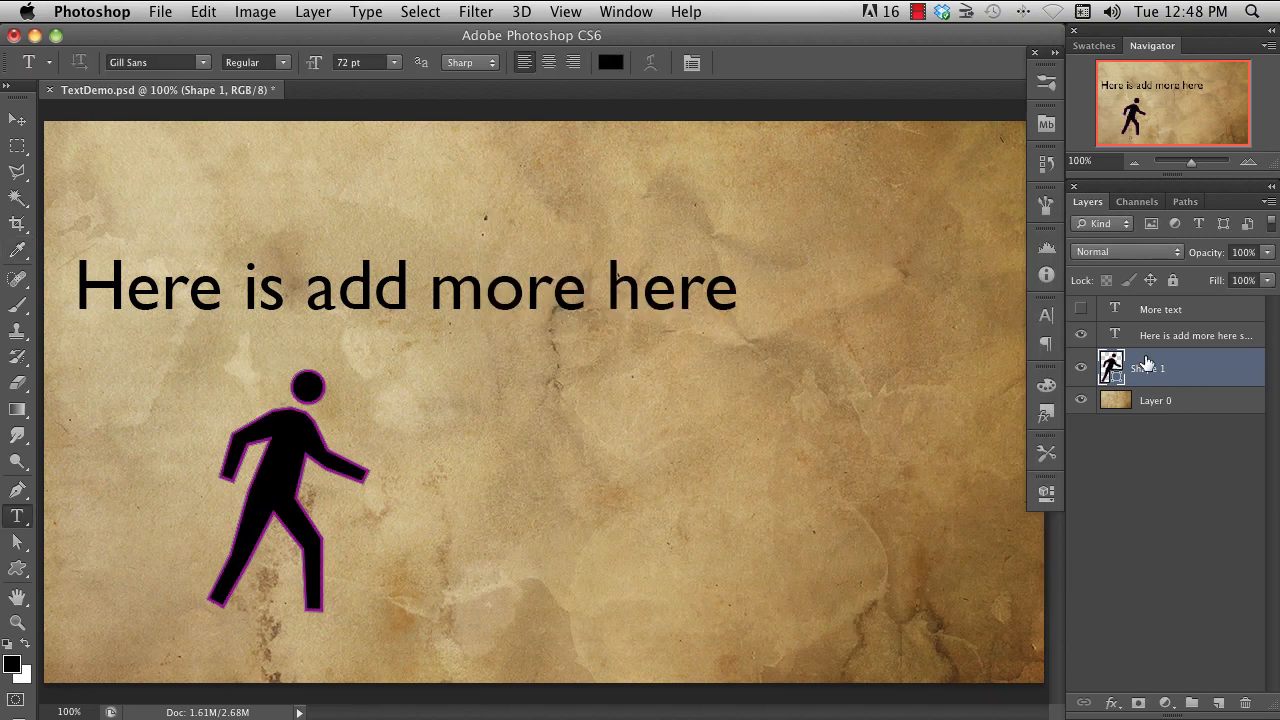
click(1195, 335)
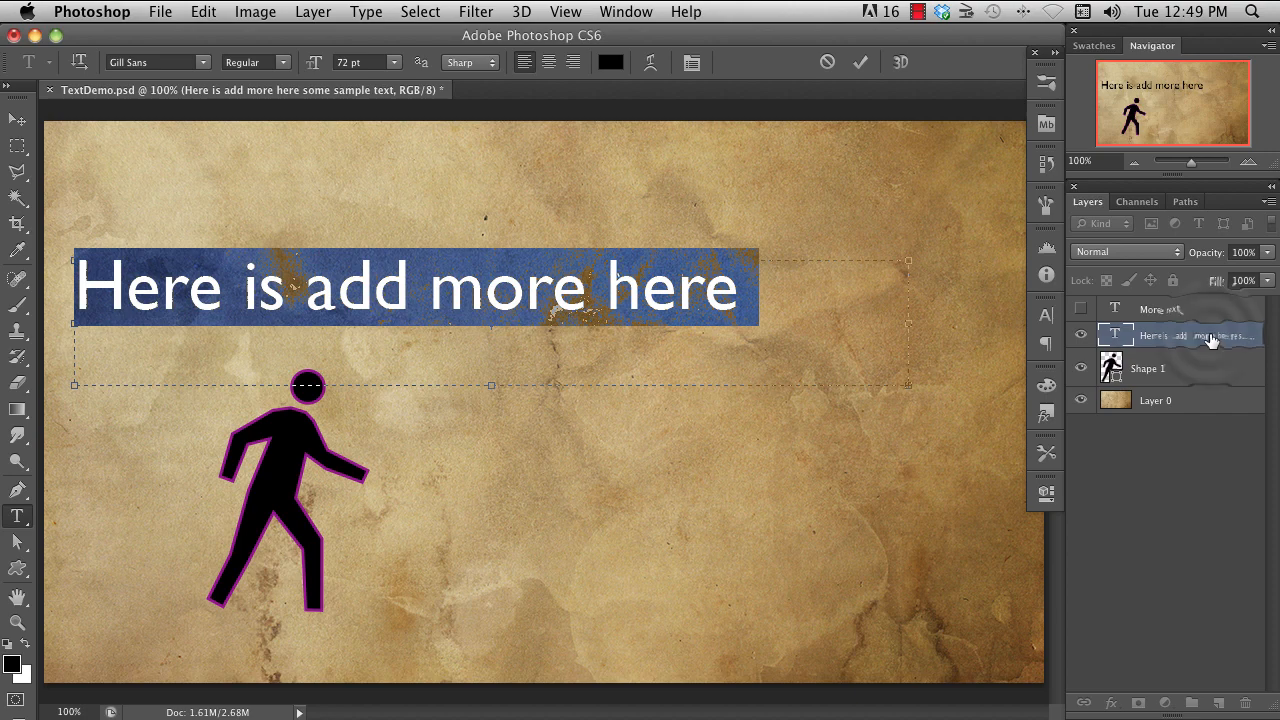
- Select the heading's text, reword it to 'Here is changed text', and commit
click(859, 61)
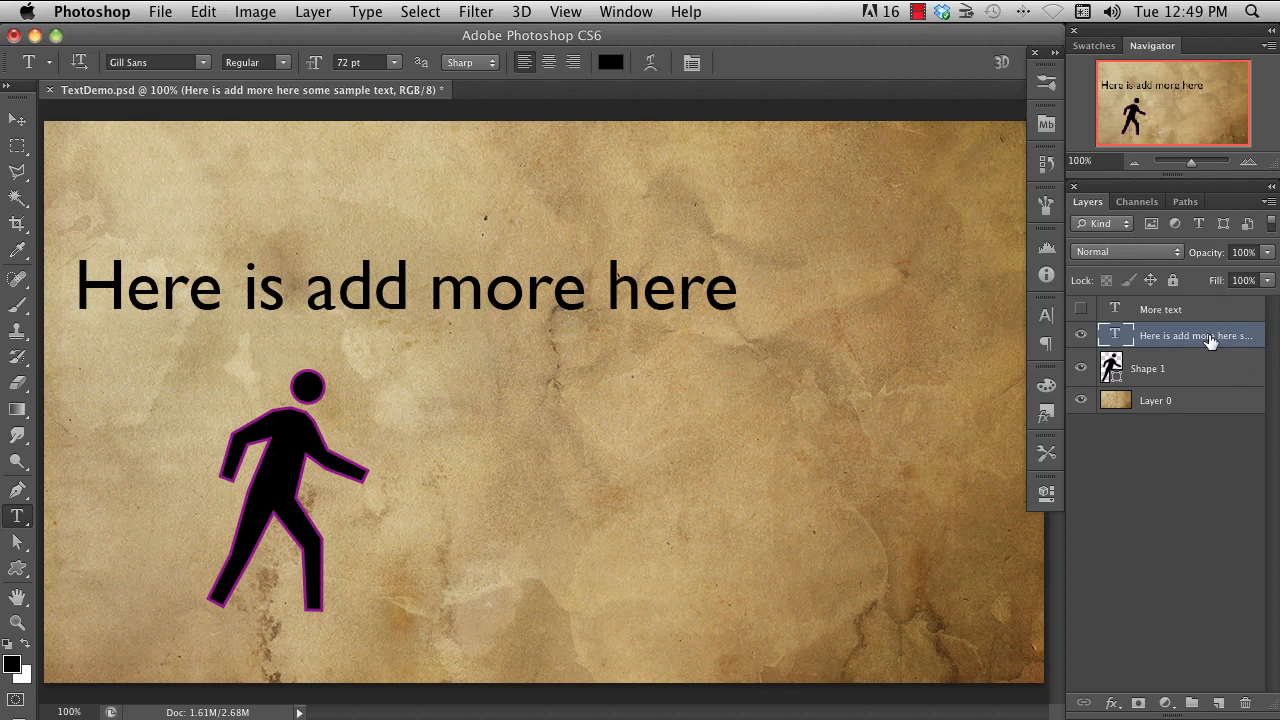
mouse_move(1175, 388)
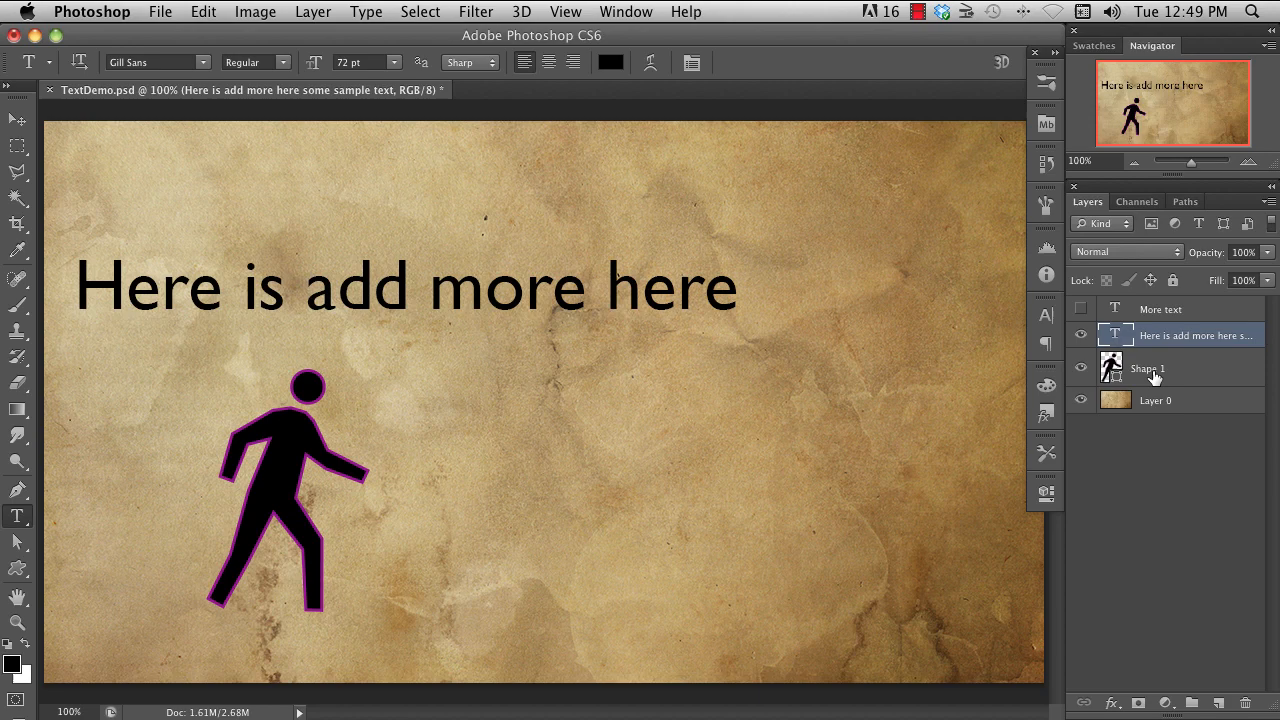
double_click(1115, 335)
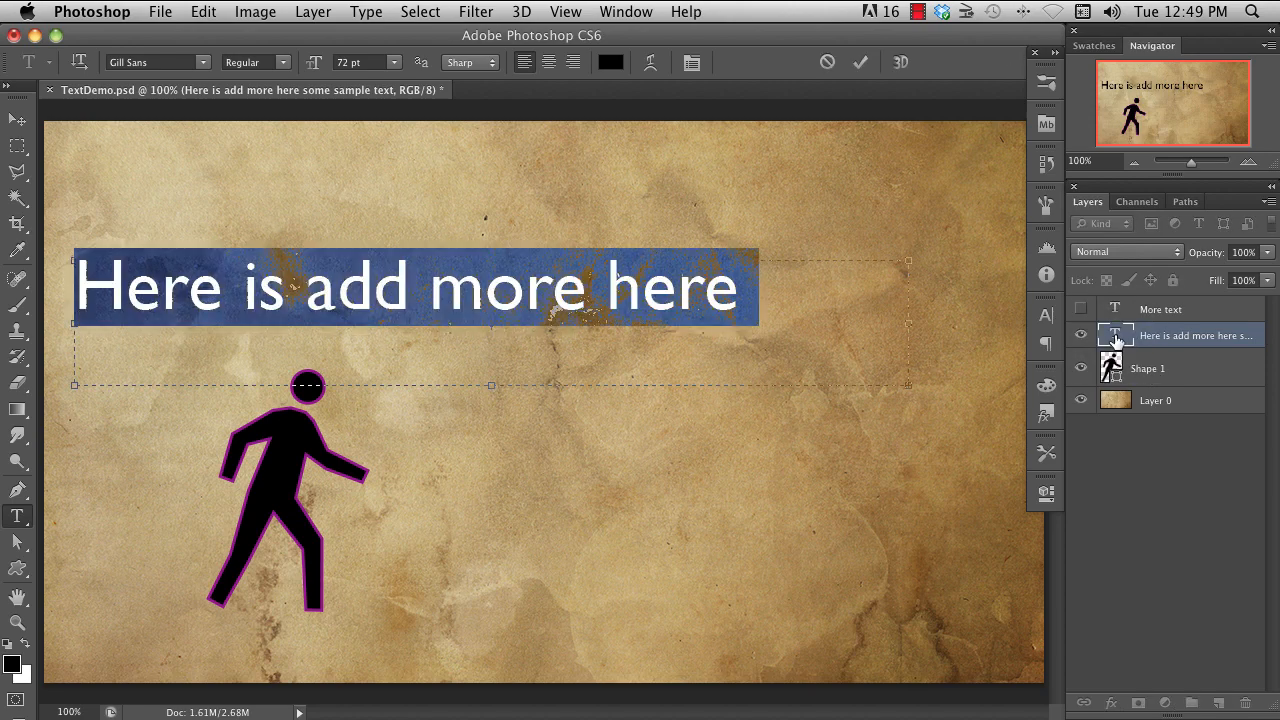
mouse_move(1195, 338)
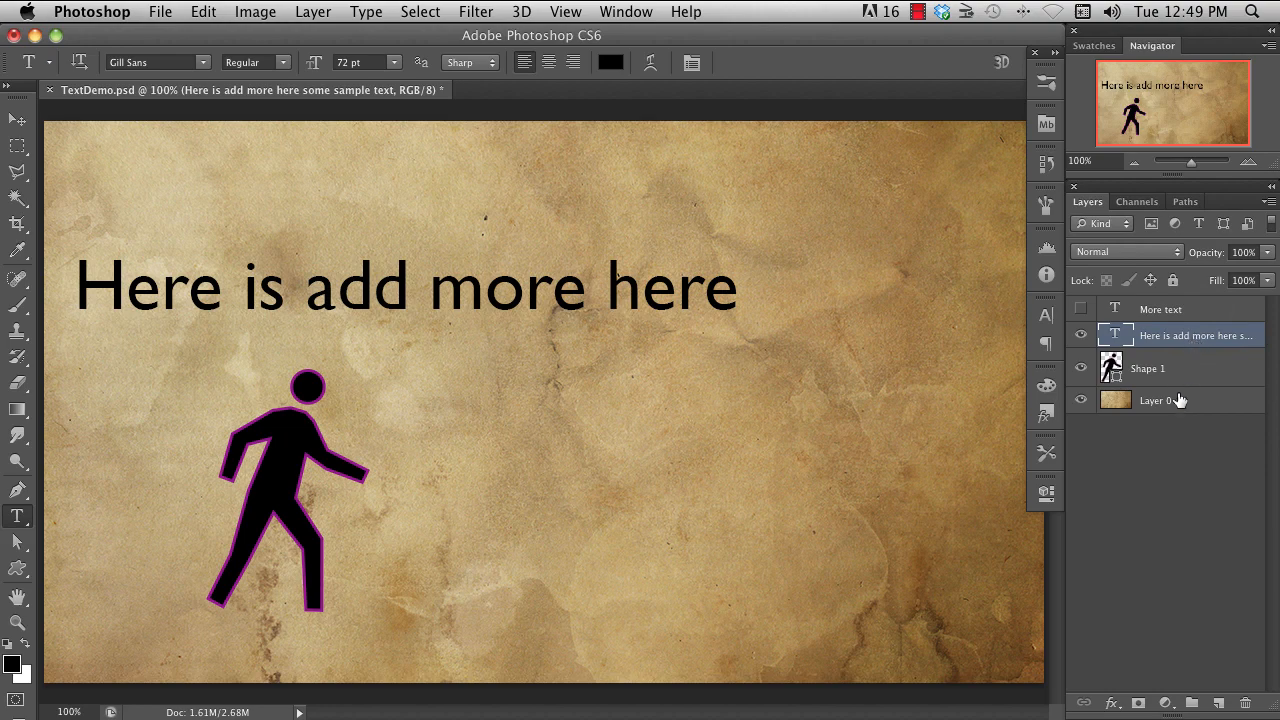
mouse_move(1136, 431)
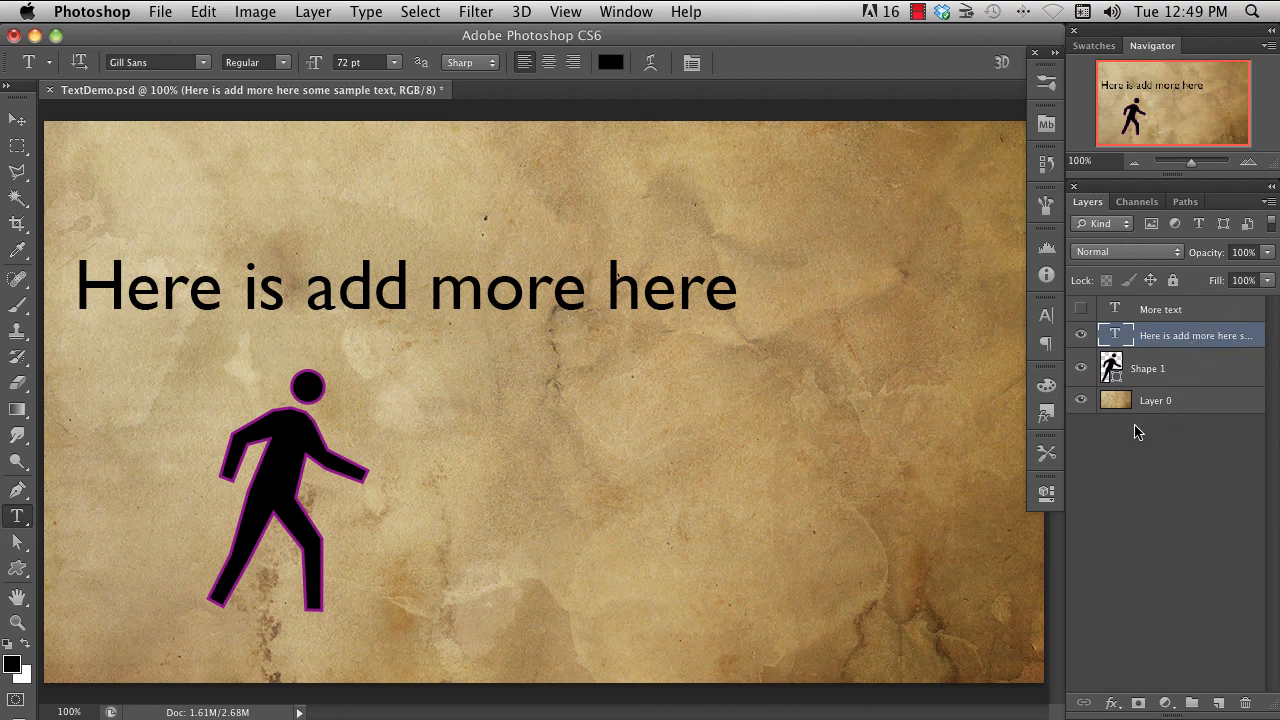
double_click(672, 287)
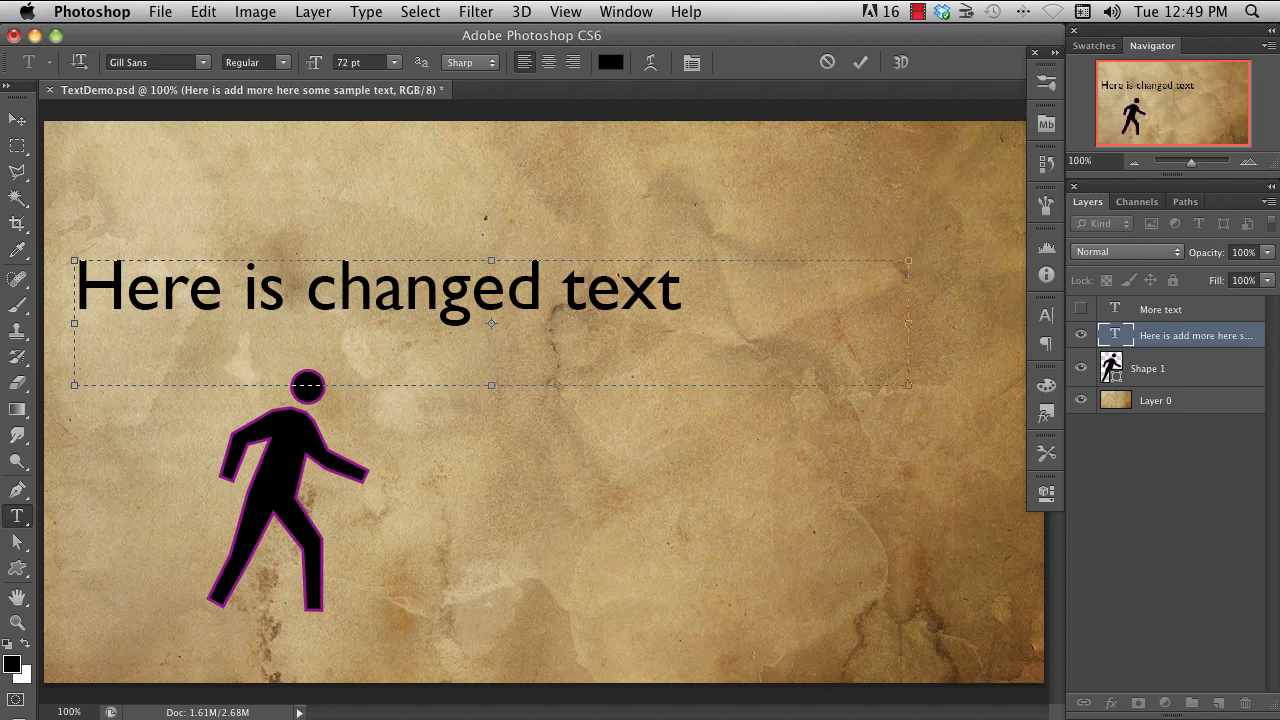
click(859, 62)
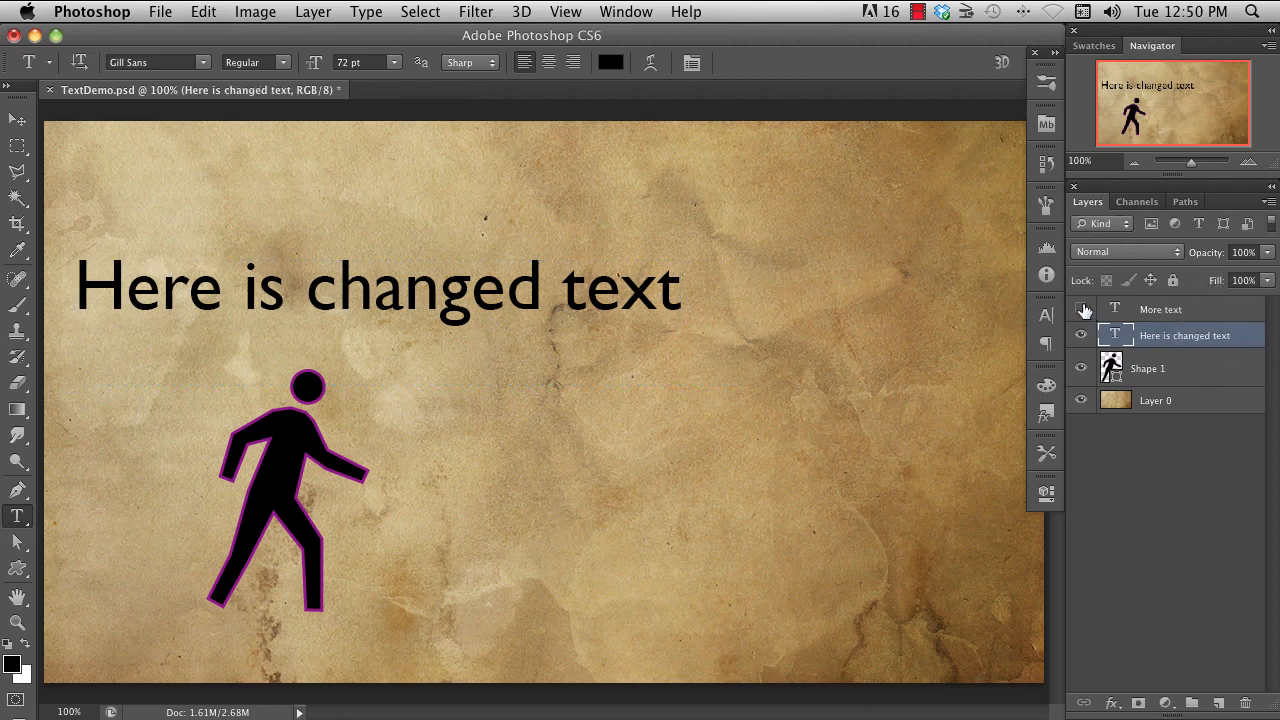
- Make the 'More text' layer visible and make it the active text for editing
click(1081, 309)
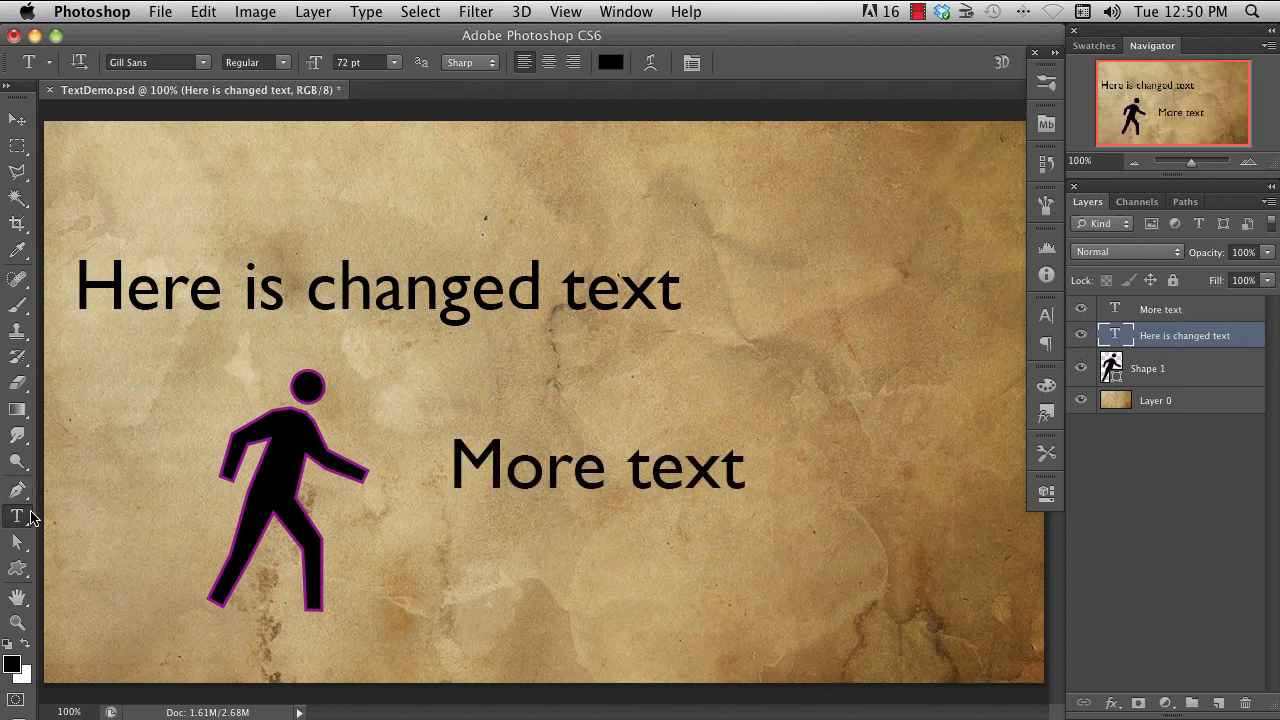
mouse_move(245, 368)
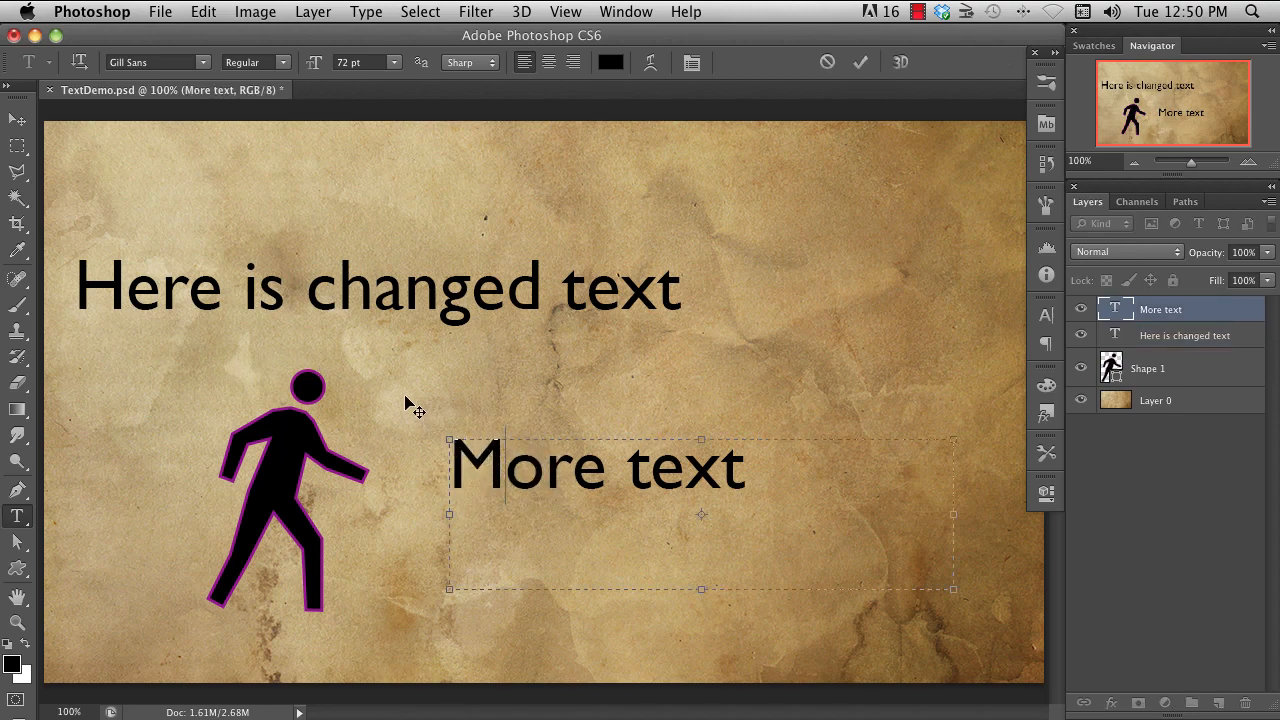
click(859, 61)
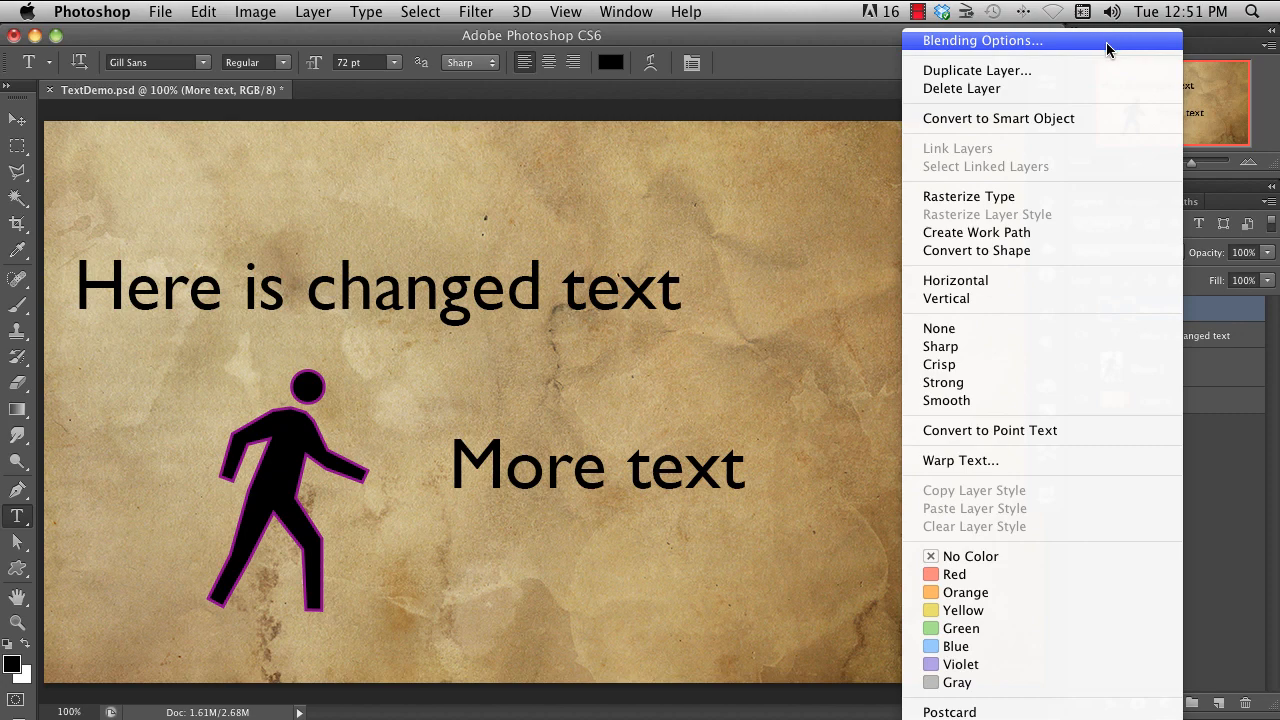
mouse_move(1093, 196)
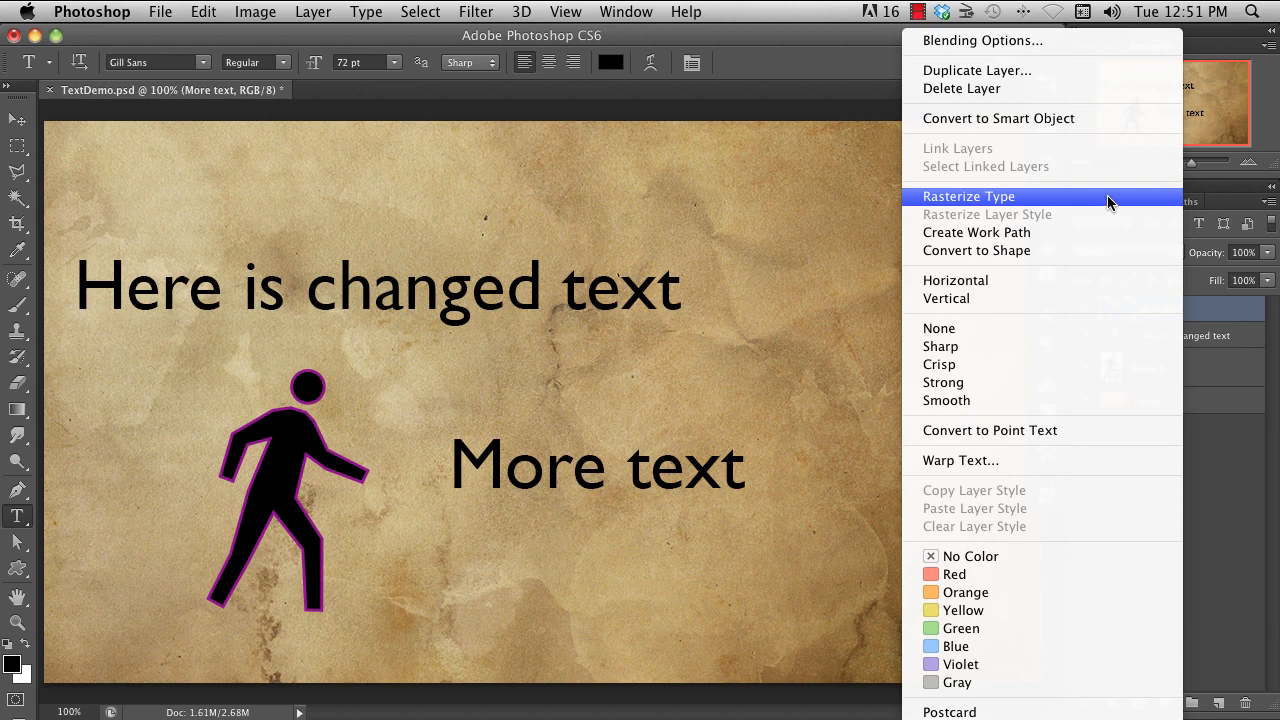
mouse_move(1103, 232)
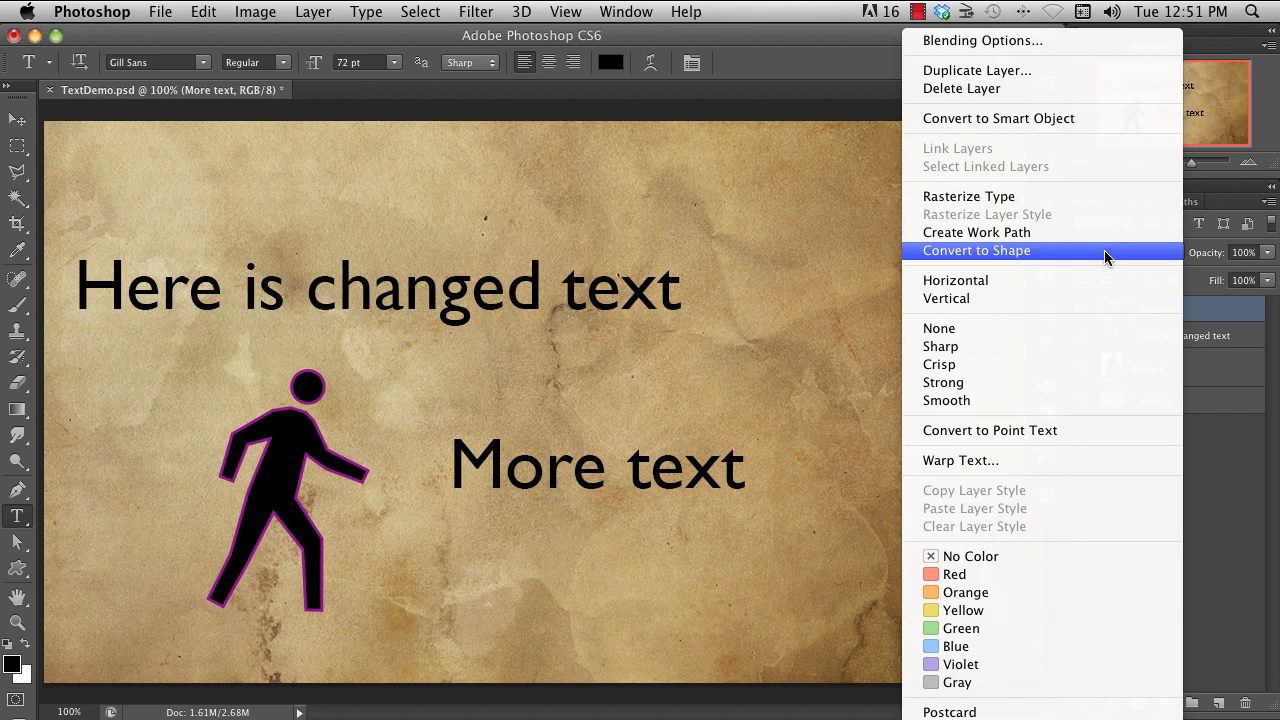
mouse_move(1118, 258)
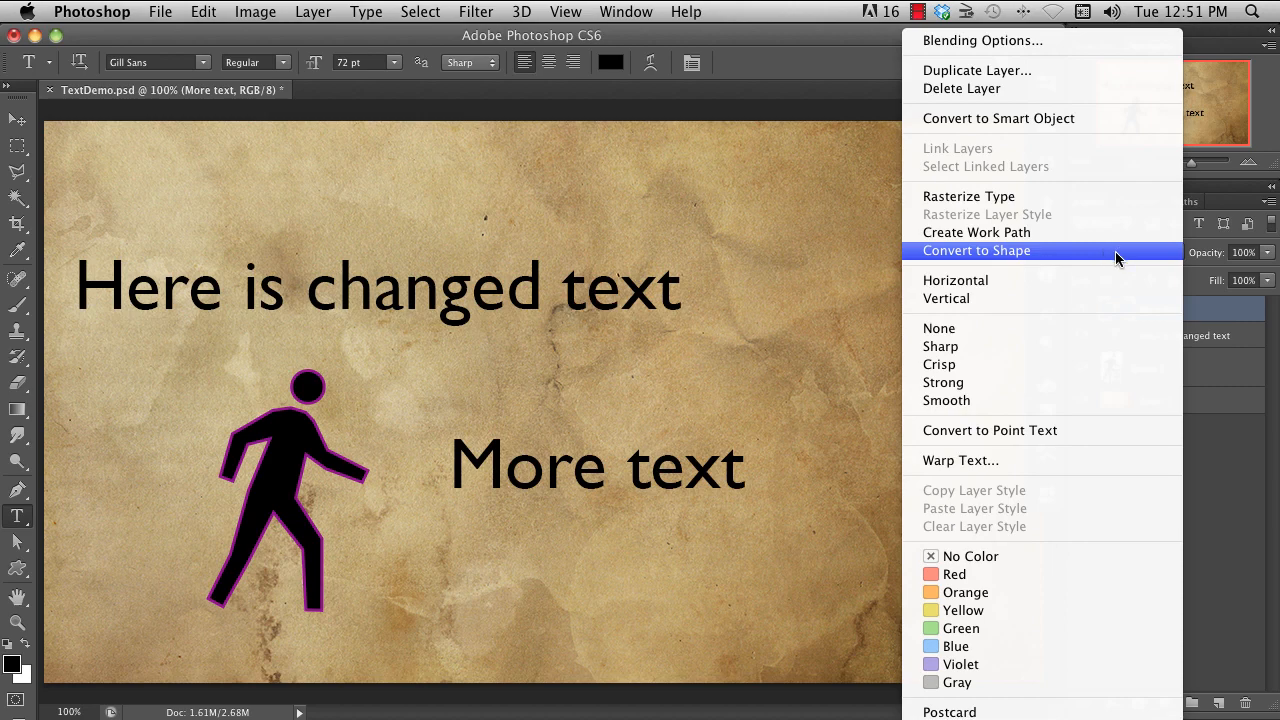
- Convert the 'More text' layer to a shape, then show only the parchment Layer 0
click(975, 250)
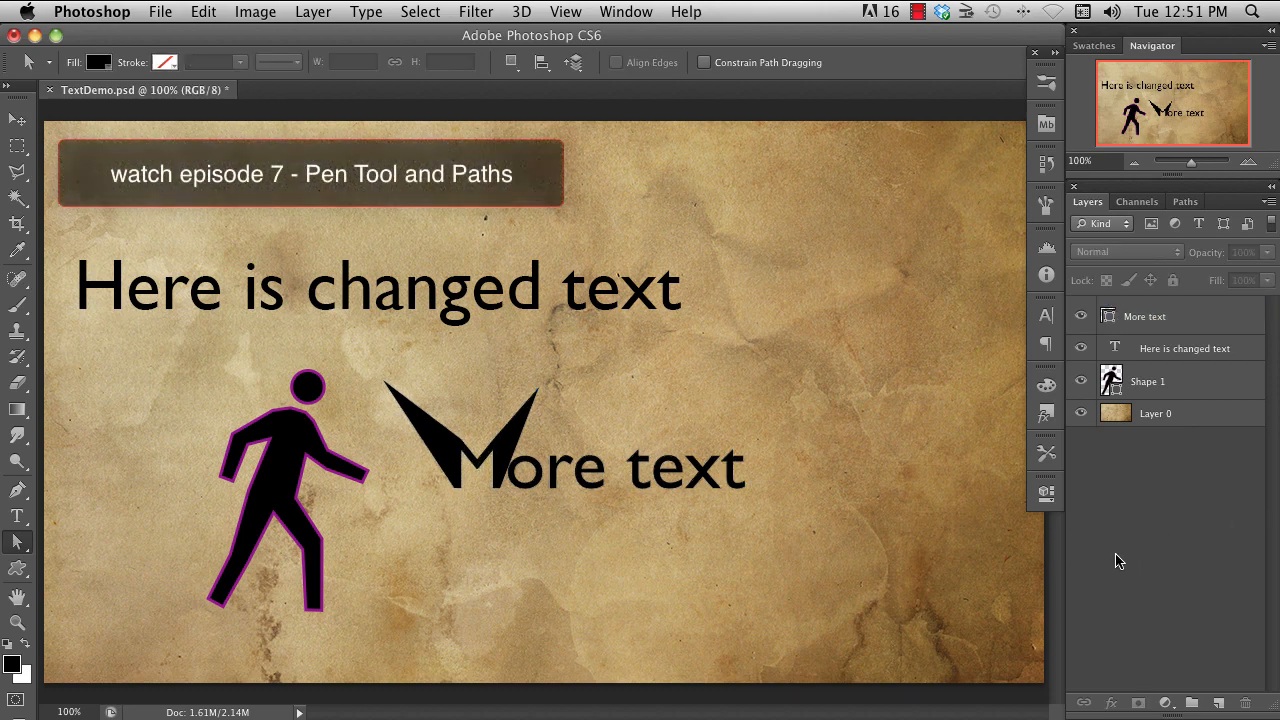
mouse_move(1121, 569)
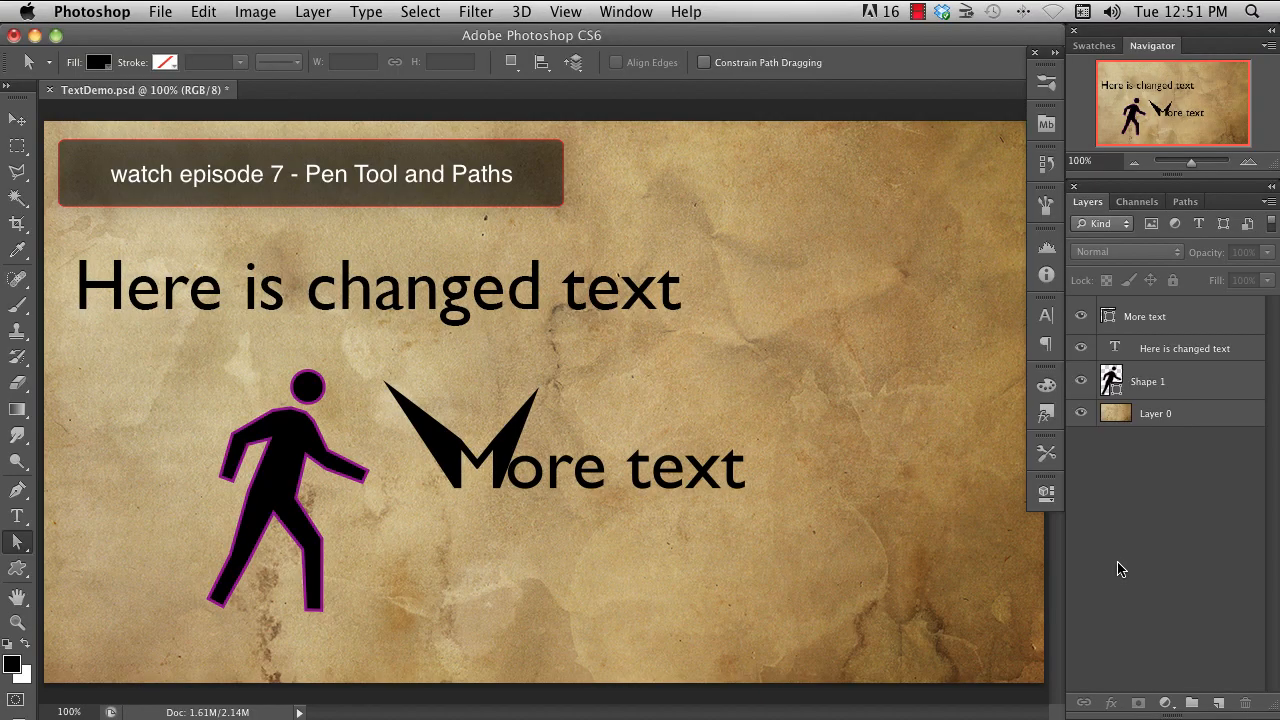
click(1184, 348)
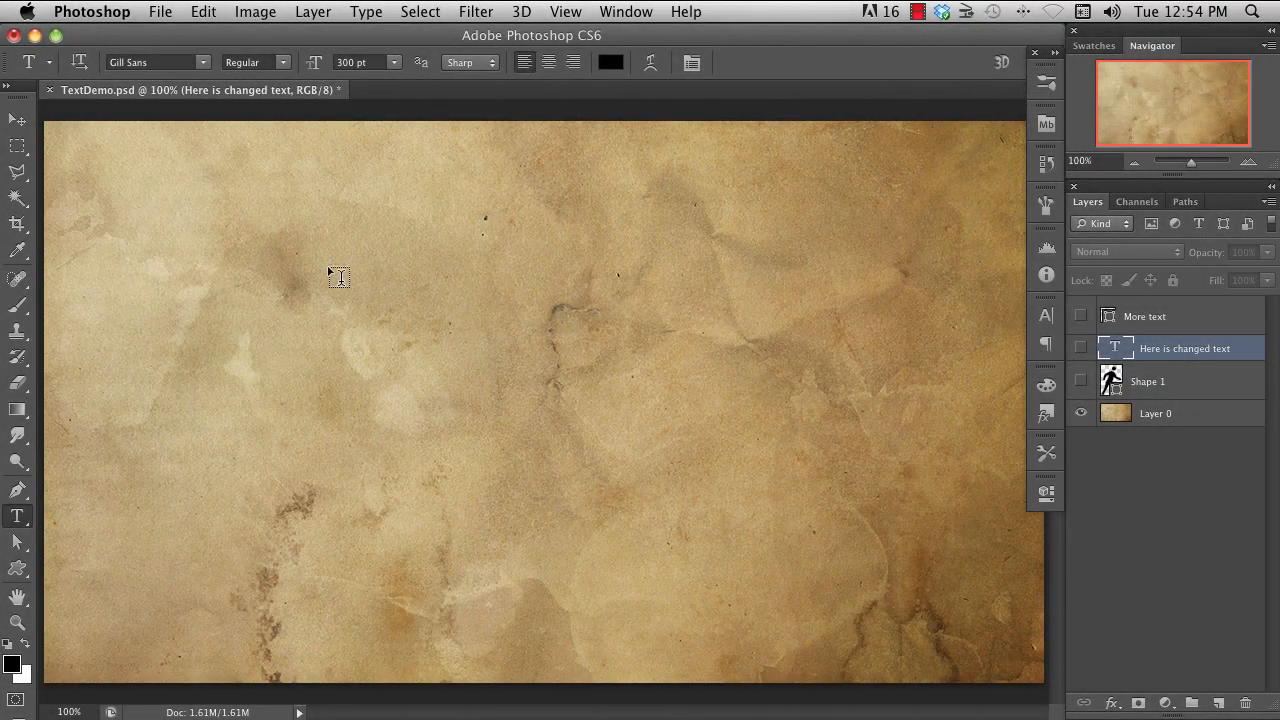
- Draw a 696×72 px paragraph text box across the upper parchment and adjust the font size
drag(335, 277, 852, 270)
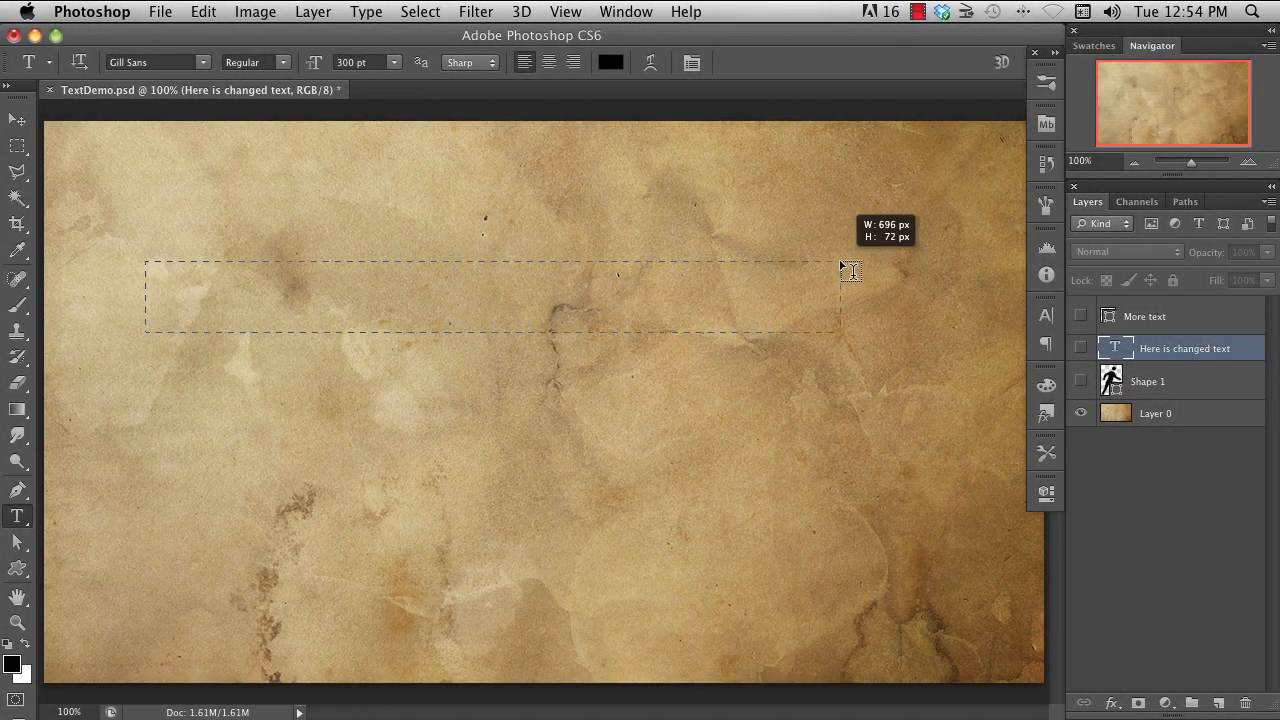
drag(145, 262, 840, 333)
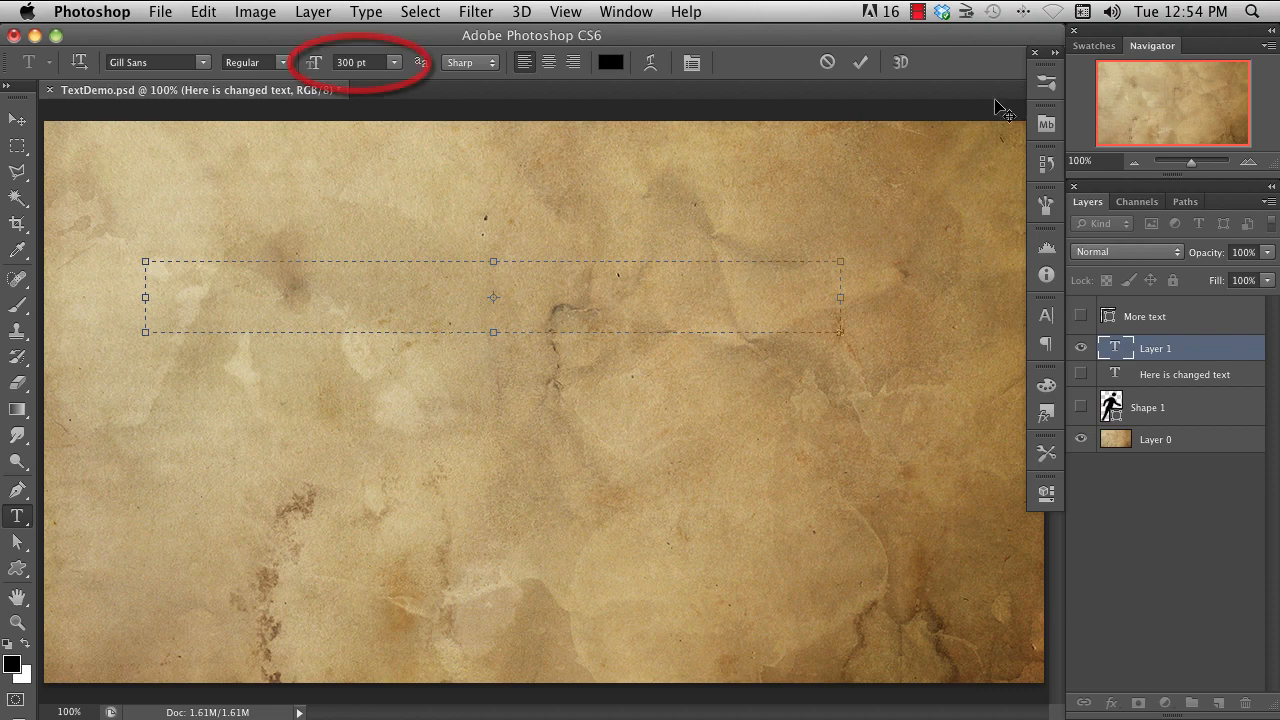
click(394, 62)
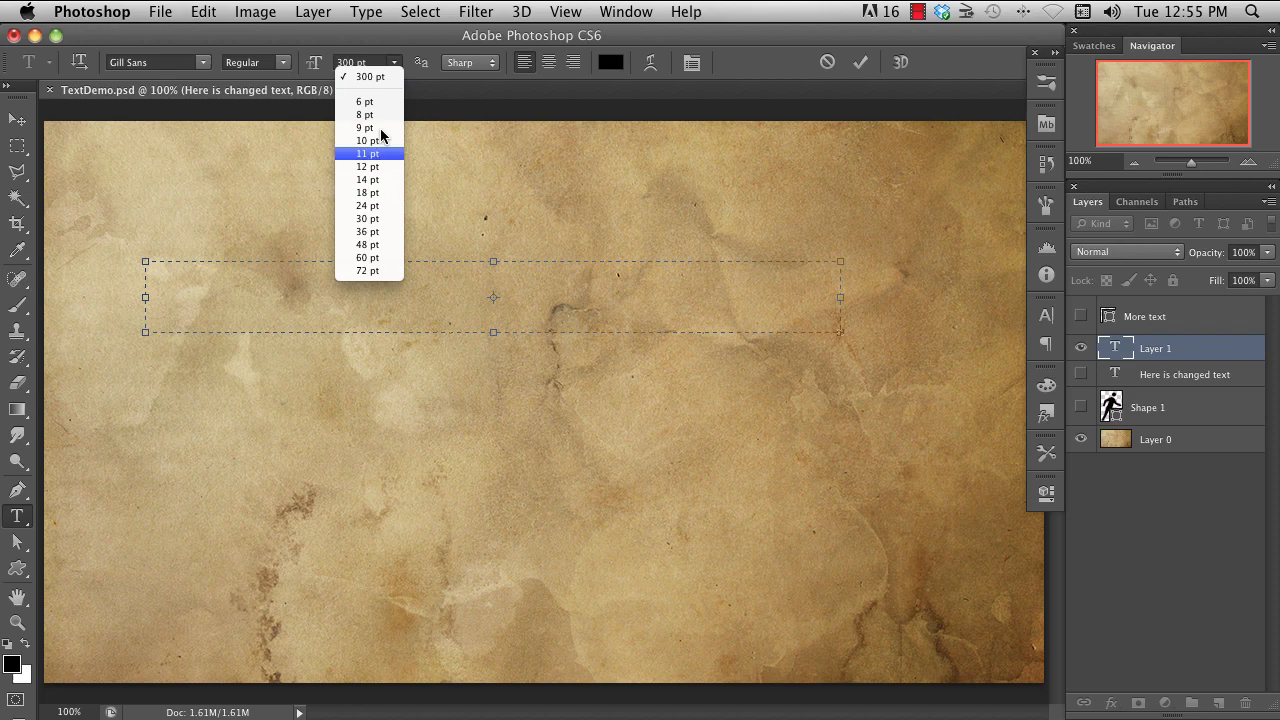
click(368, 270)
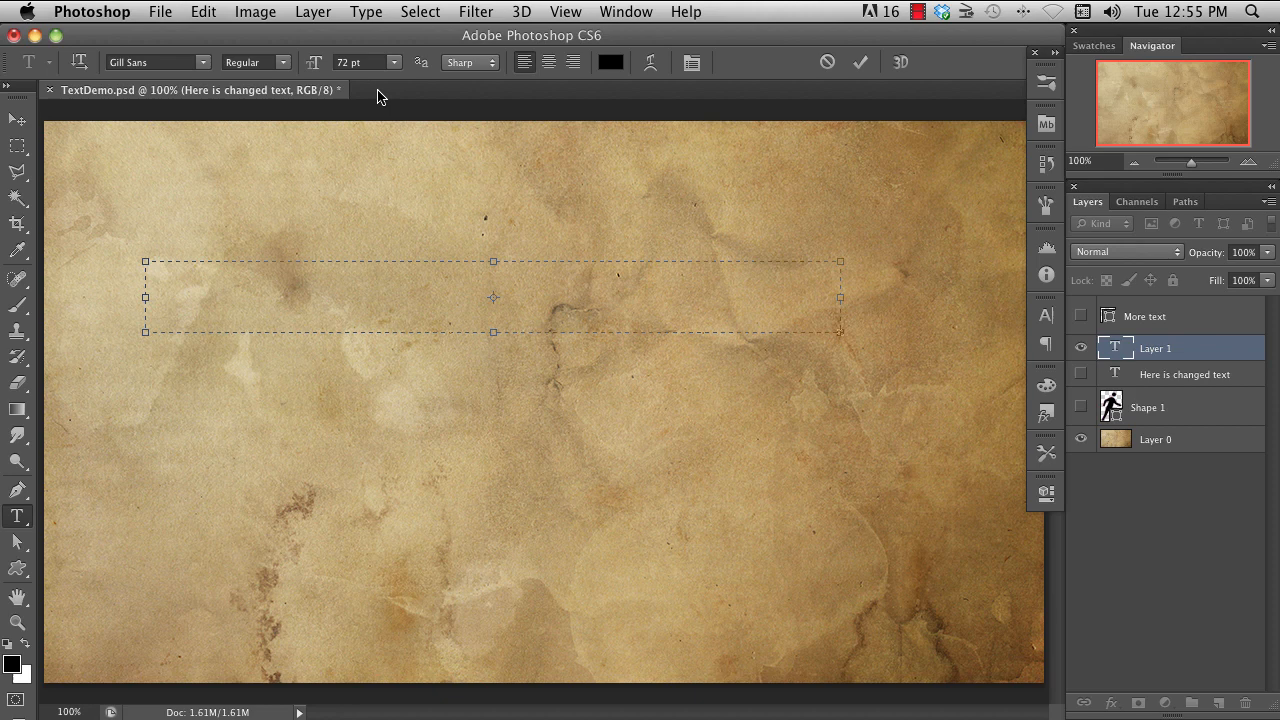
mouse_move(388, 76)
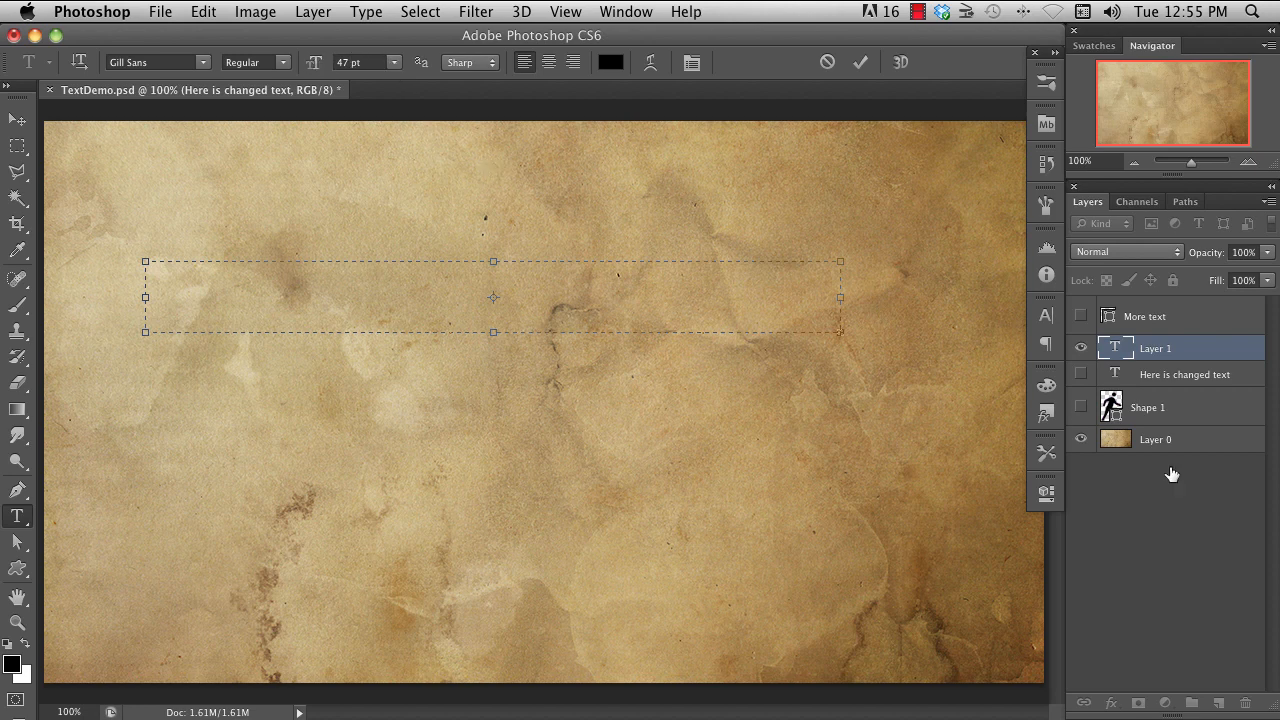
mouse_move(1116, 347)
text(BlackLobster Academy)
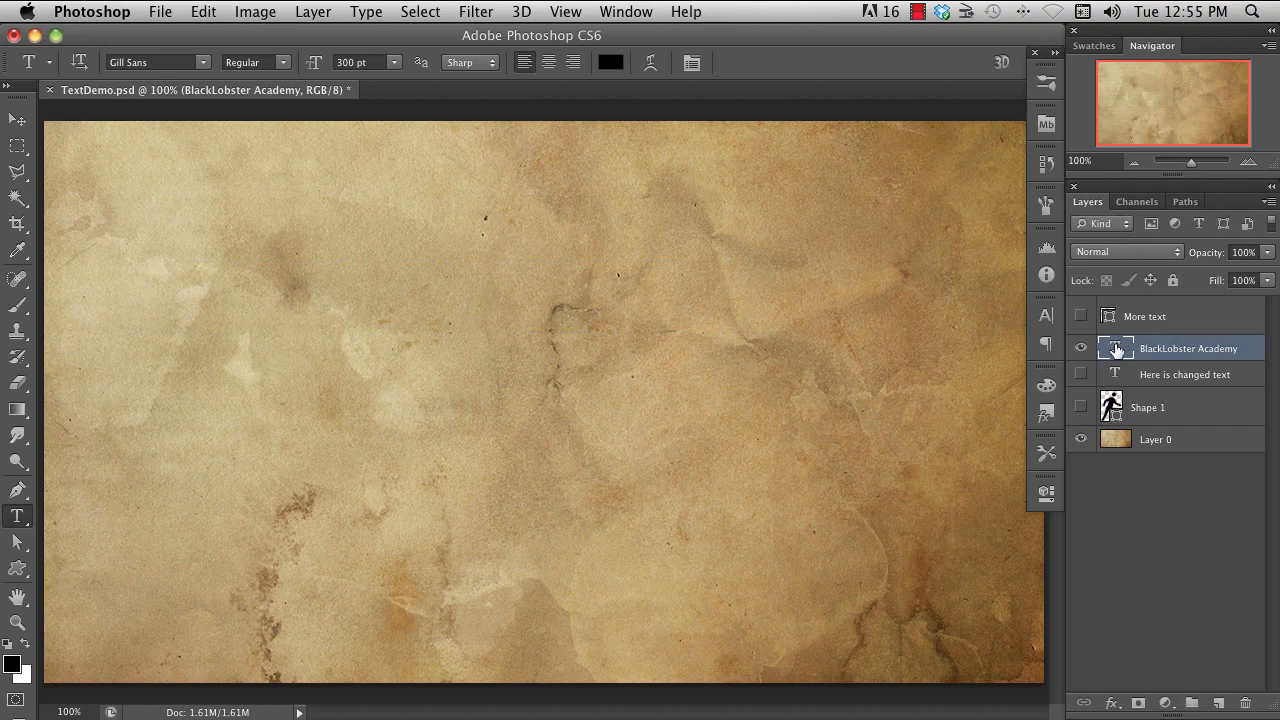
- Set the title layer's text to 'Black Lobster Academy' at 72 pt and commit it
double_click(1114, 348)
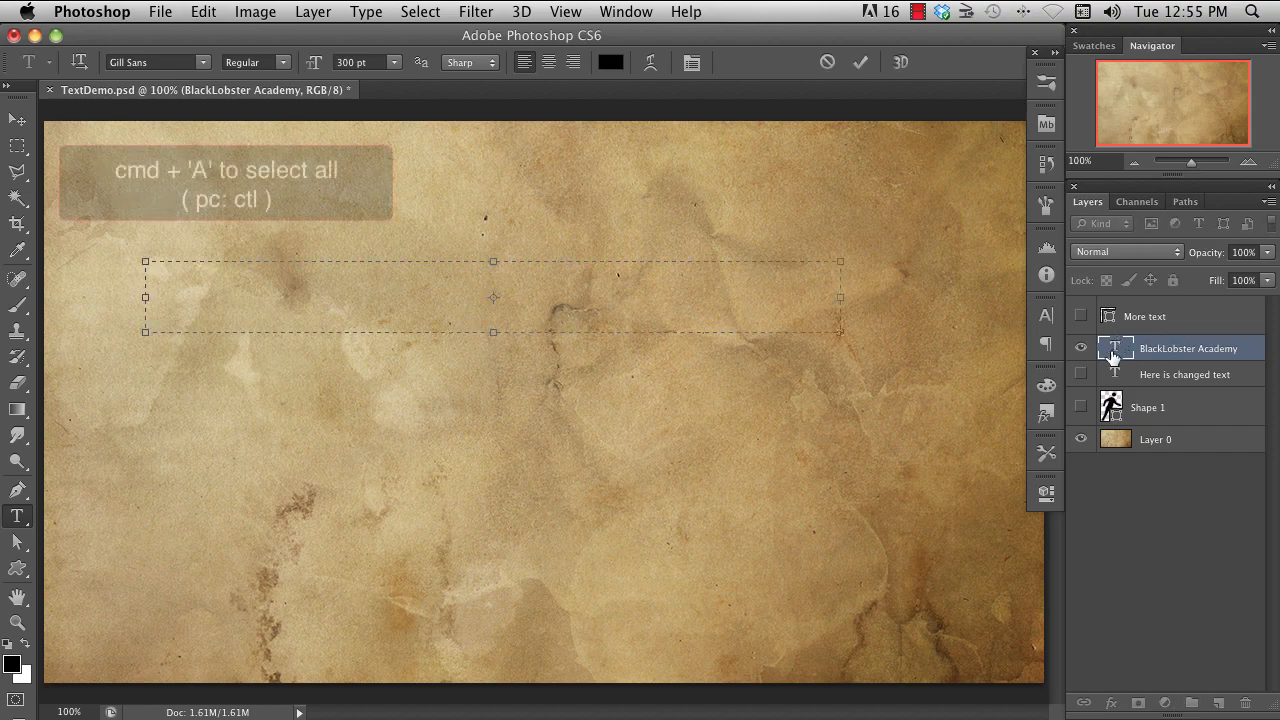
click(394, 62)
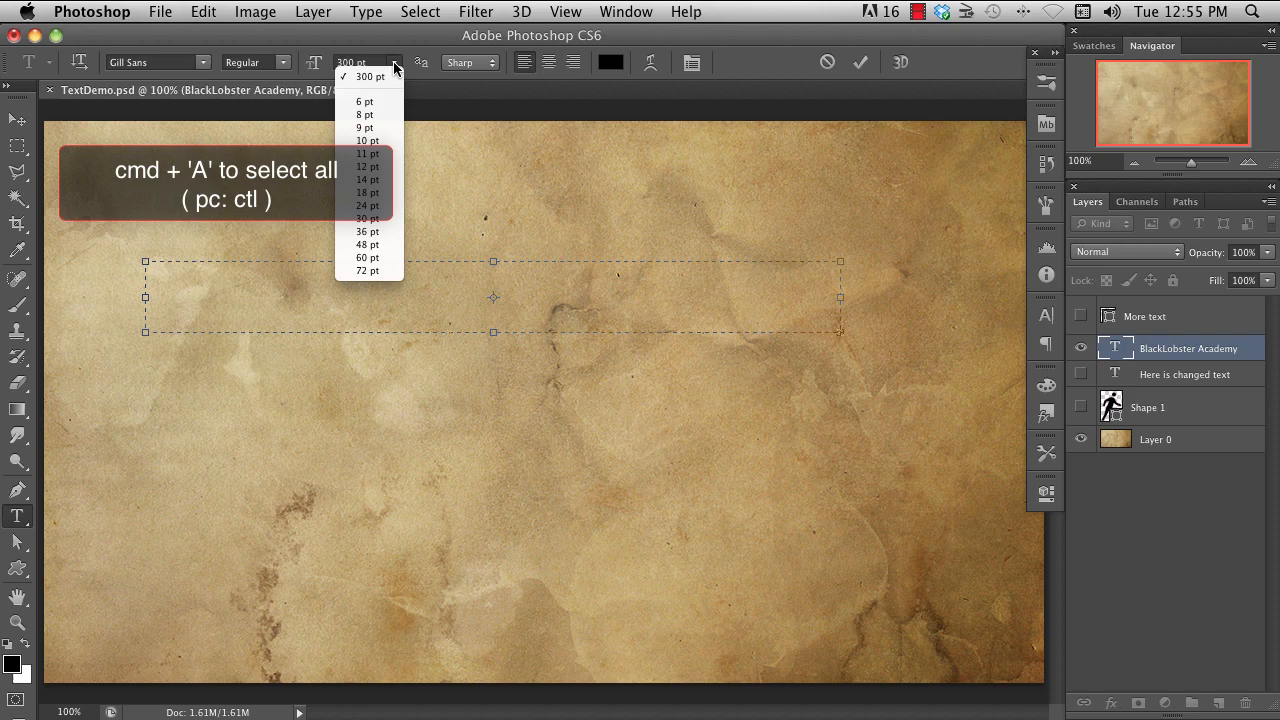
mouse_move(368, 271)
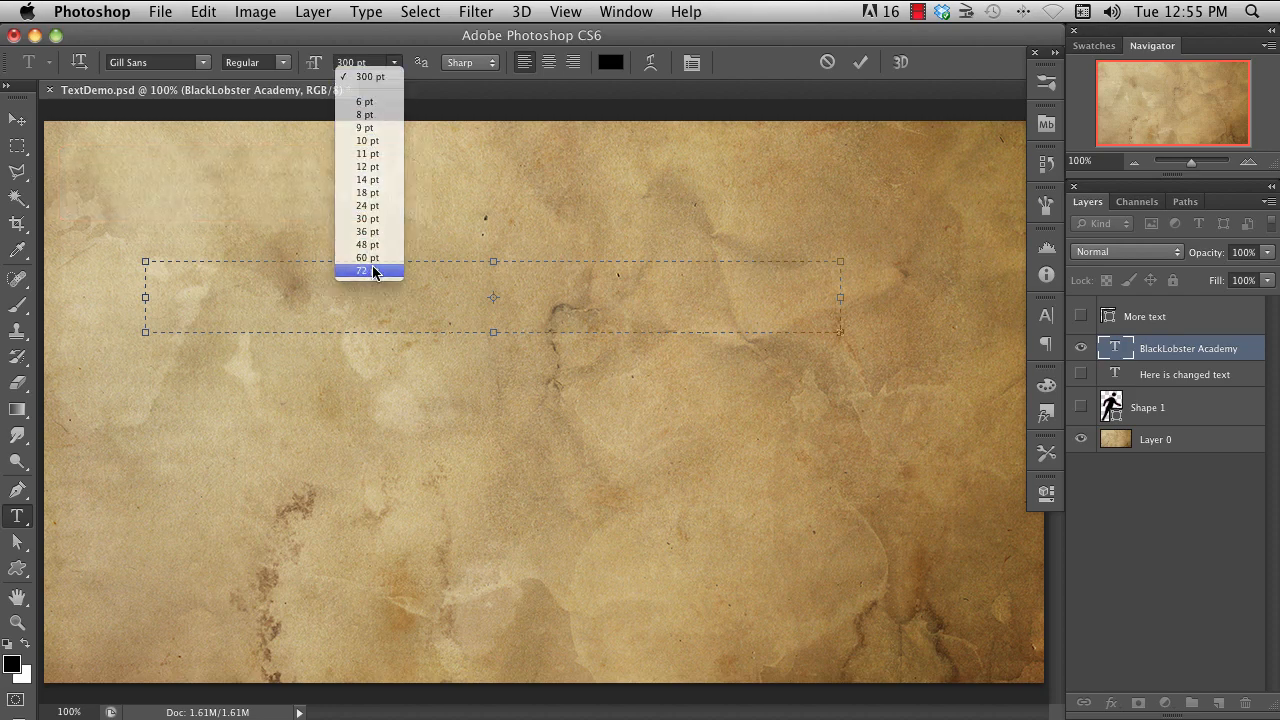
click(360, 271)
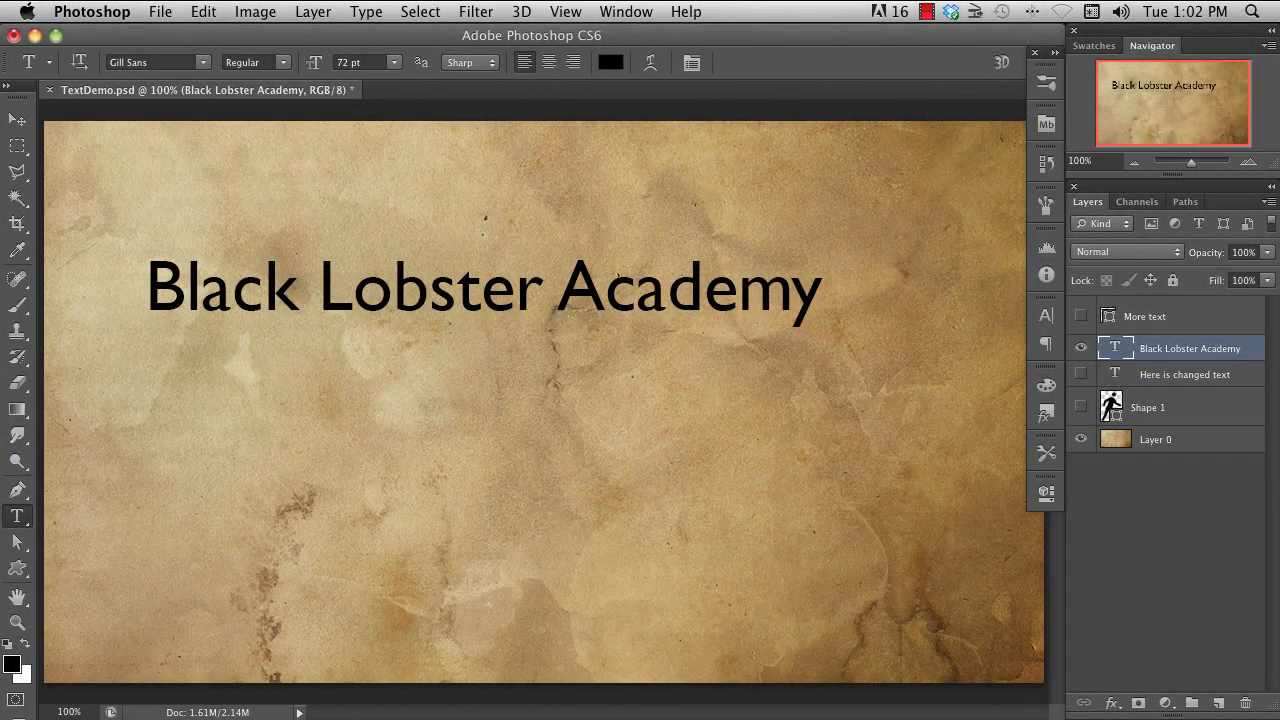
click(1046, 385)
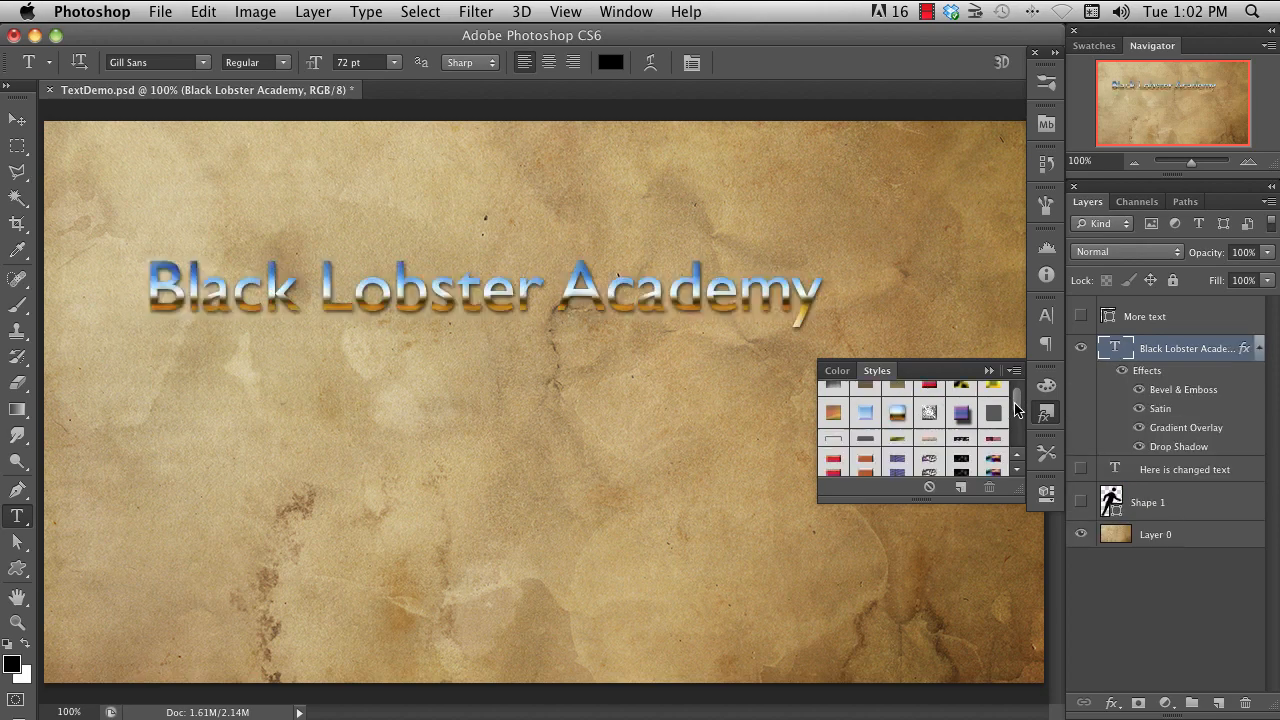
- Scroll through the preset styles for the title's metallic look
scroll(down, 3)
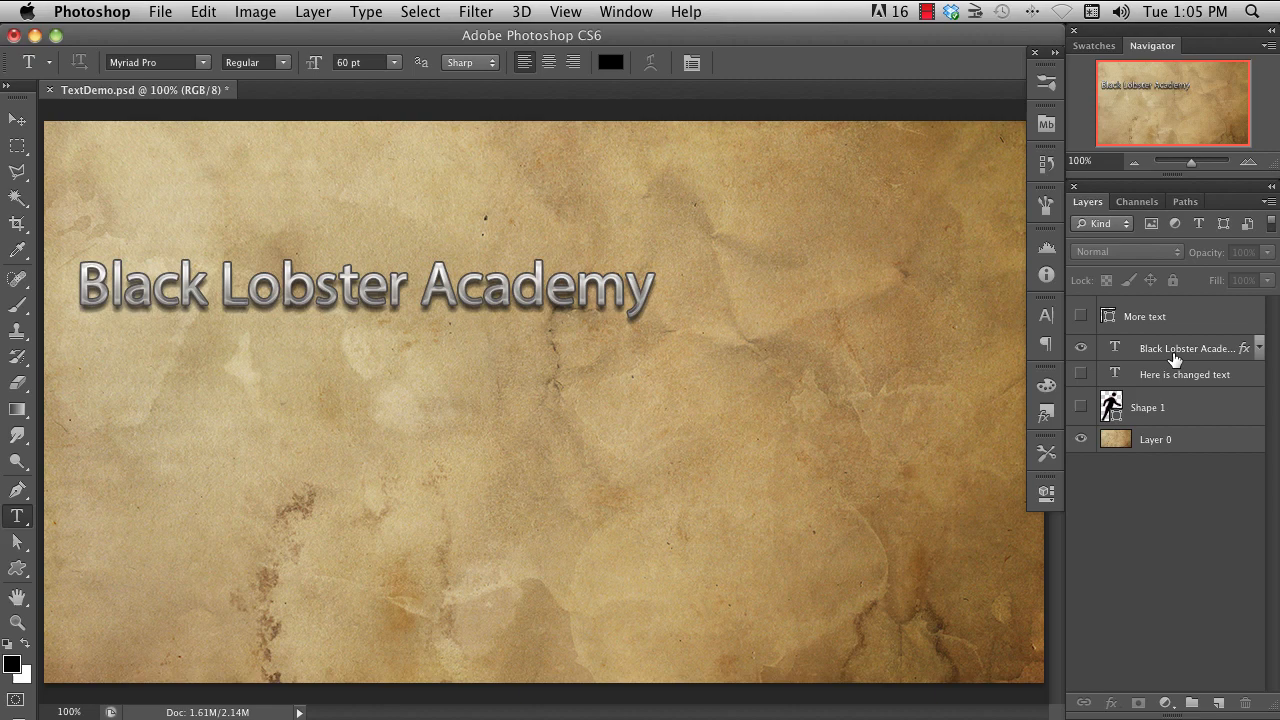
- Browse fonts on the title layer, trying Papyrus
click(1184, 348)
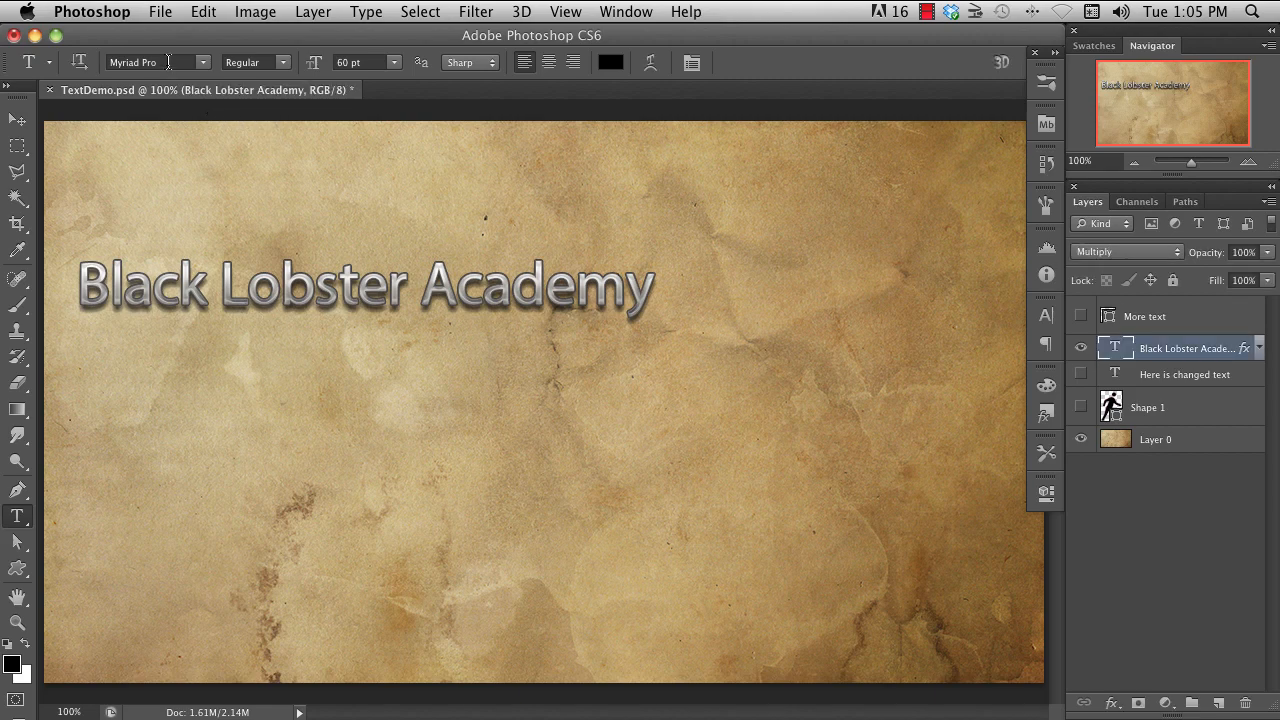
click(150, 62)
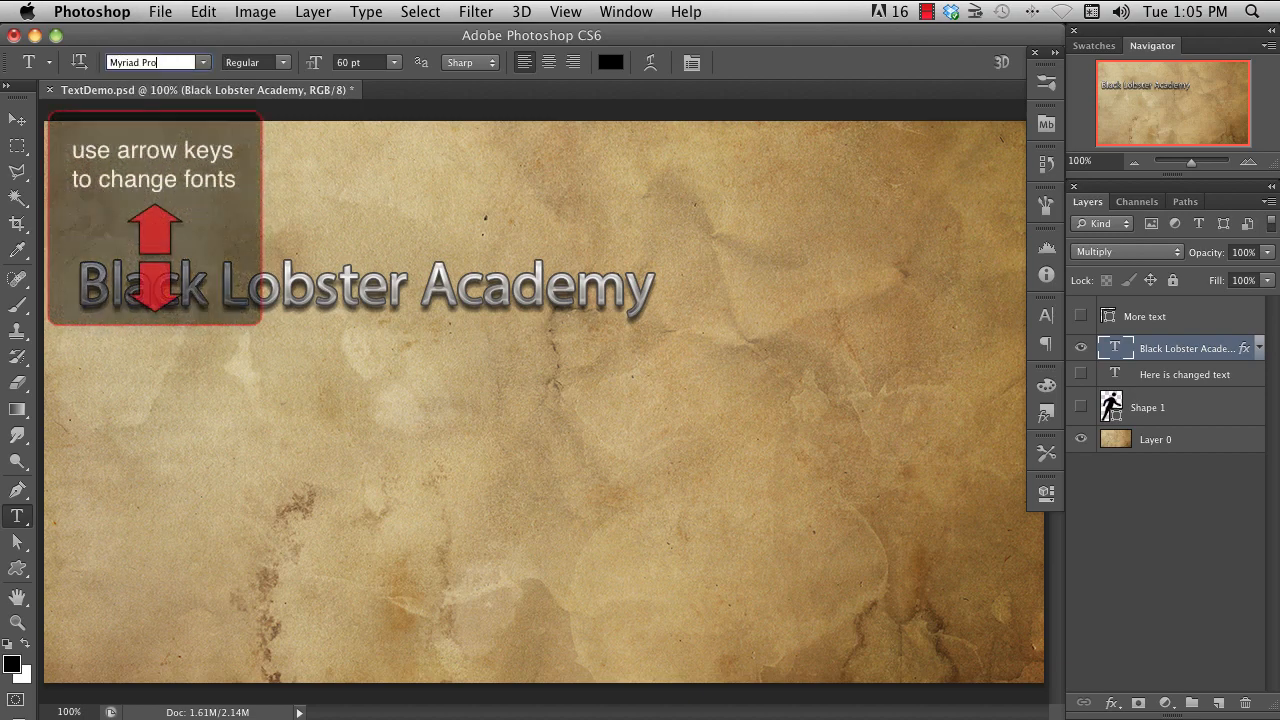
key(down)
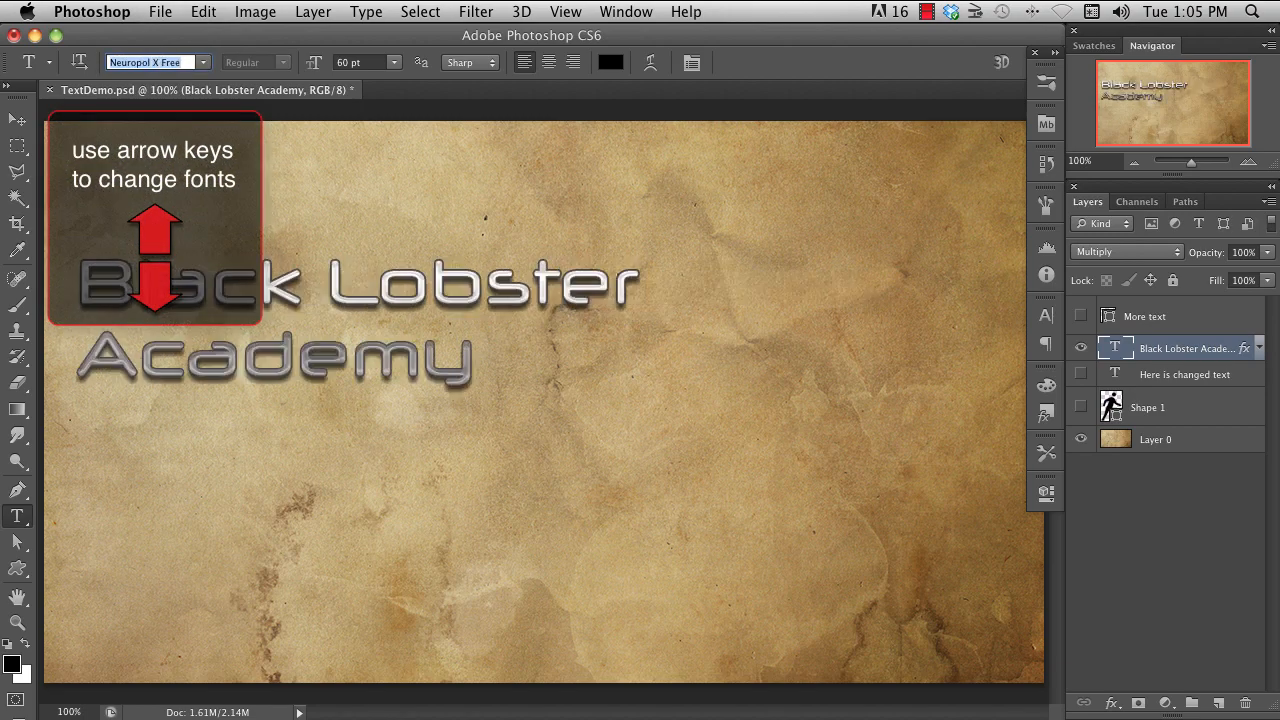
key(down)
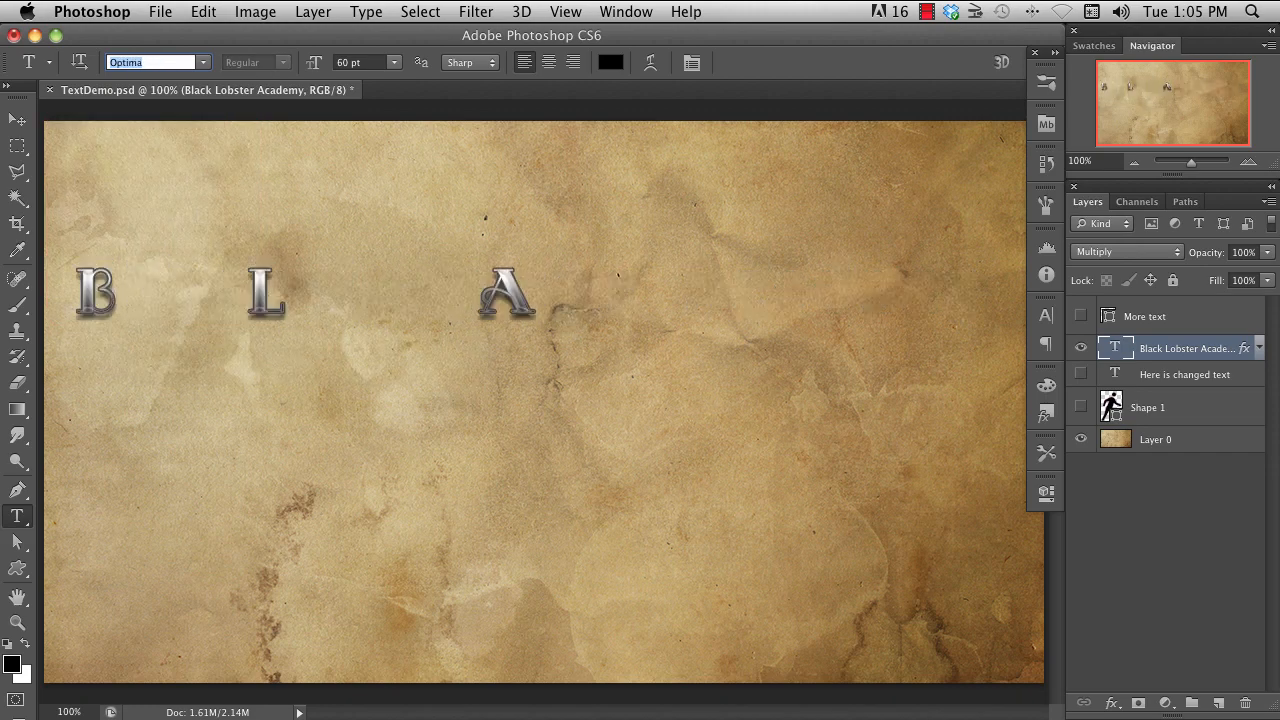
text(Papyrus)
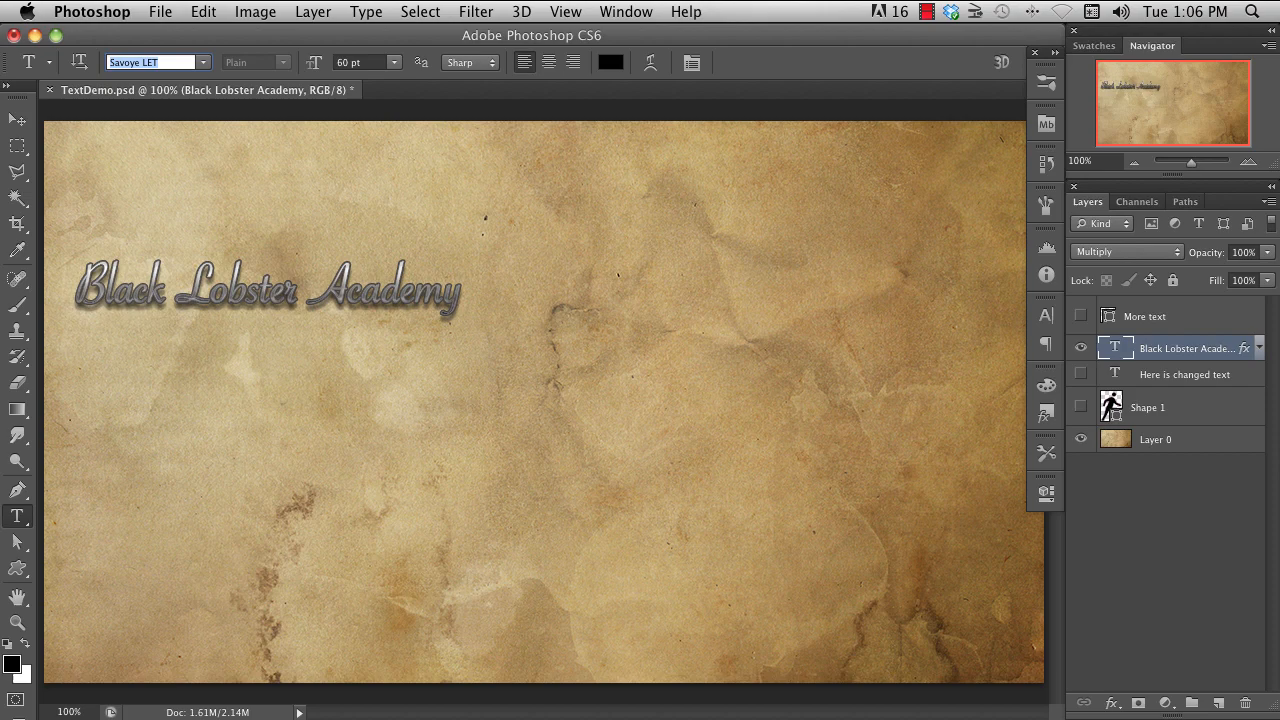
- Switch off the title's layer effects and make it Eurostile LT Std Bold Oblique
click(155, 62)
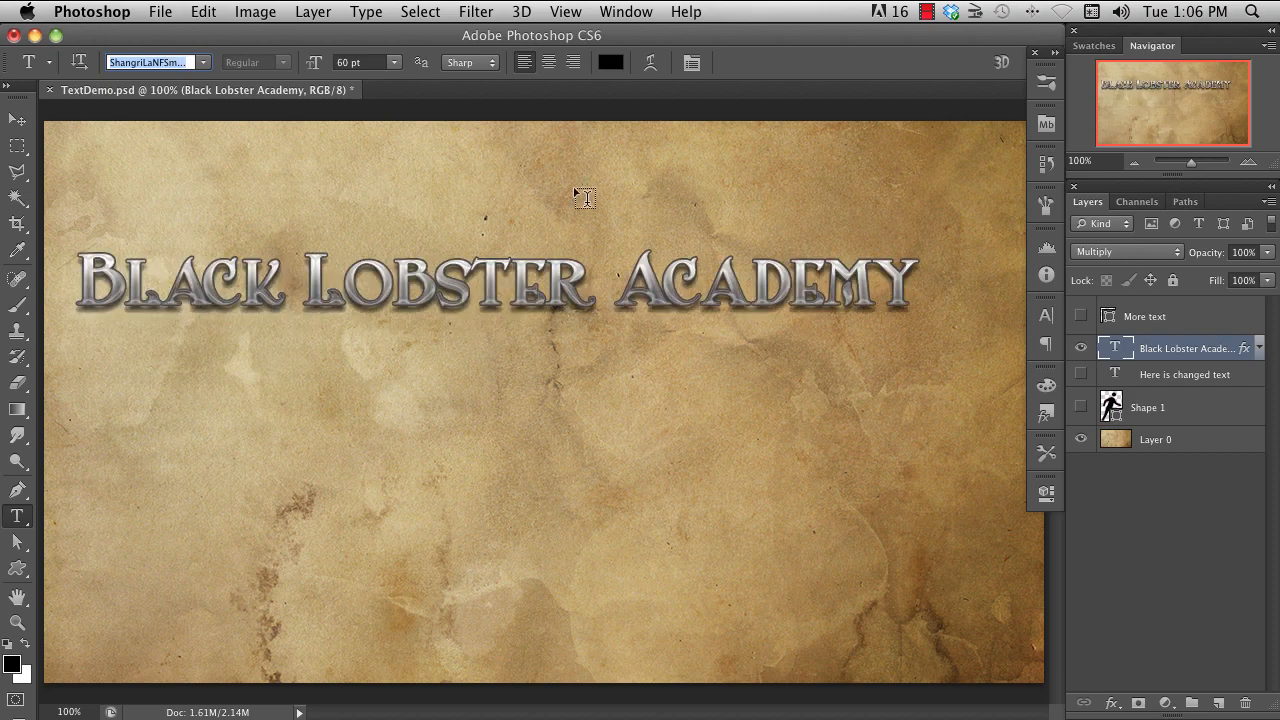
click(1258, 348)
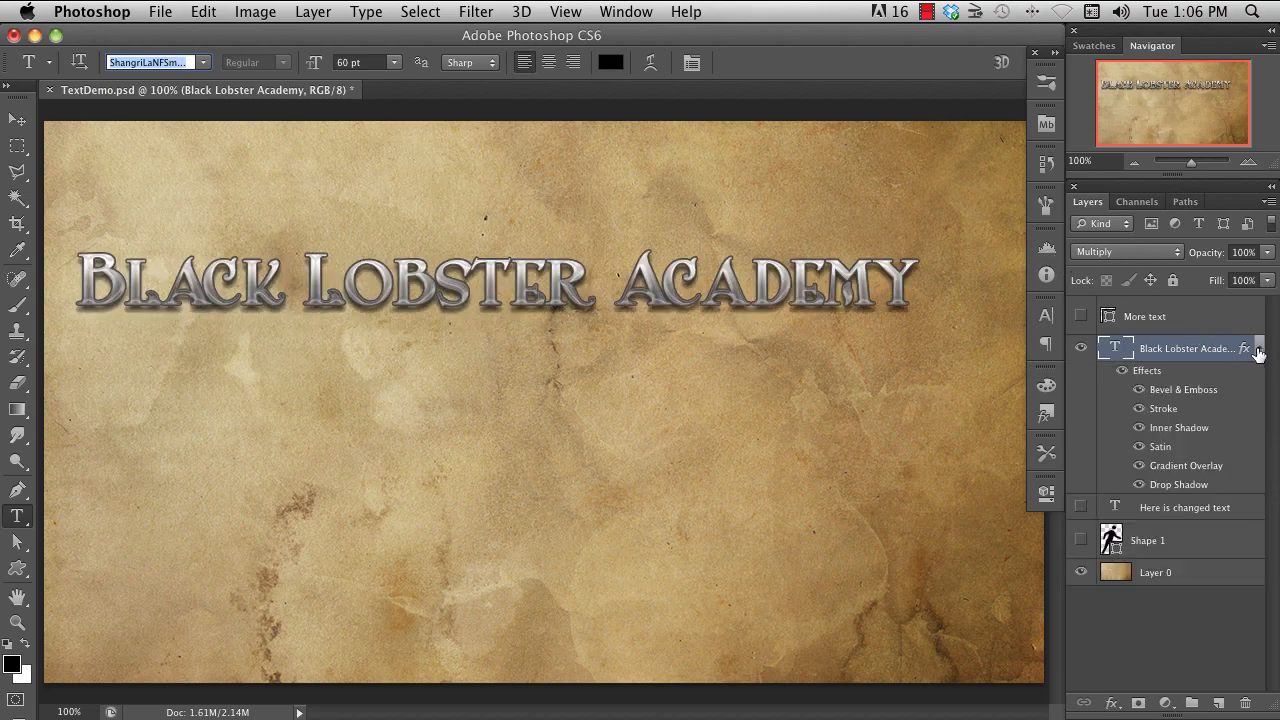
click(155, 62)
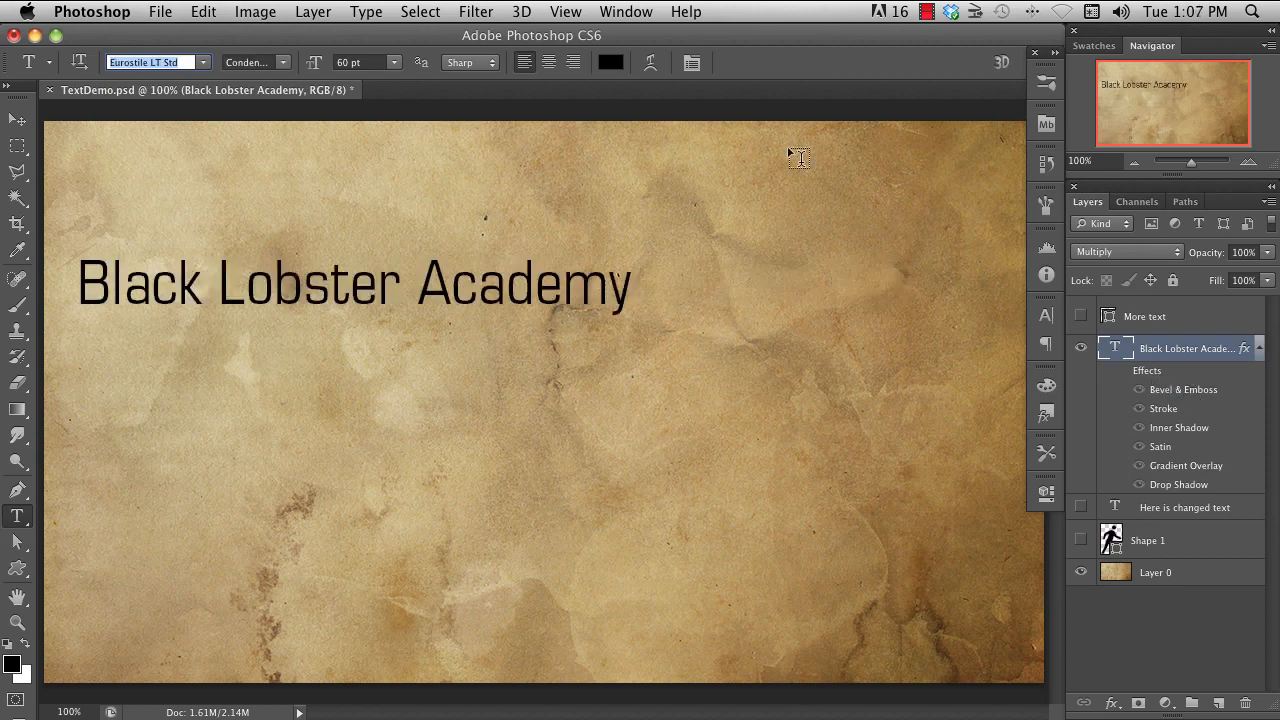
mouse_move(285, 70)
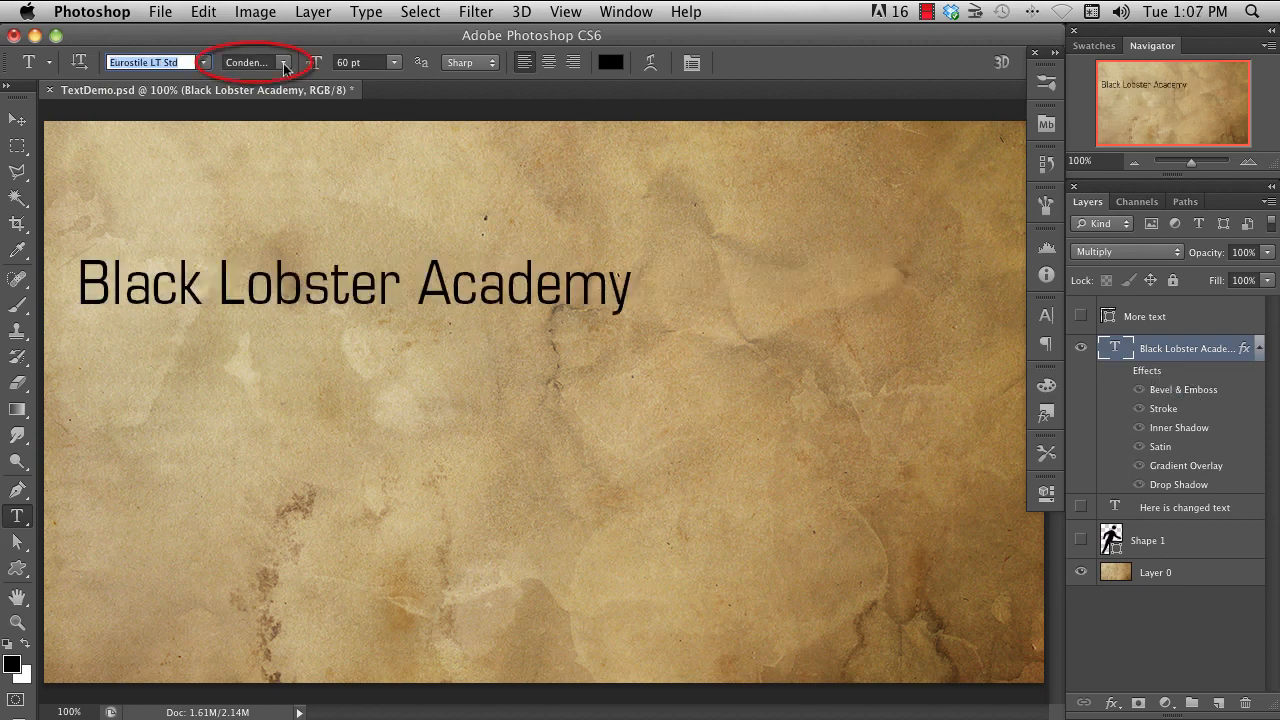
click(270, 62)
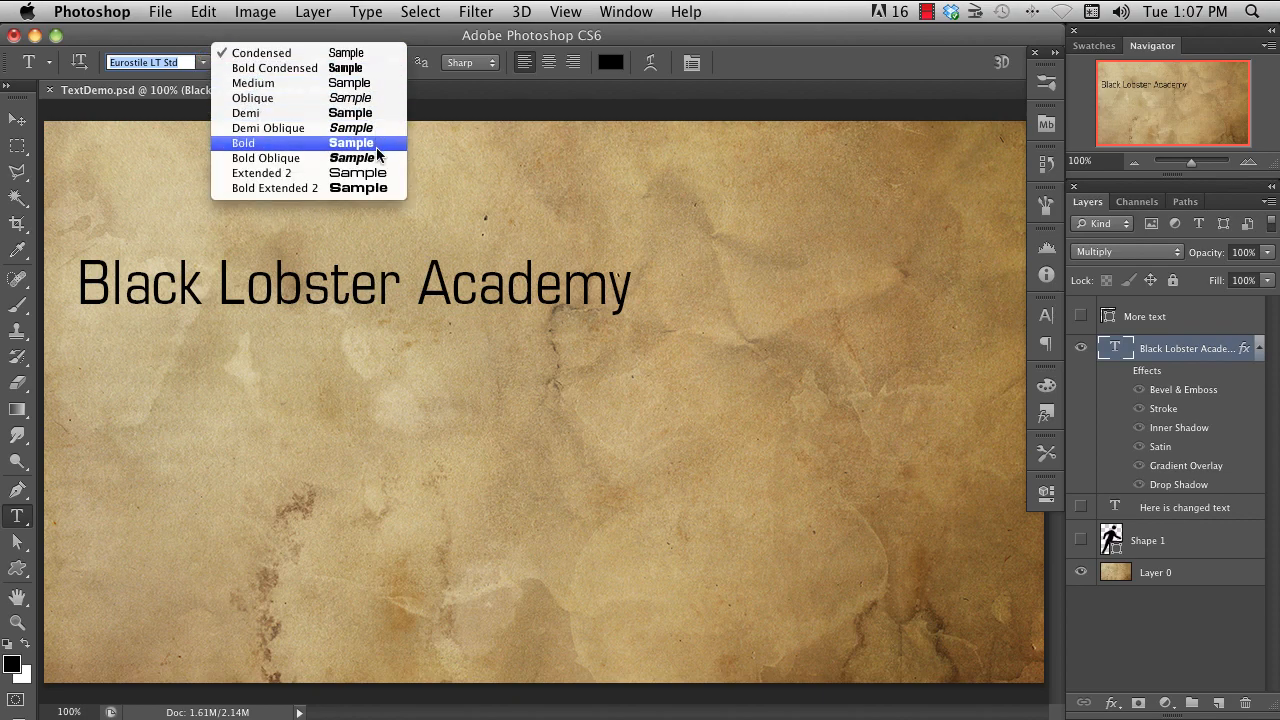
click(266, 157)
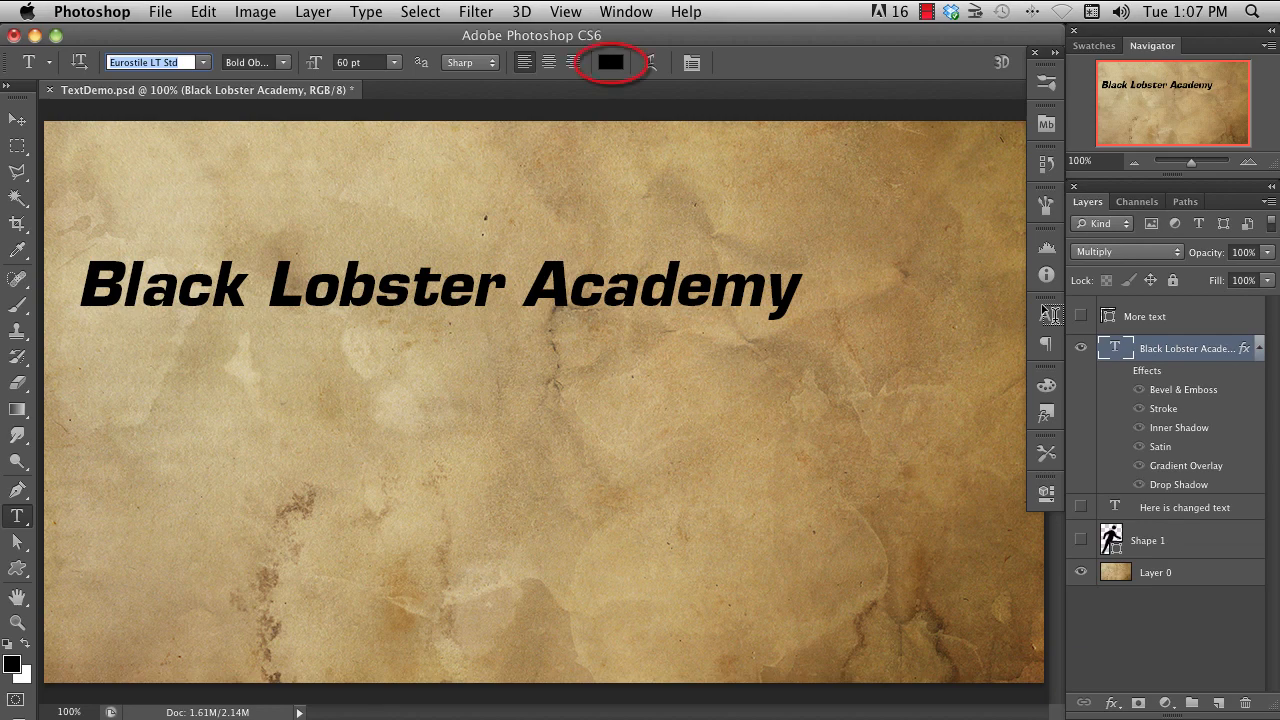
click(610, 62)
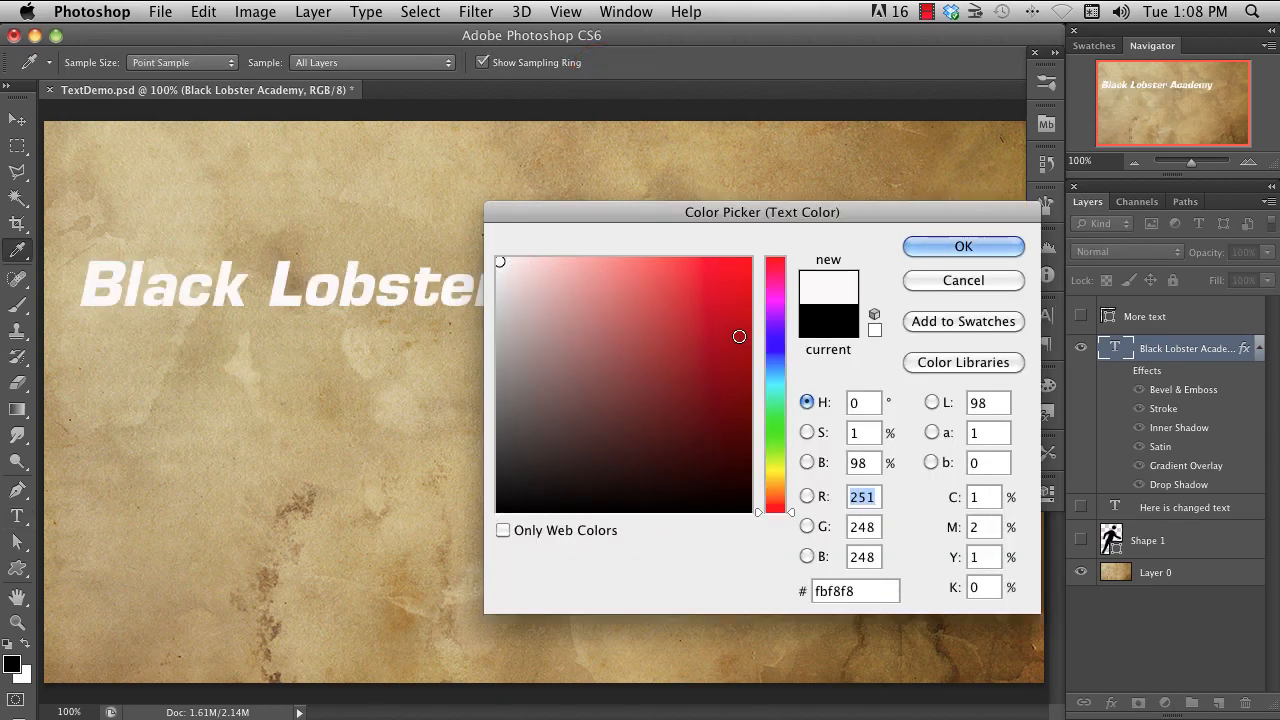
- Keep the title black after previewing dark red, and reduce its font size
click(751, 351)
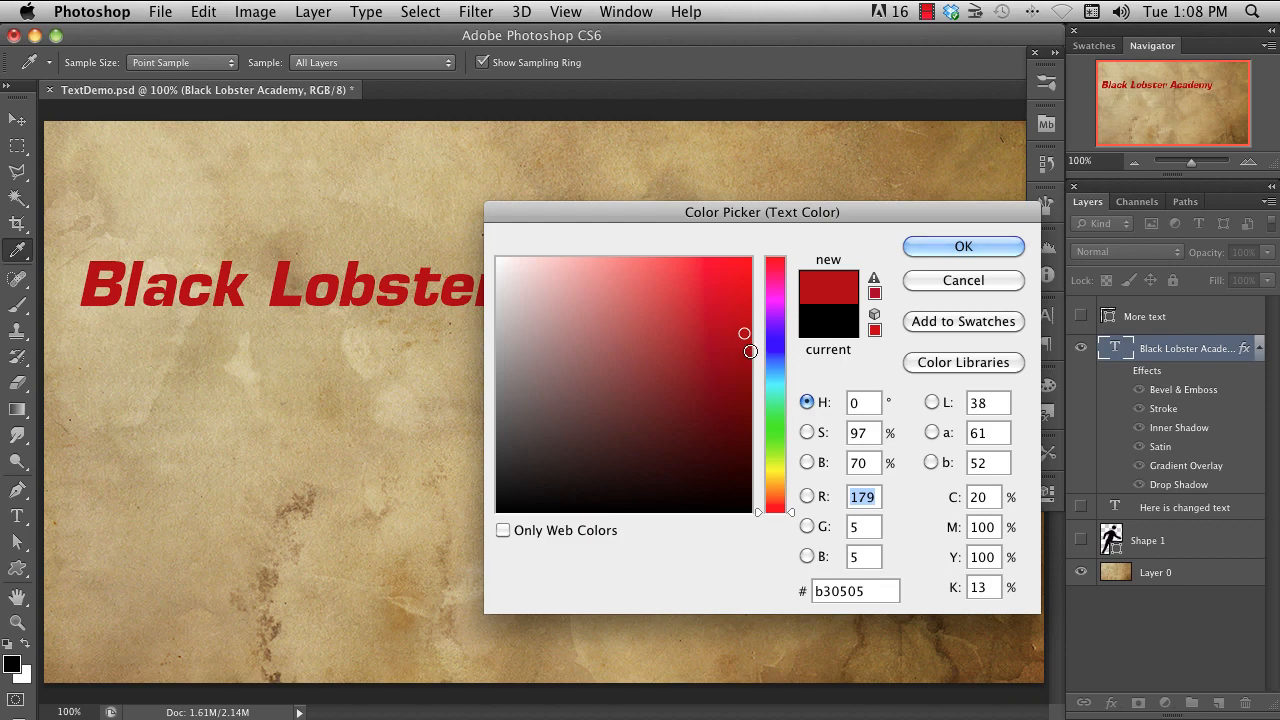
click(962, 246)
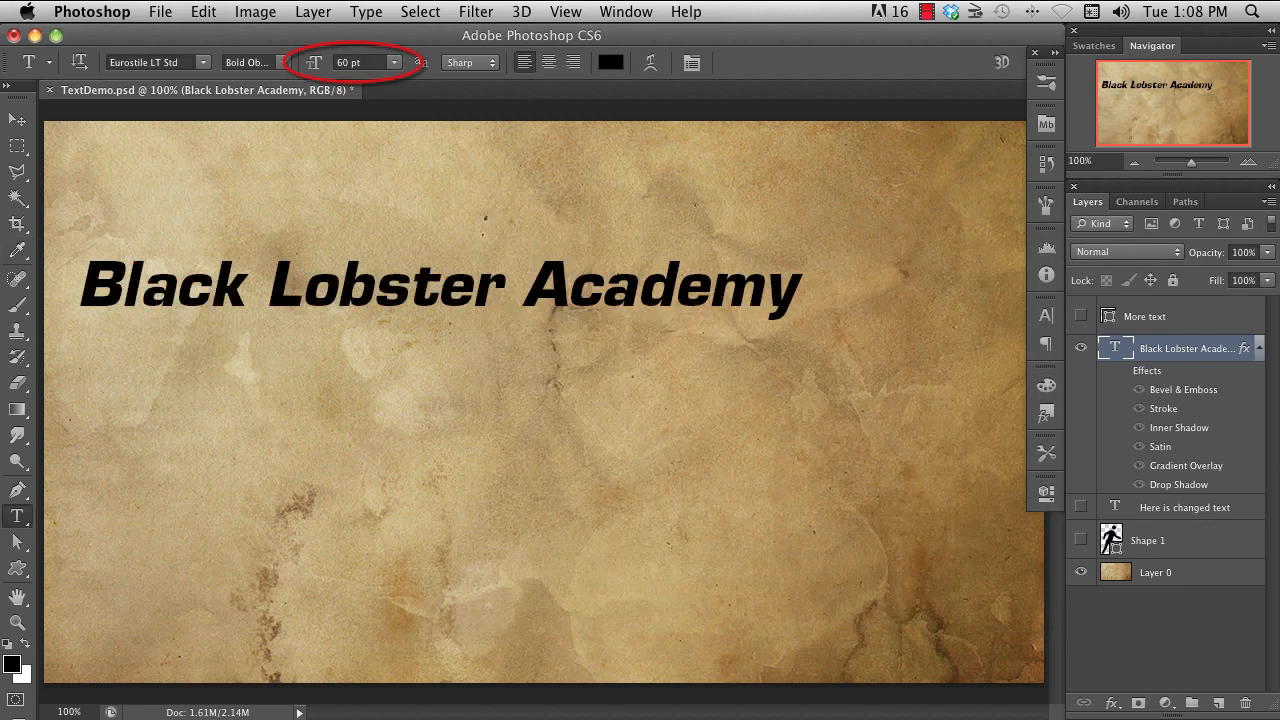
click(393, 62)
text(58)
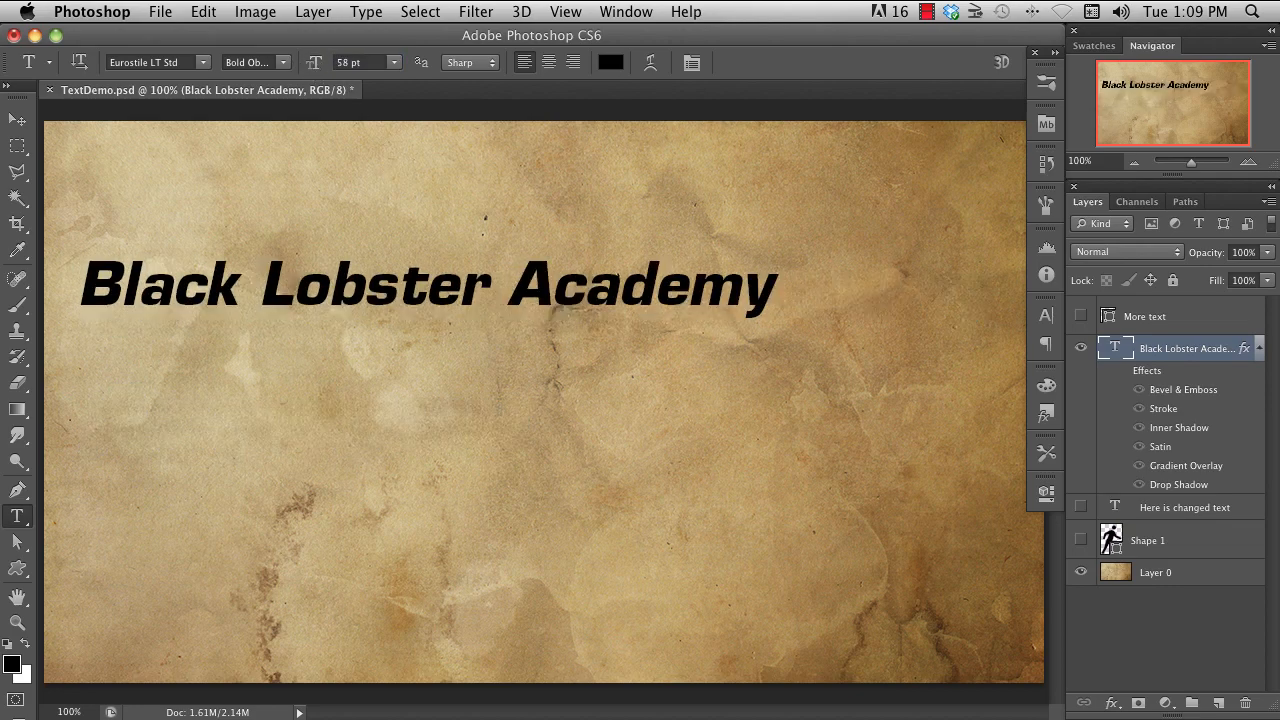
mouse_move(760, 75)
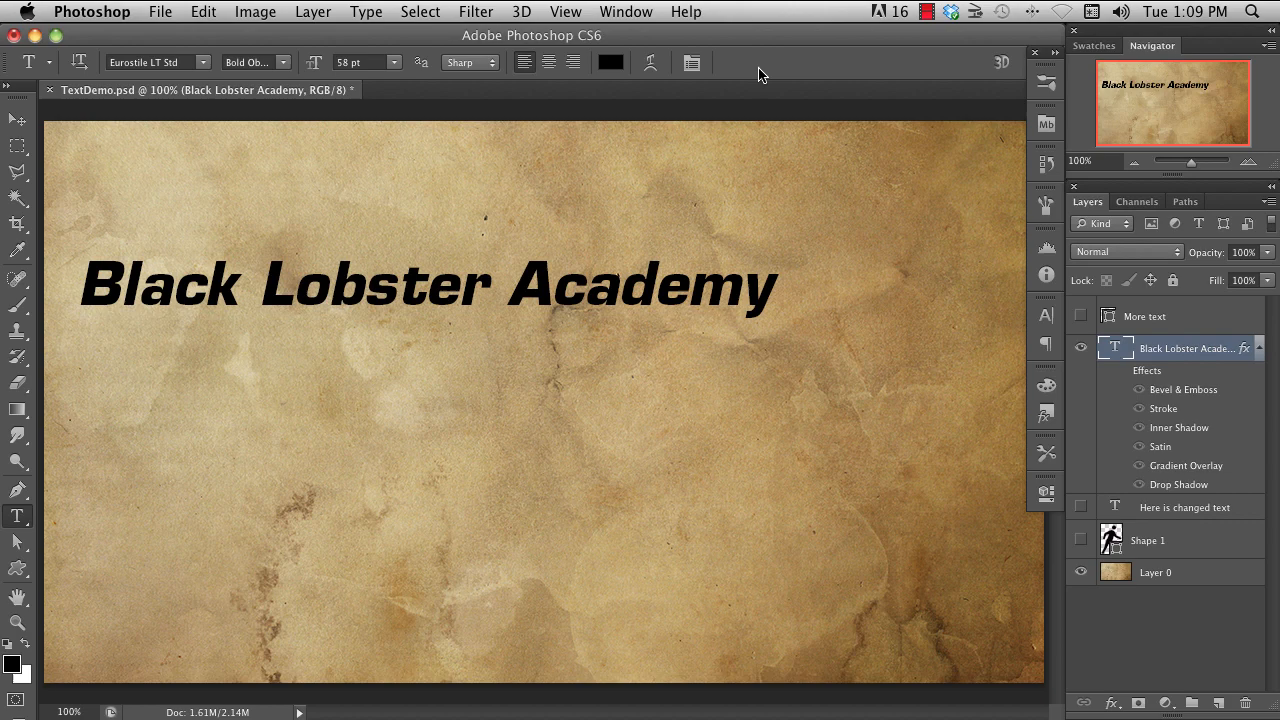
- Set the title to left alignment after trying right alignment
click(549, 62)
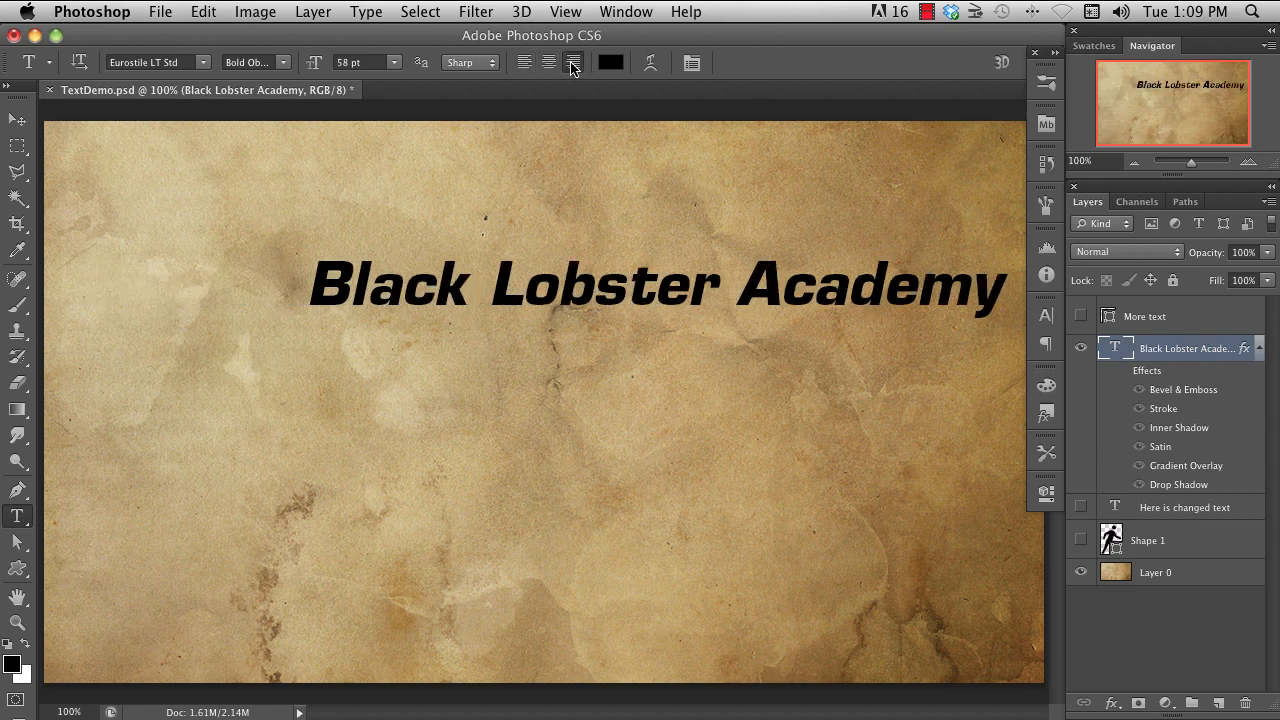
click(524, 62)
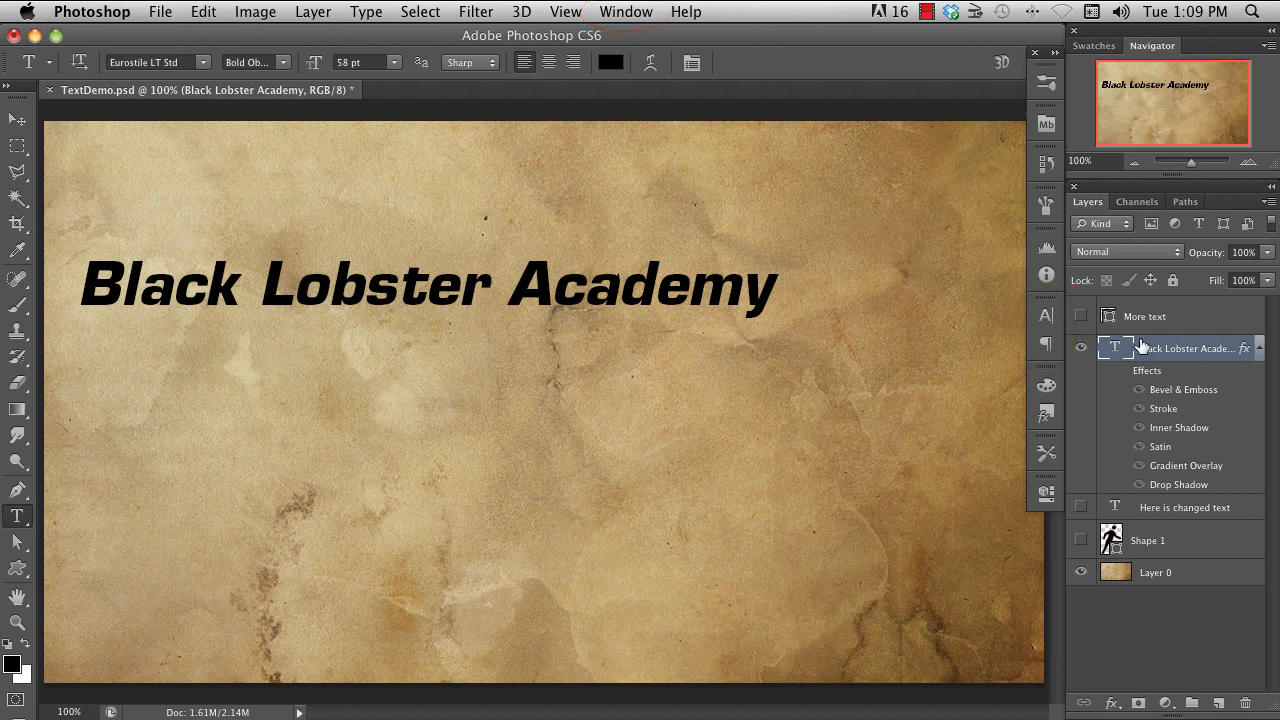
click(1045, 314)
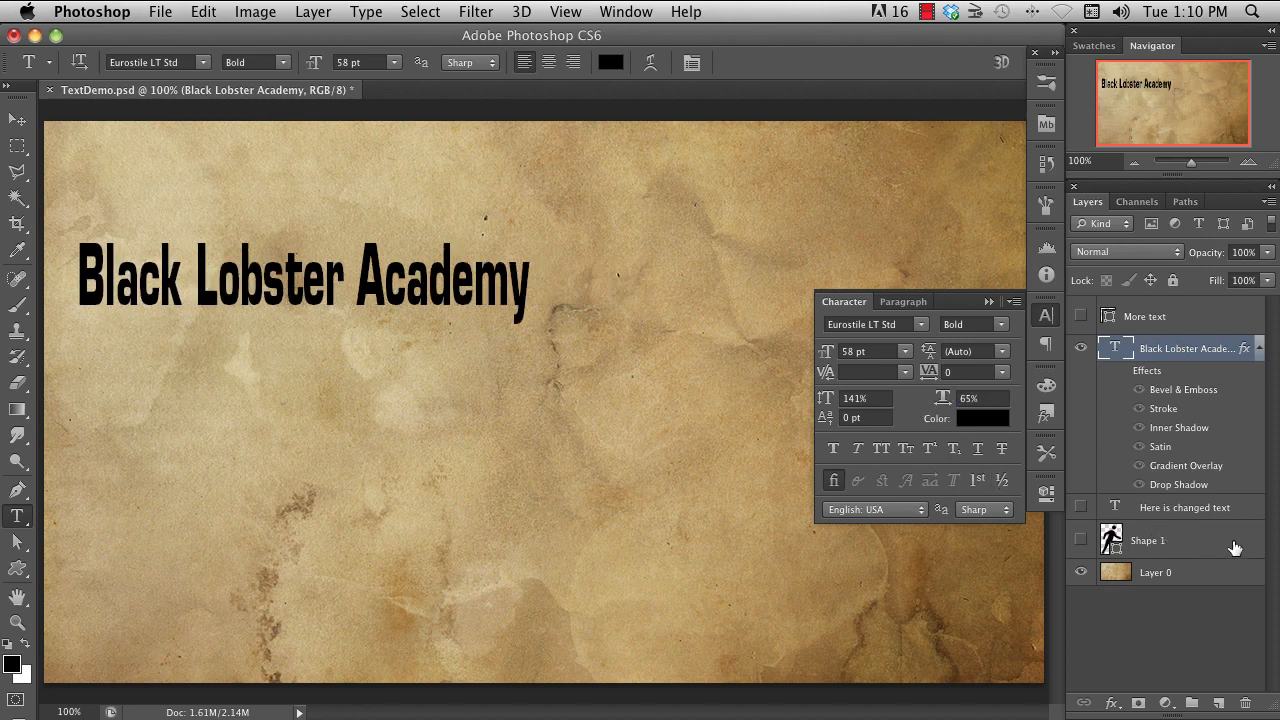
- Edit the title's tracking value, then apply Reset Character from the Character panel menu
triple_click(960, 372)
text(580)
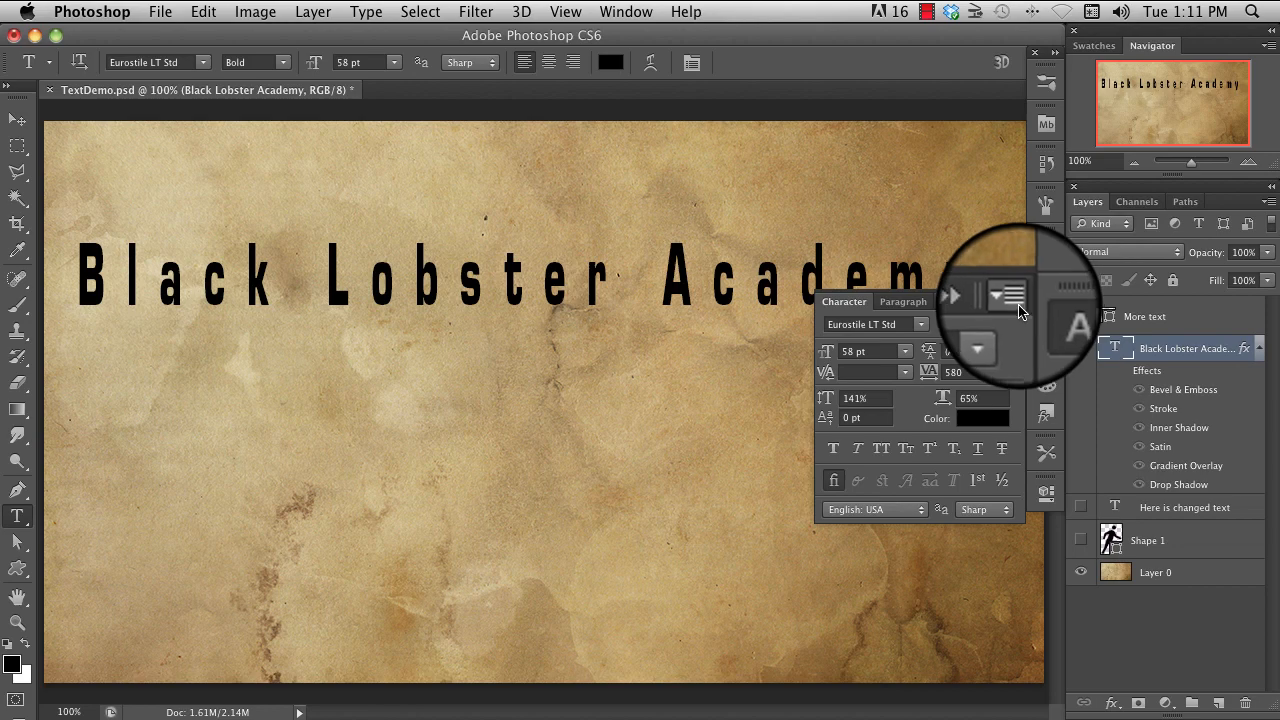
click(1007, 294)
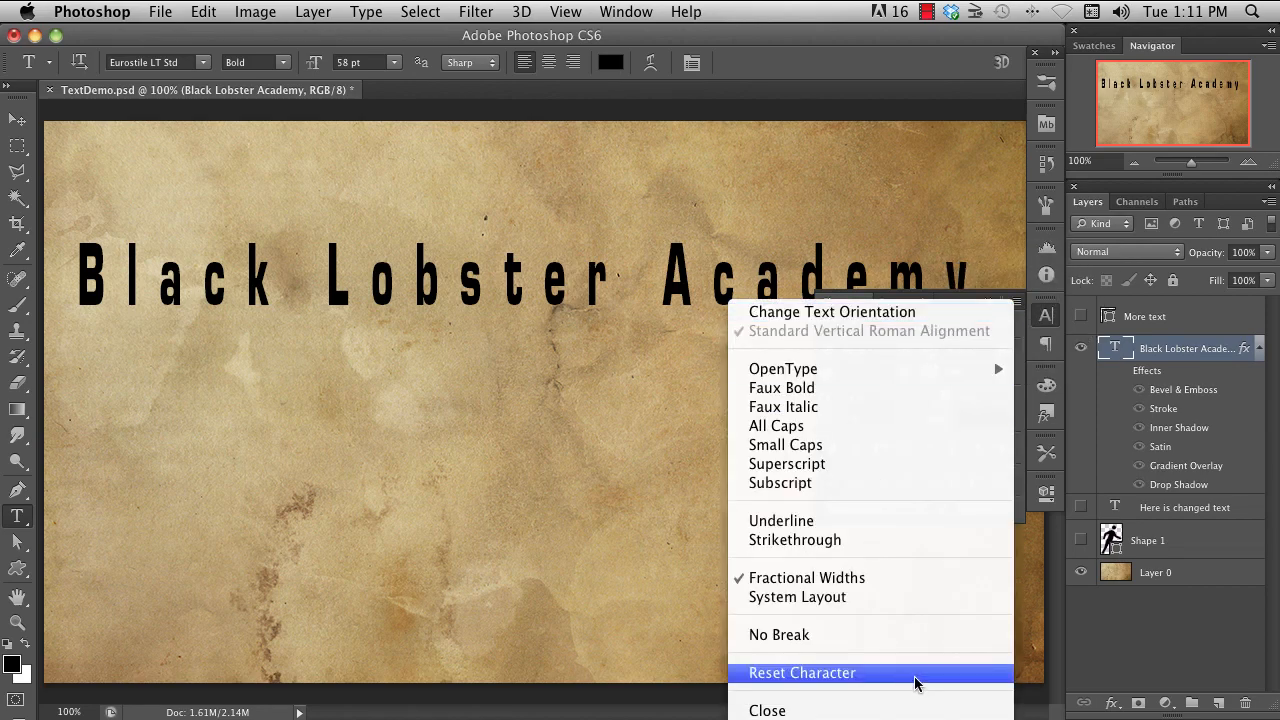
click(801, 672)
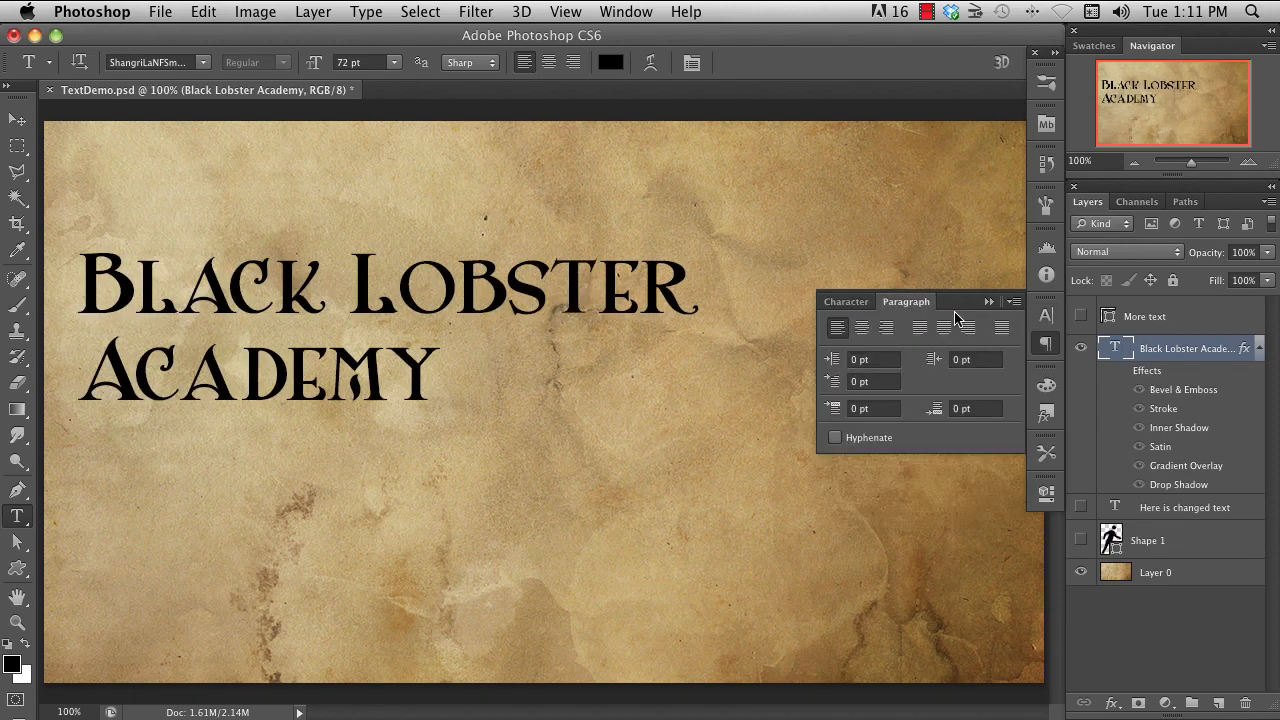
mouse_move(1023, 381)
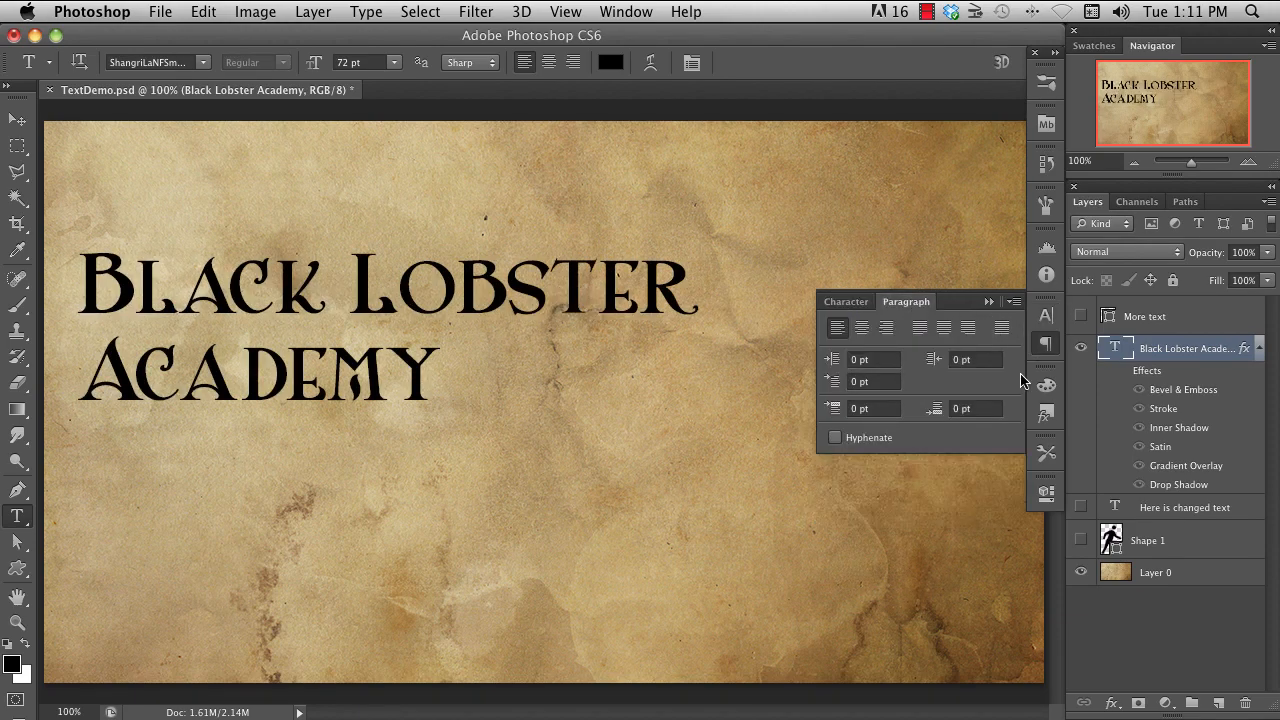
- Centre the title, then preview a sideways skew and cancel it
click(860, 327)
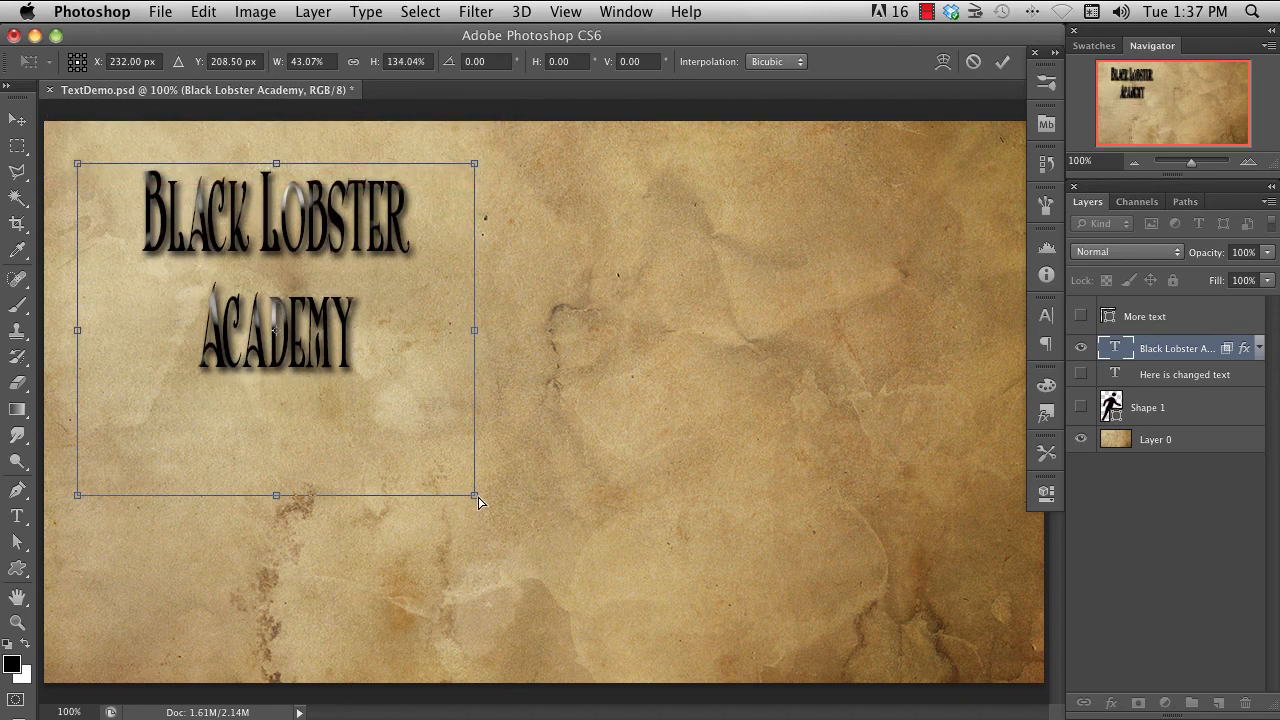
drag(475, 495, 798, 591)
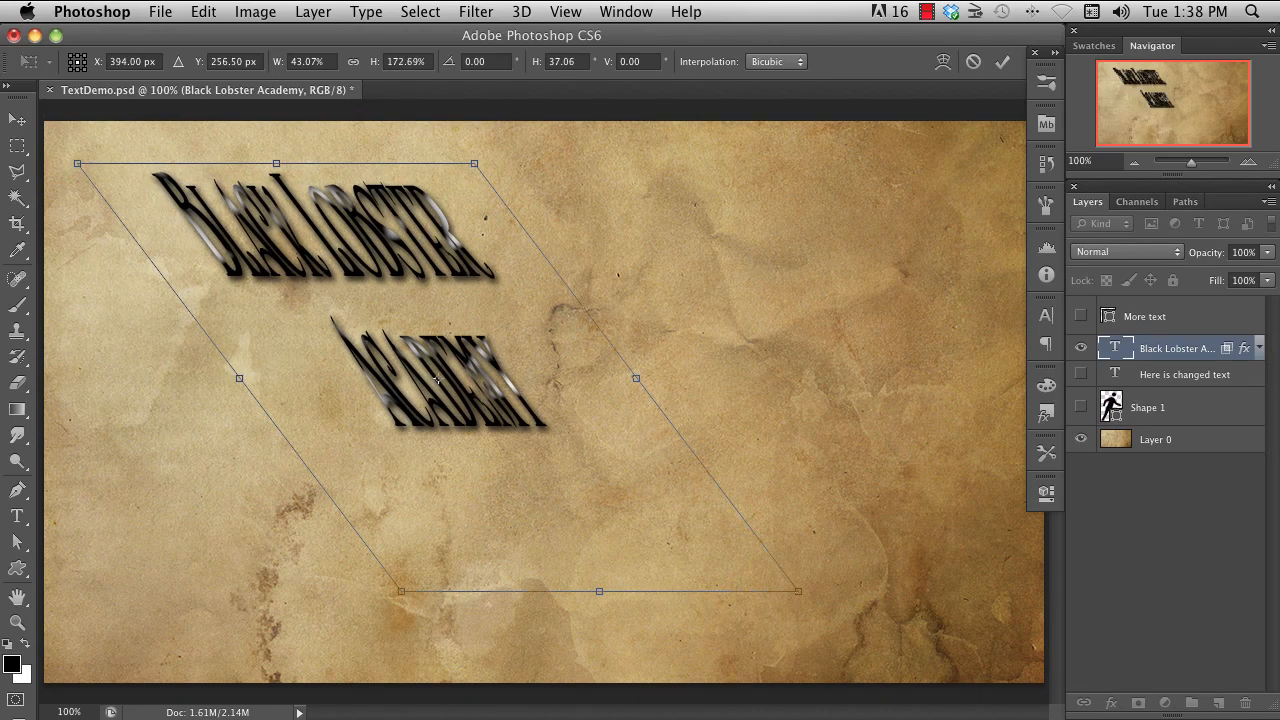
click(1002, 62)
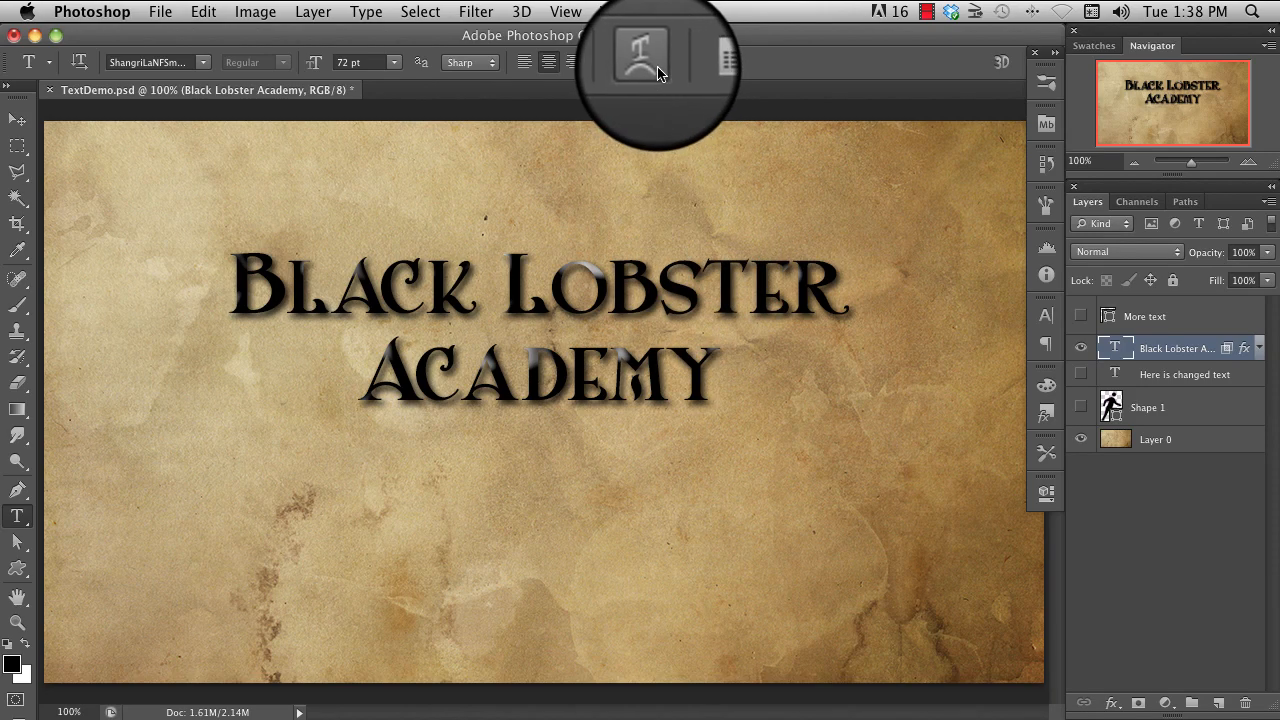
- Preview a Flag warp with horizontal distortion on the title, then discard it
click(640, 62)
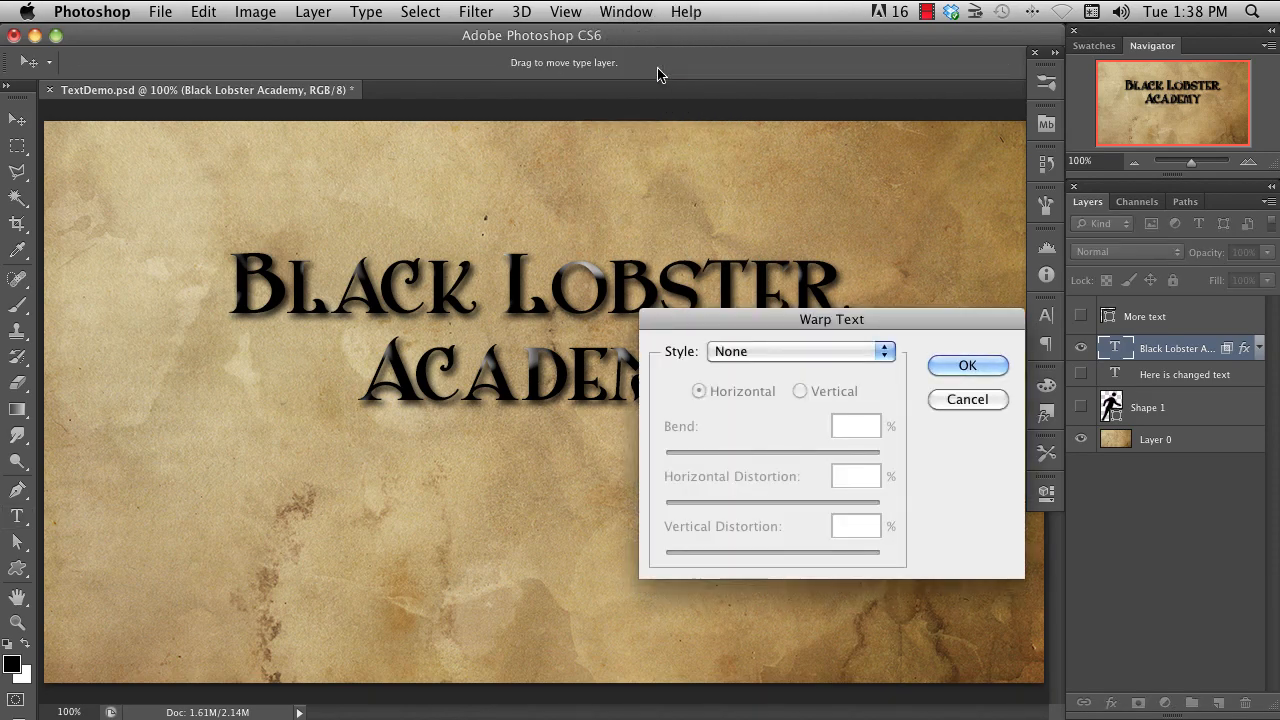
click(882, 351)
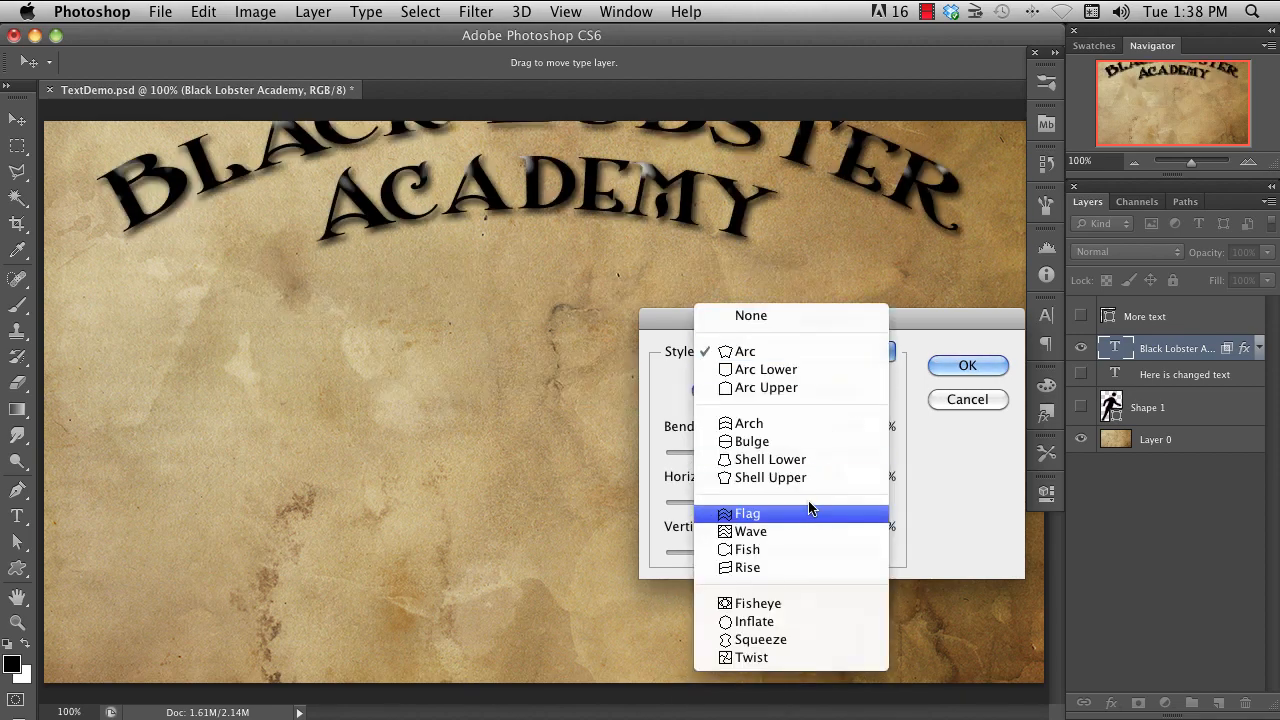
click(747, 513)
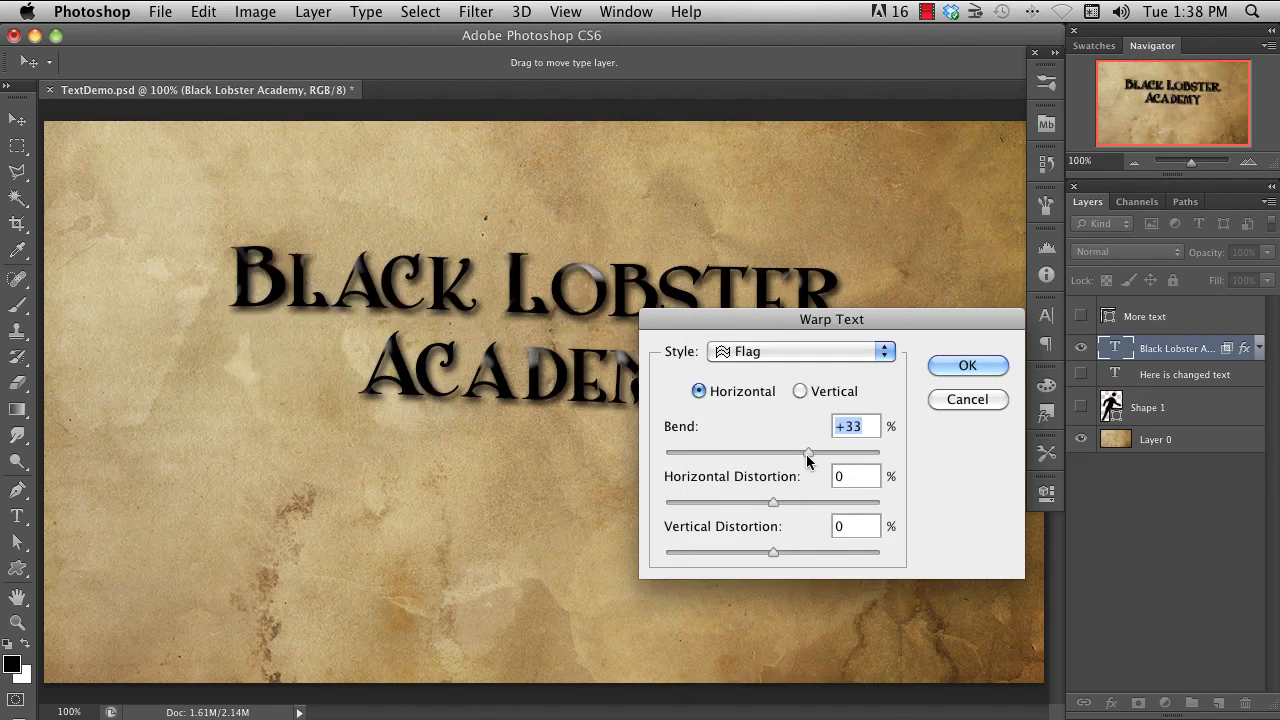
drag(772, 502, 727, 502)
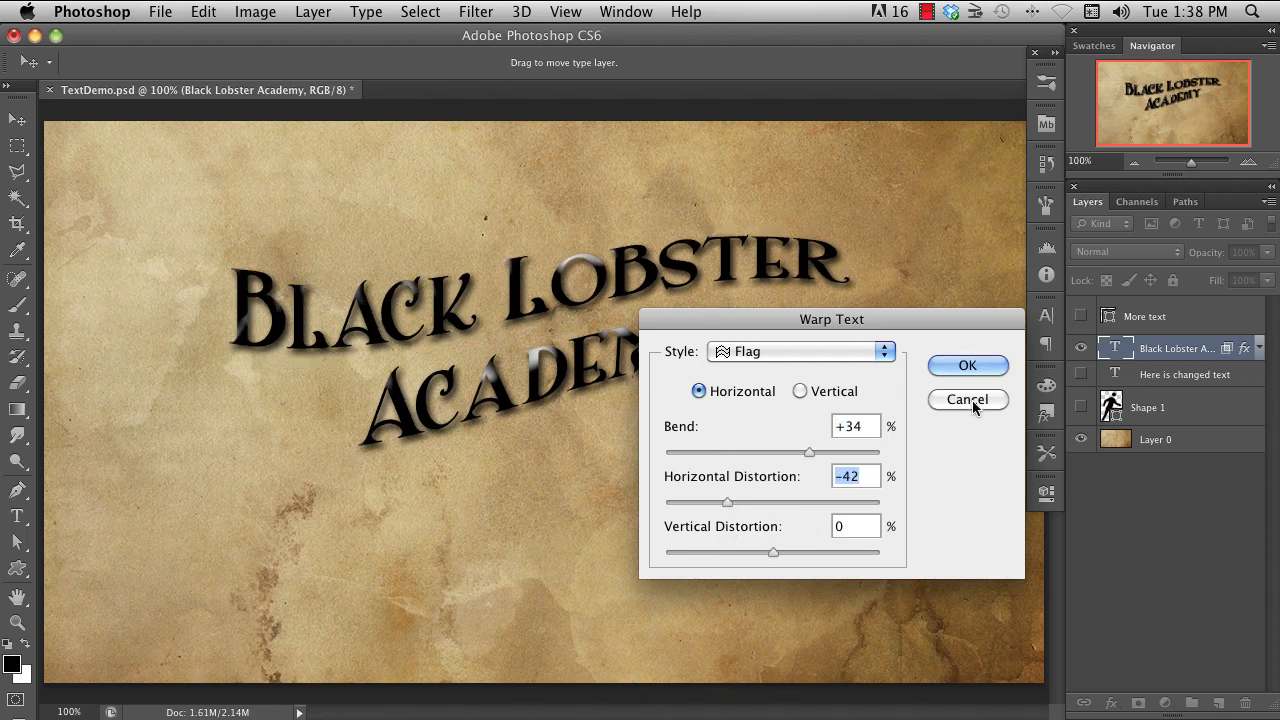
click(967, 399)
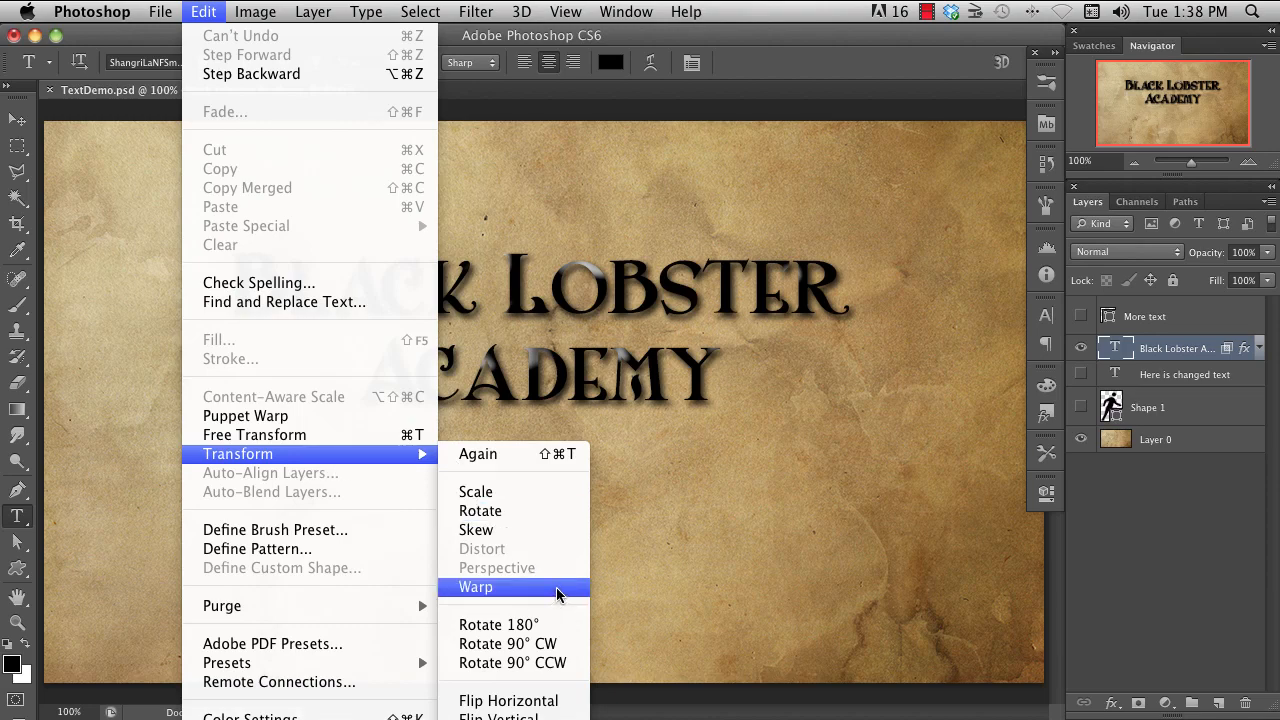
click(475, 587)
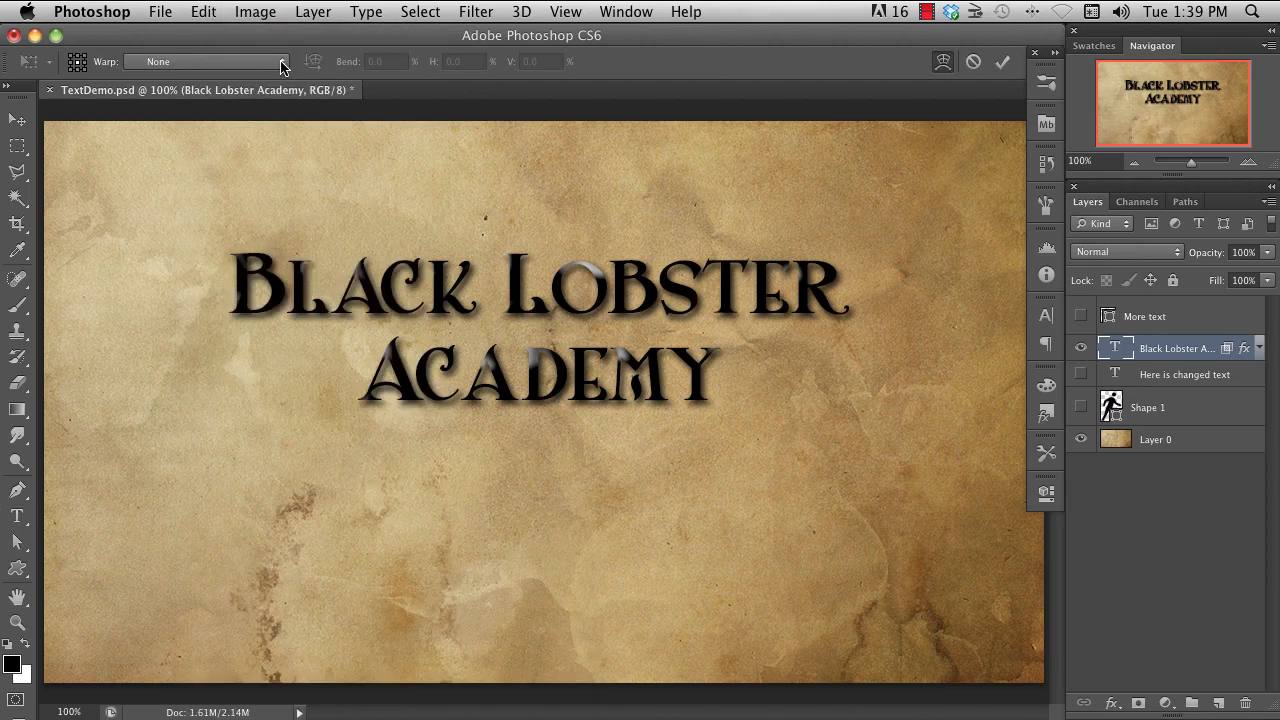
click(207, 61)
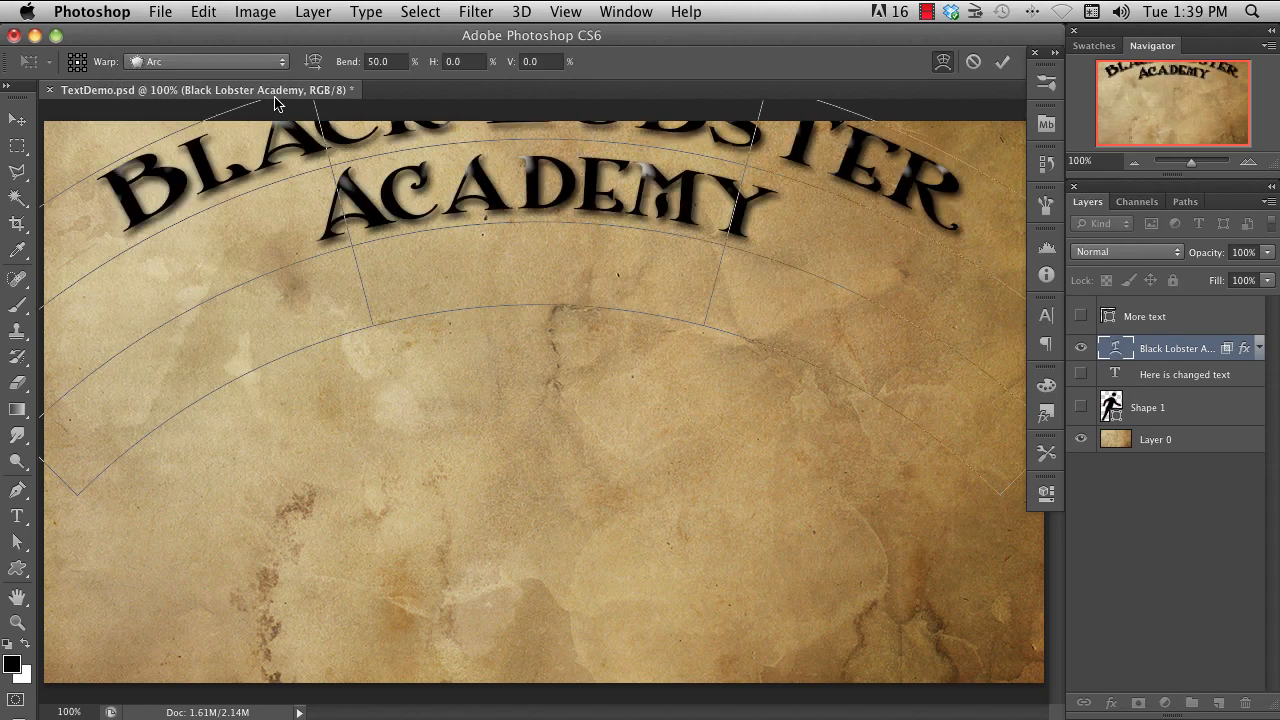
click(207, 61)
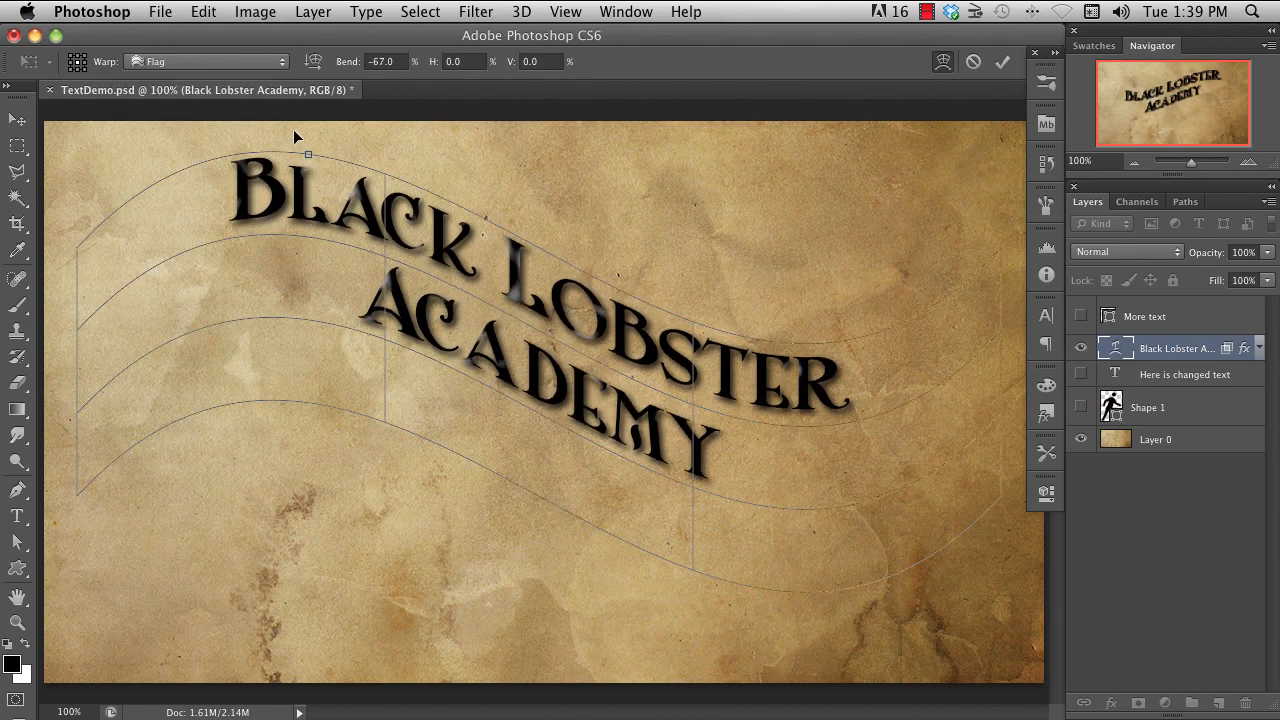
drag(308, 154, 308, 147)
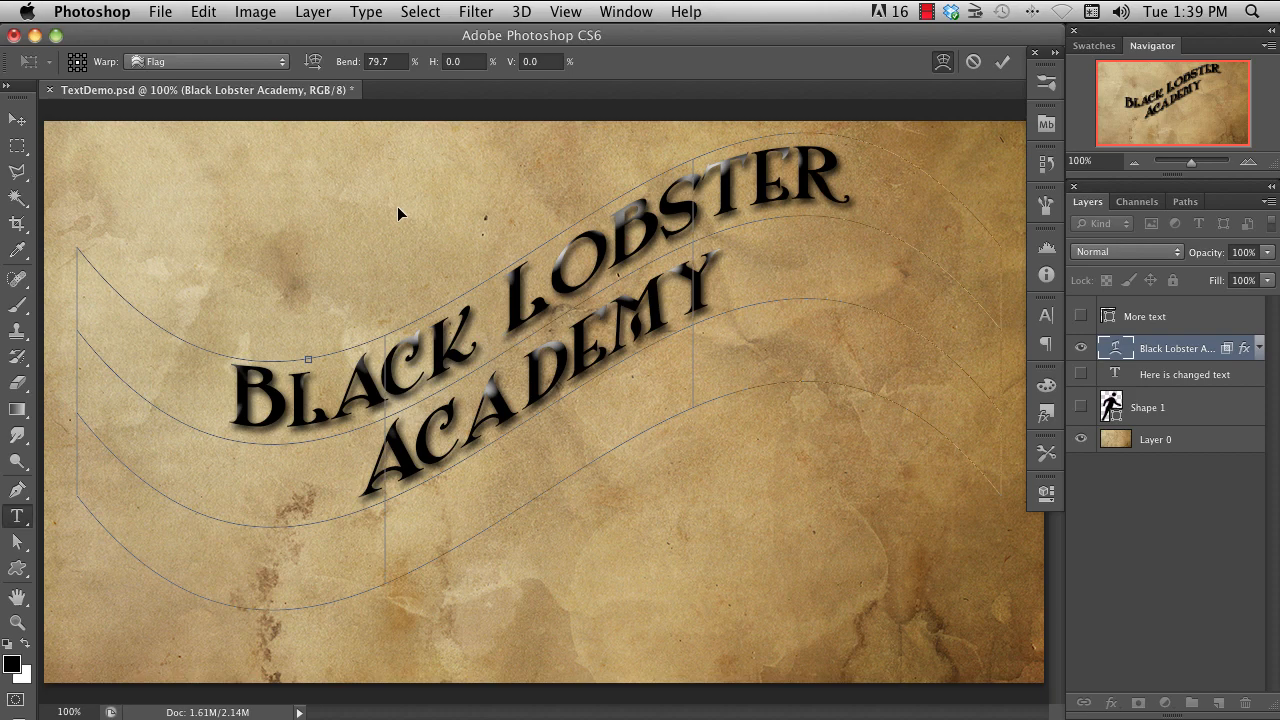
click(1002, 62)
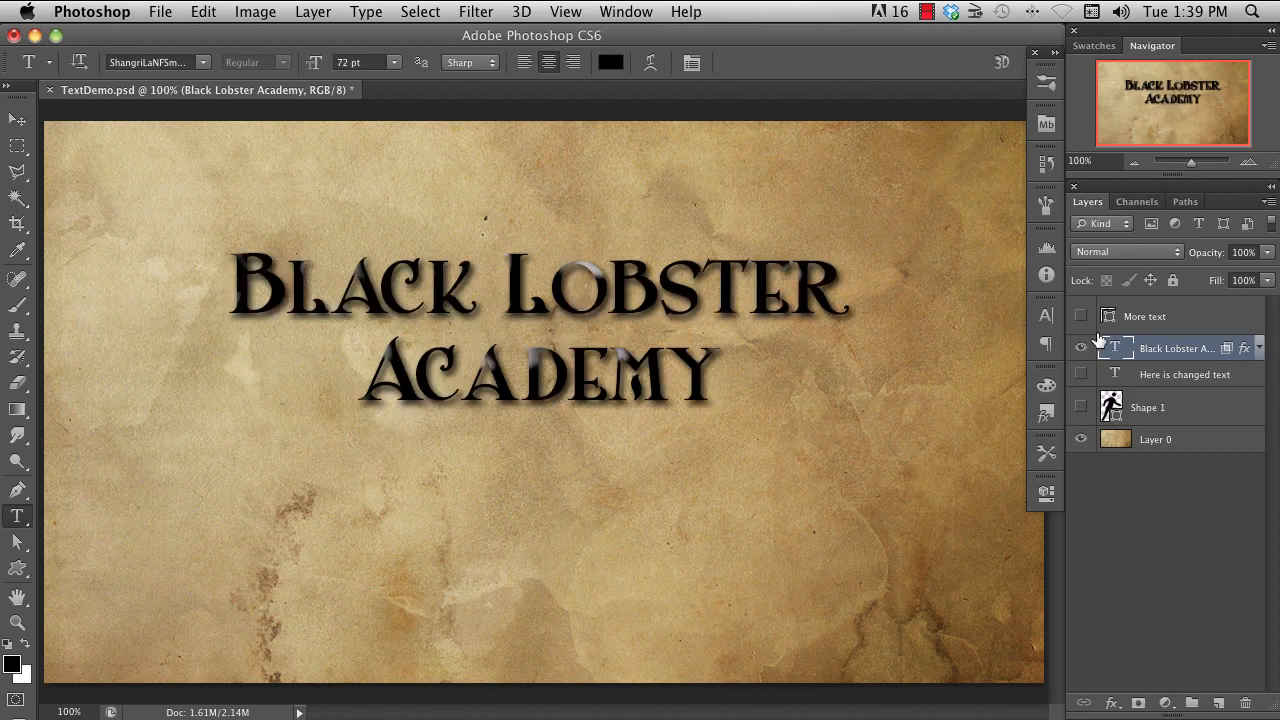
- Apply Convert to Shape to the Black Lobster Academy type layer
right_click(1177, 348)
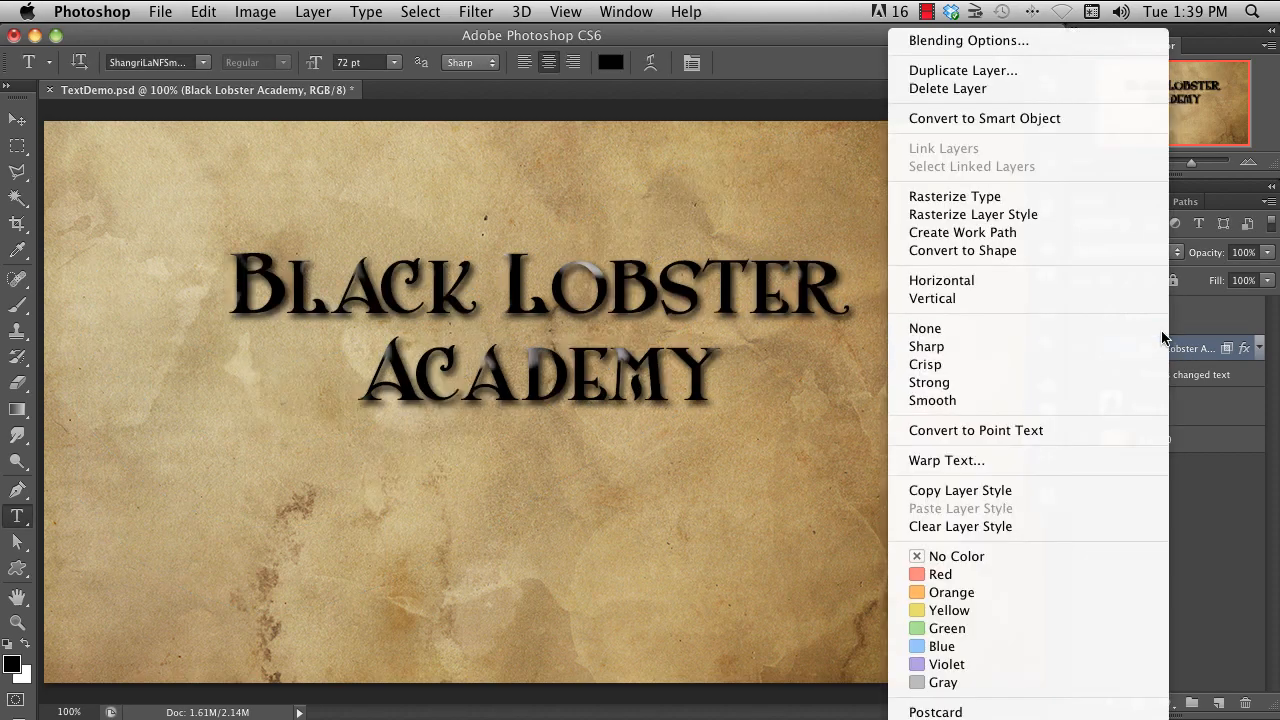
mouse_move(1028, 250)
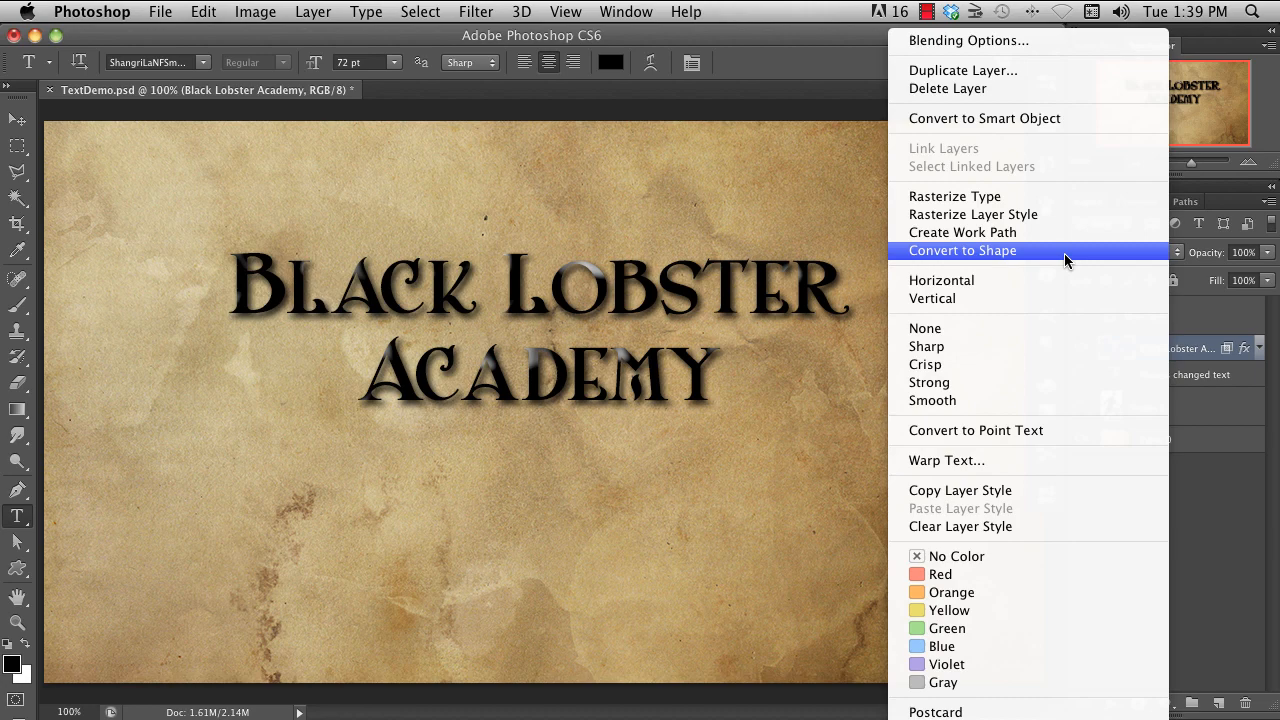
click(961, 250)
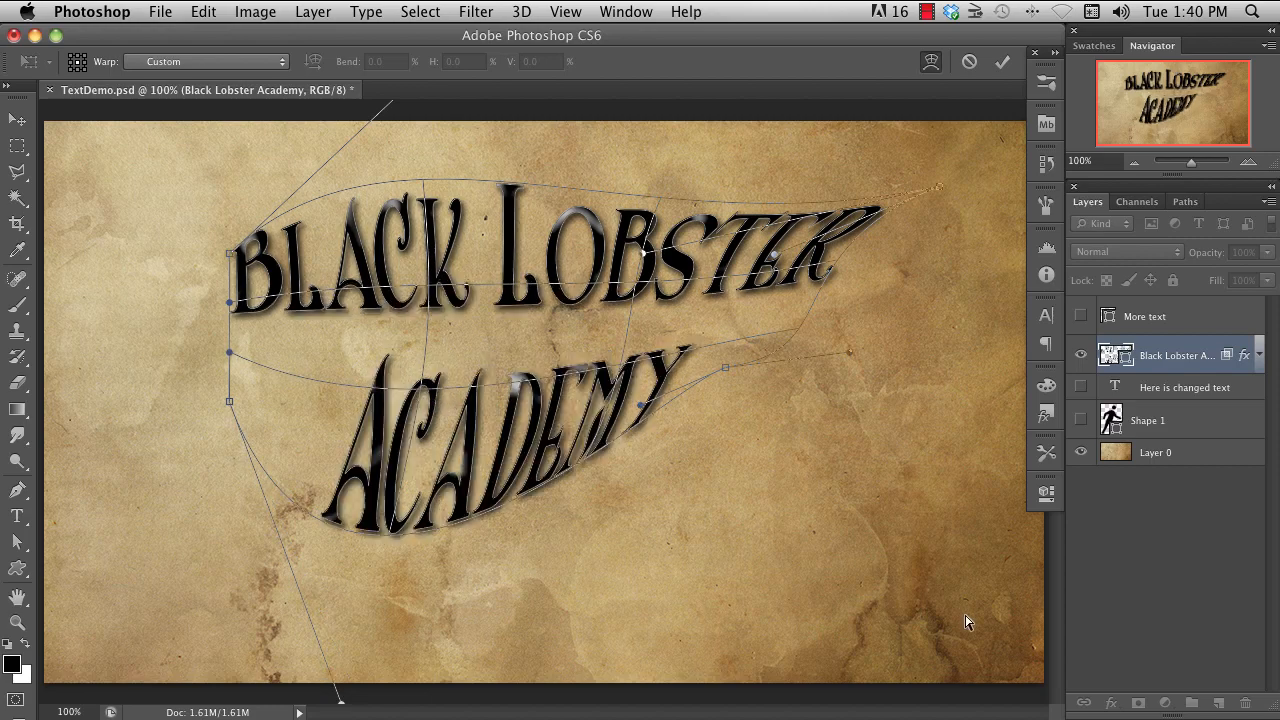
click(1002, 62)
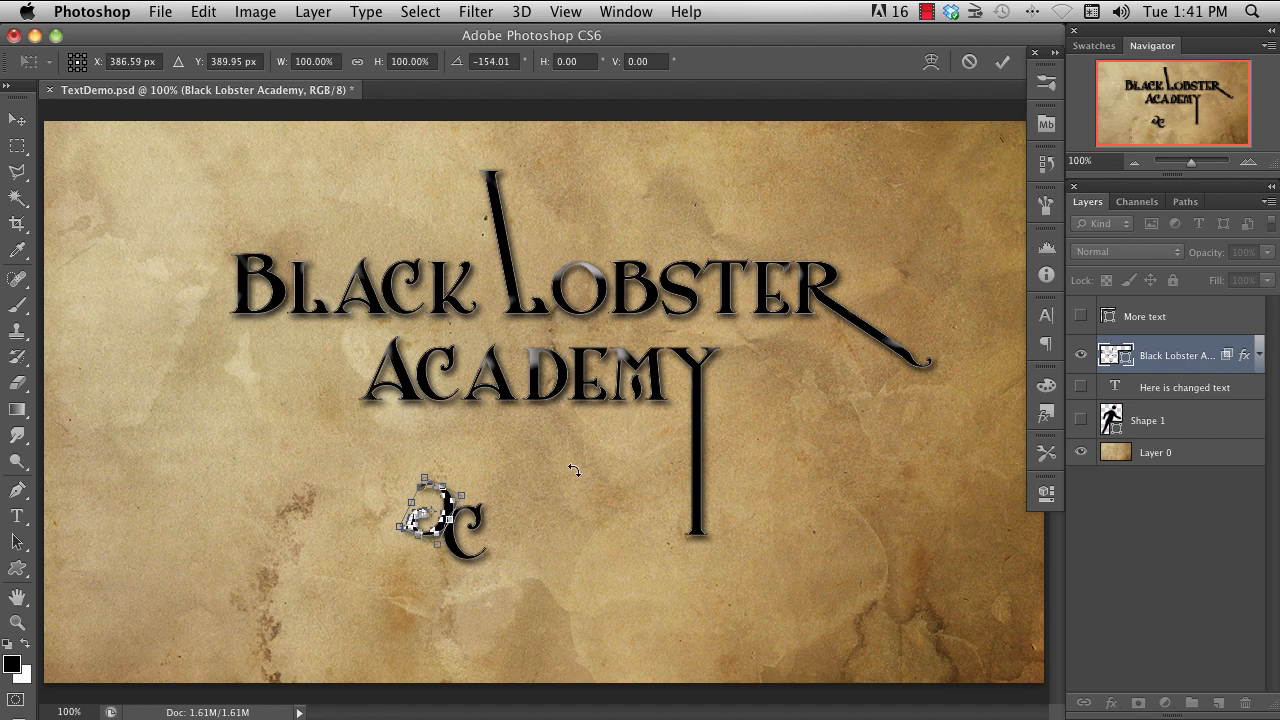
- Rotate a curly letter piece and move swirl pieces into the ornament below the title
drag(440, 515, 570, 535)
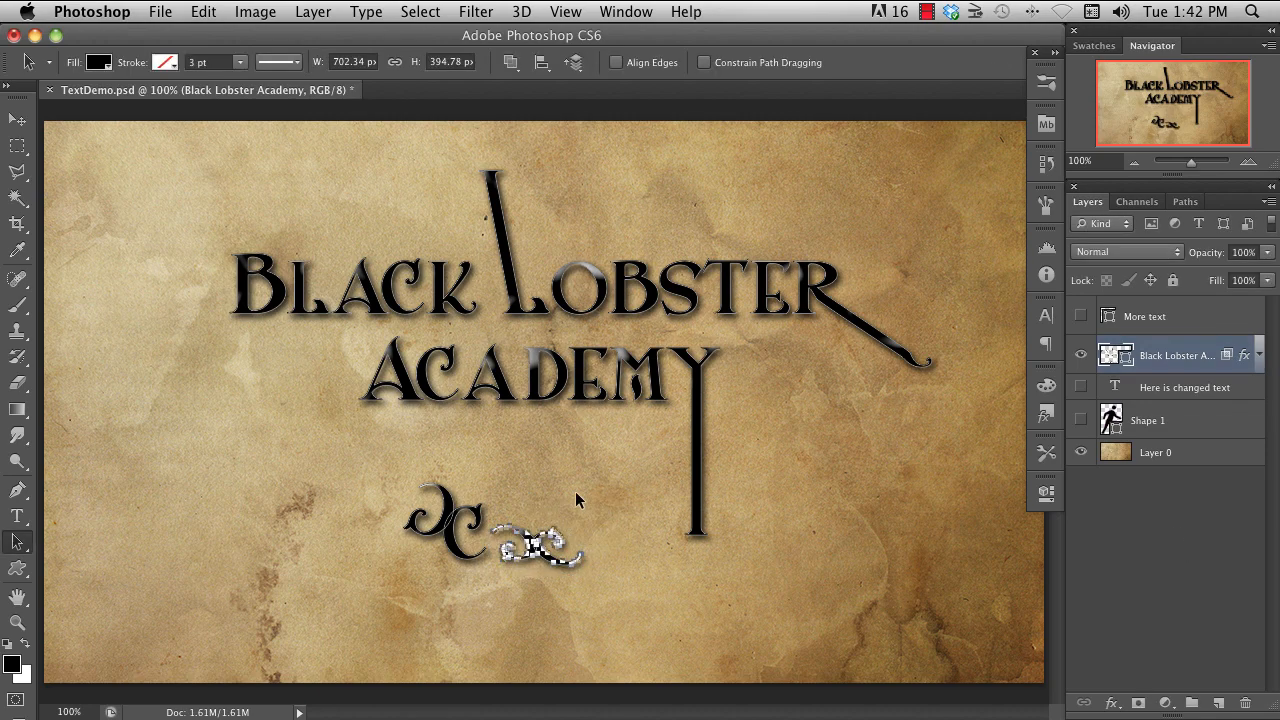
mouse_move(540, 550)
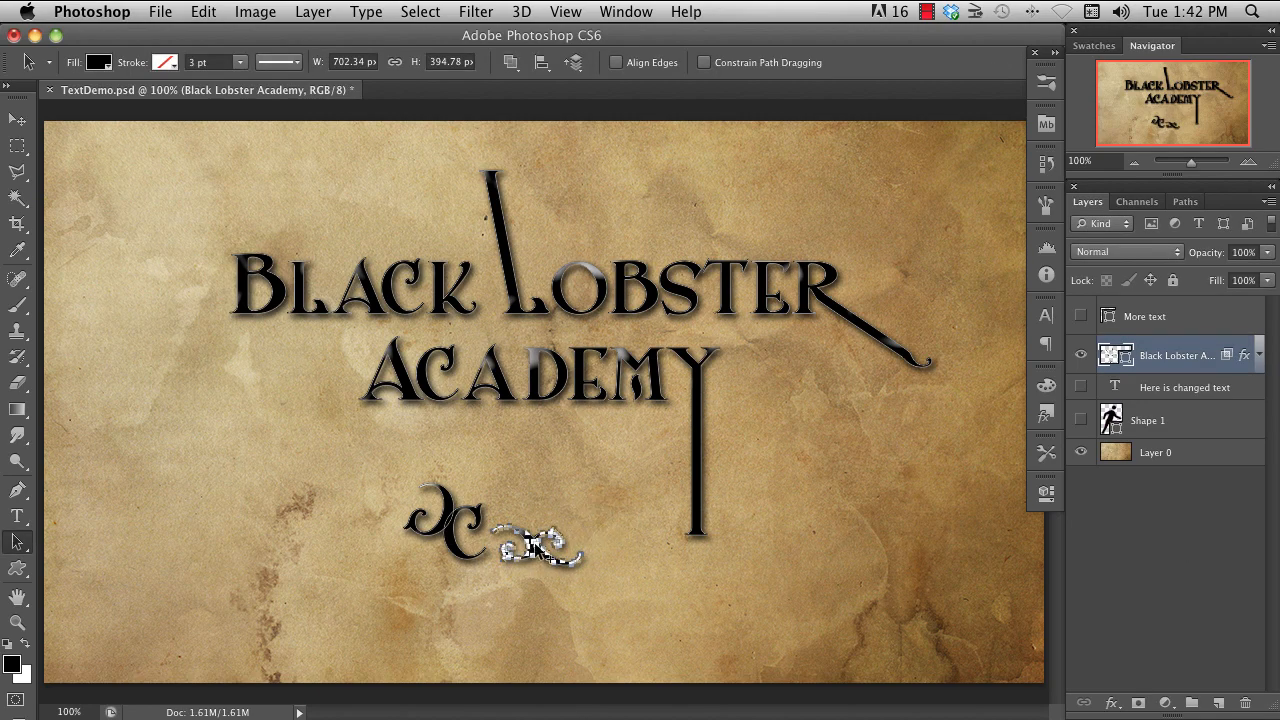
drag(540, 525, 320, 520)
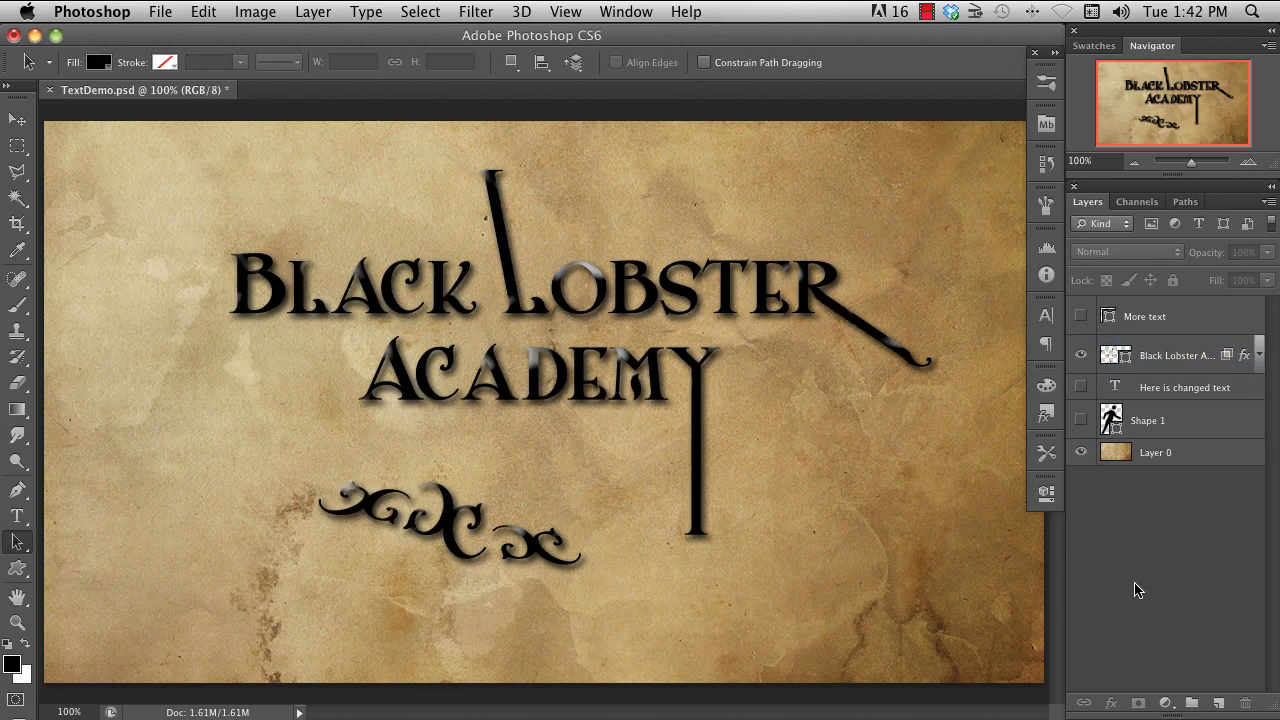
click(1177, 355)
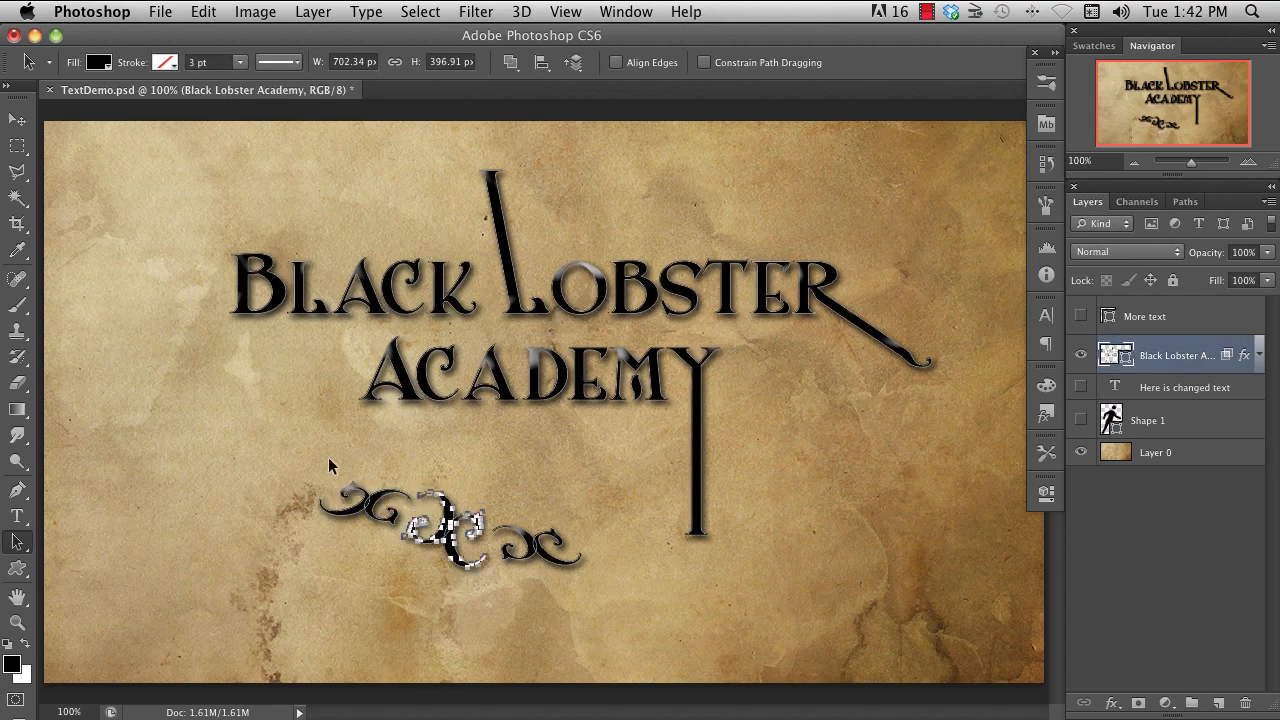